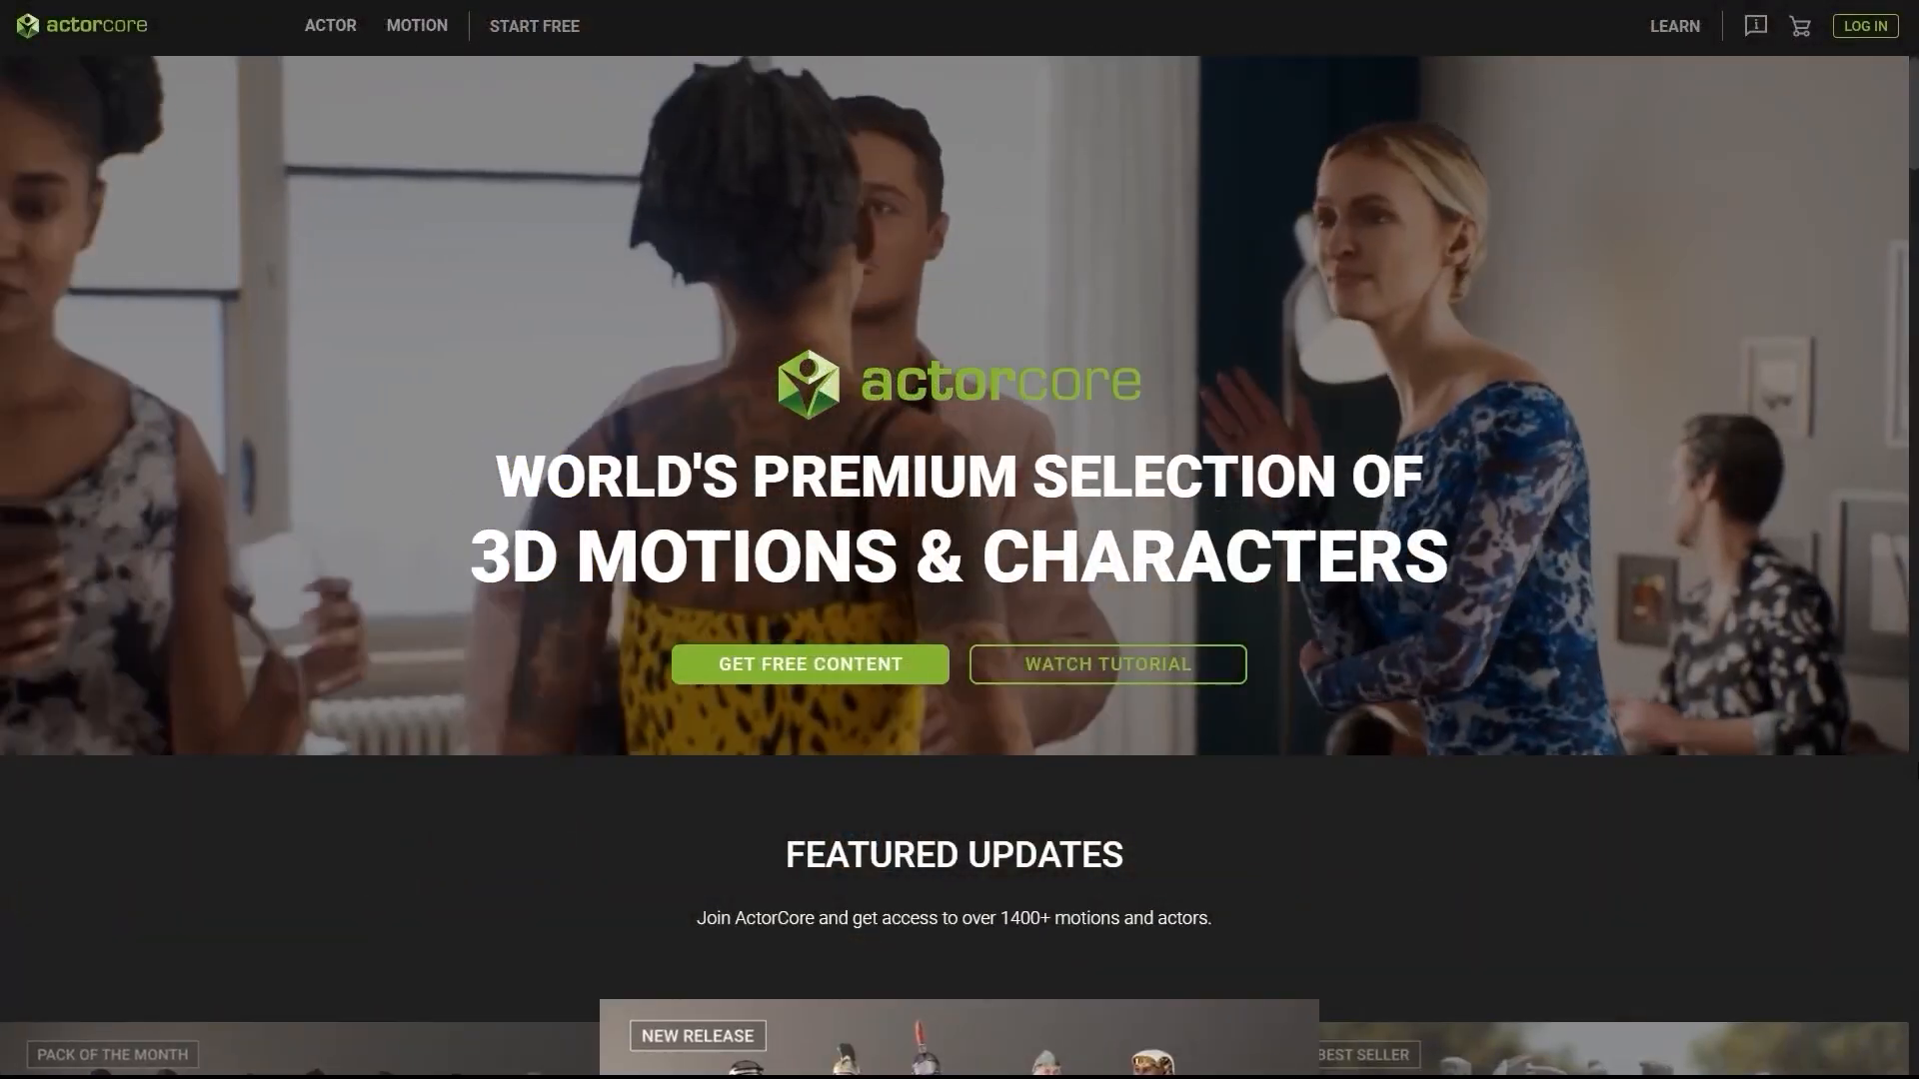
Browse ActorCore's ACTOR and MOTION catalogs, scrolling through each grid
left_click(331, 24)
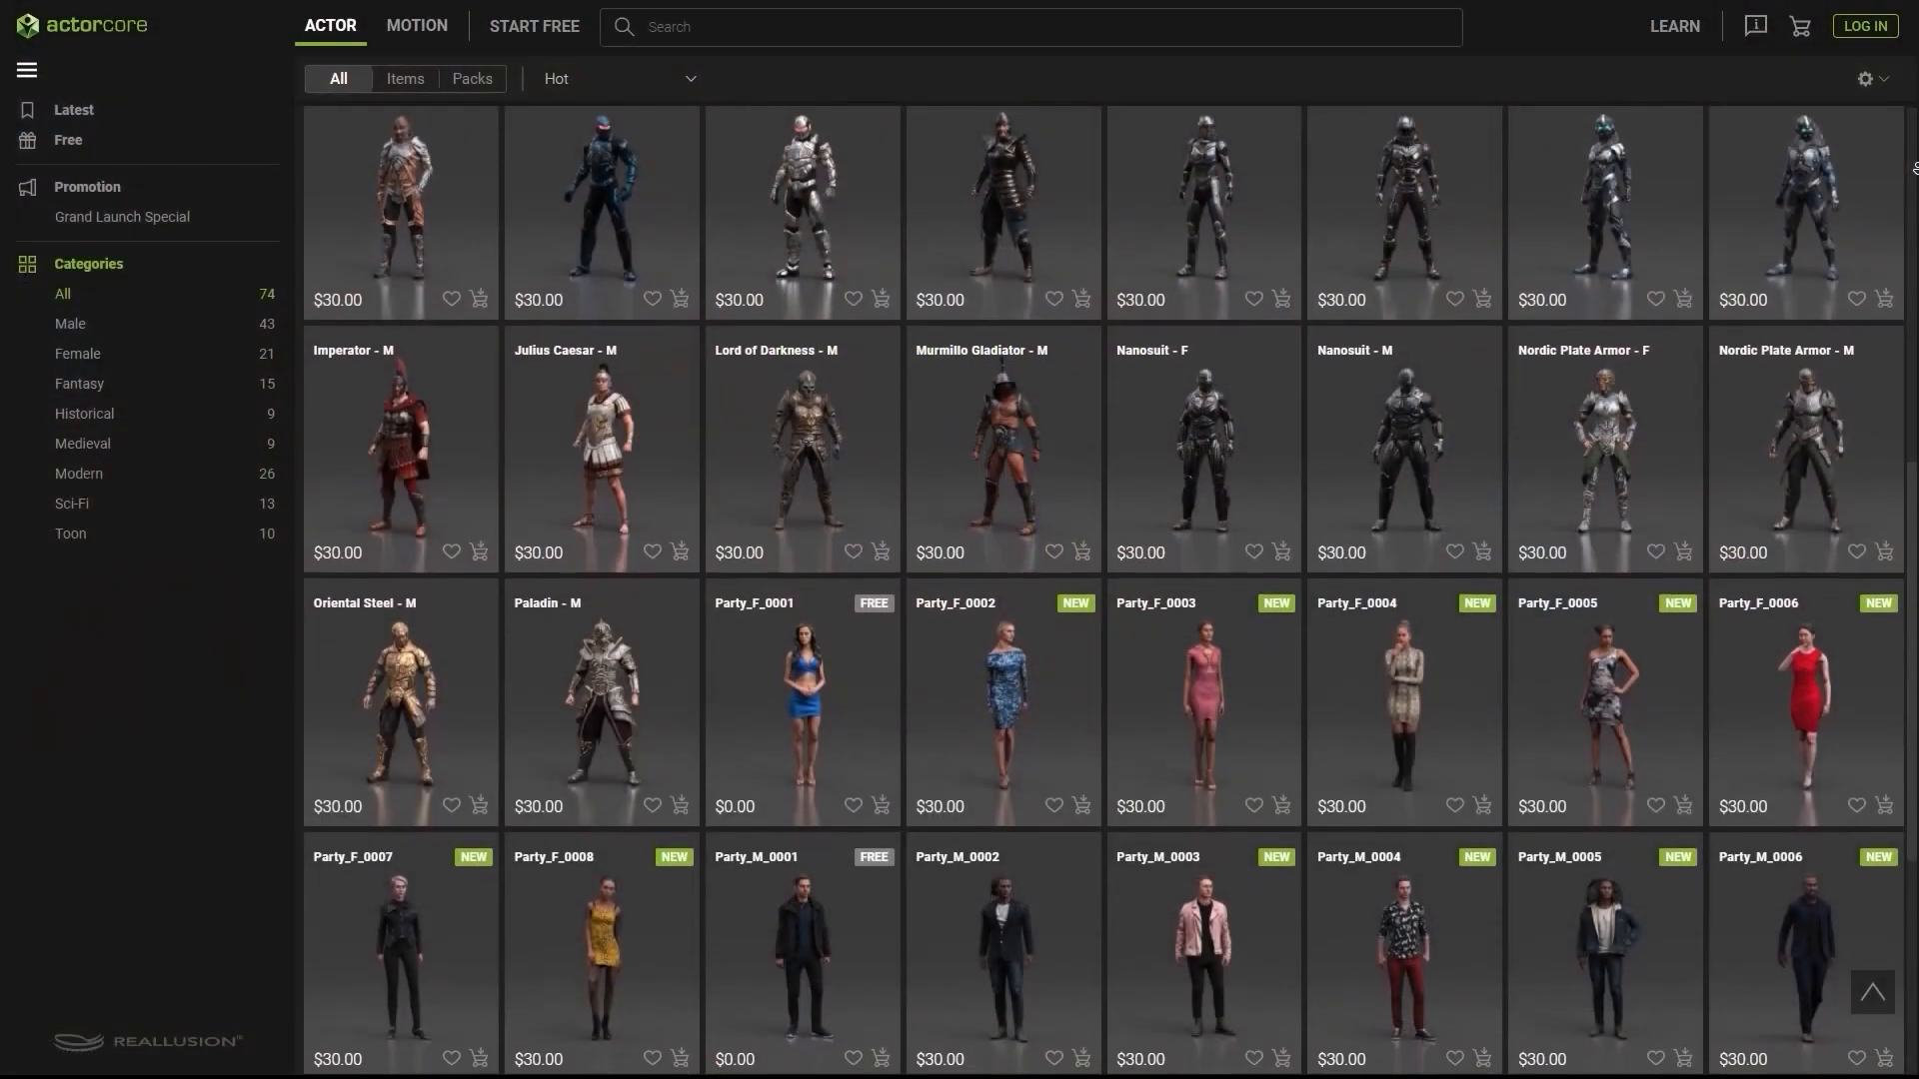
scroll("down", 3)
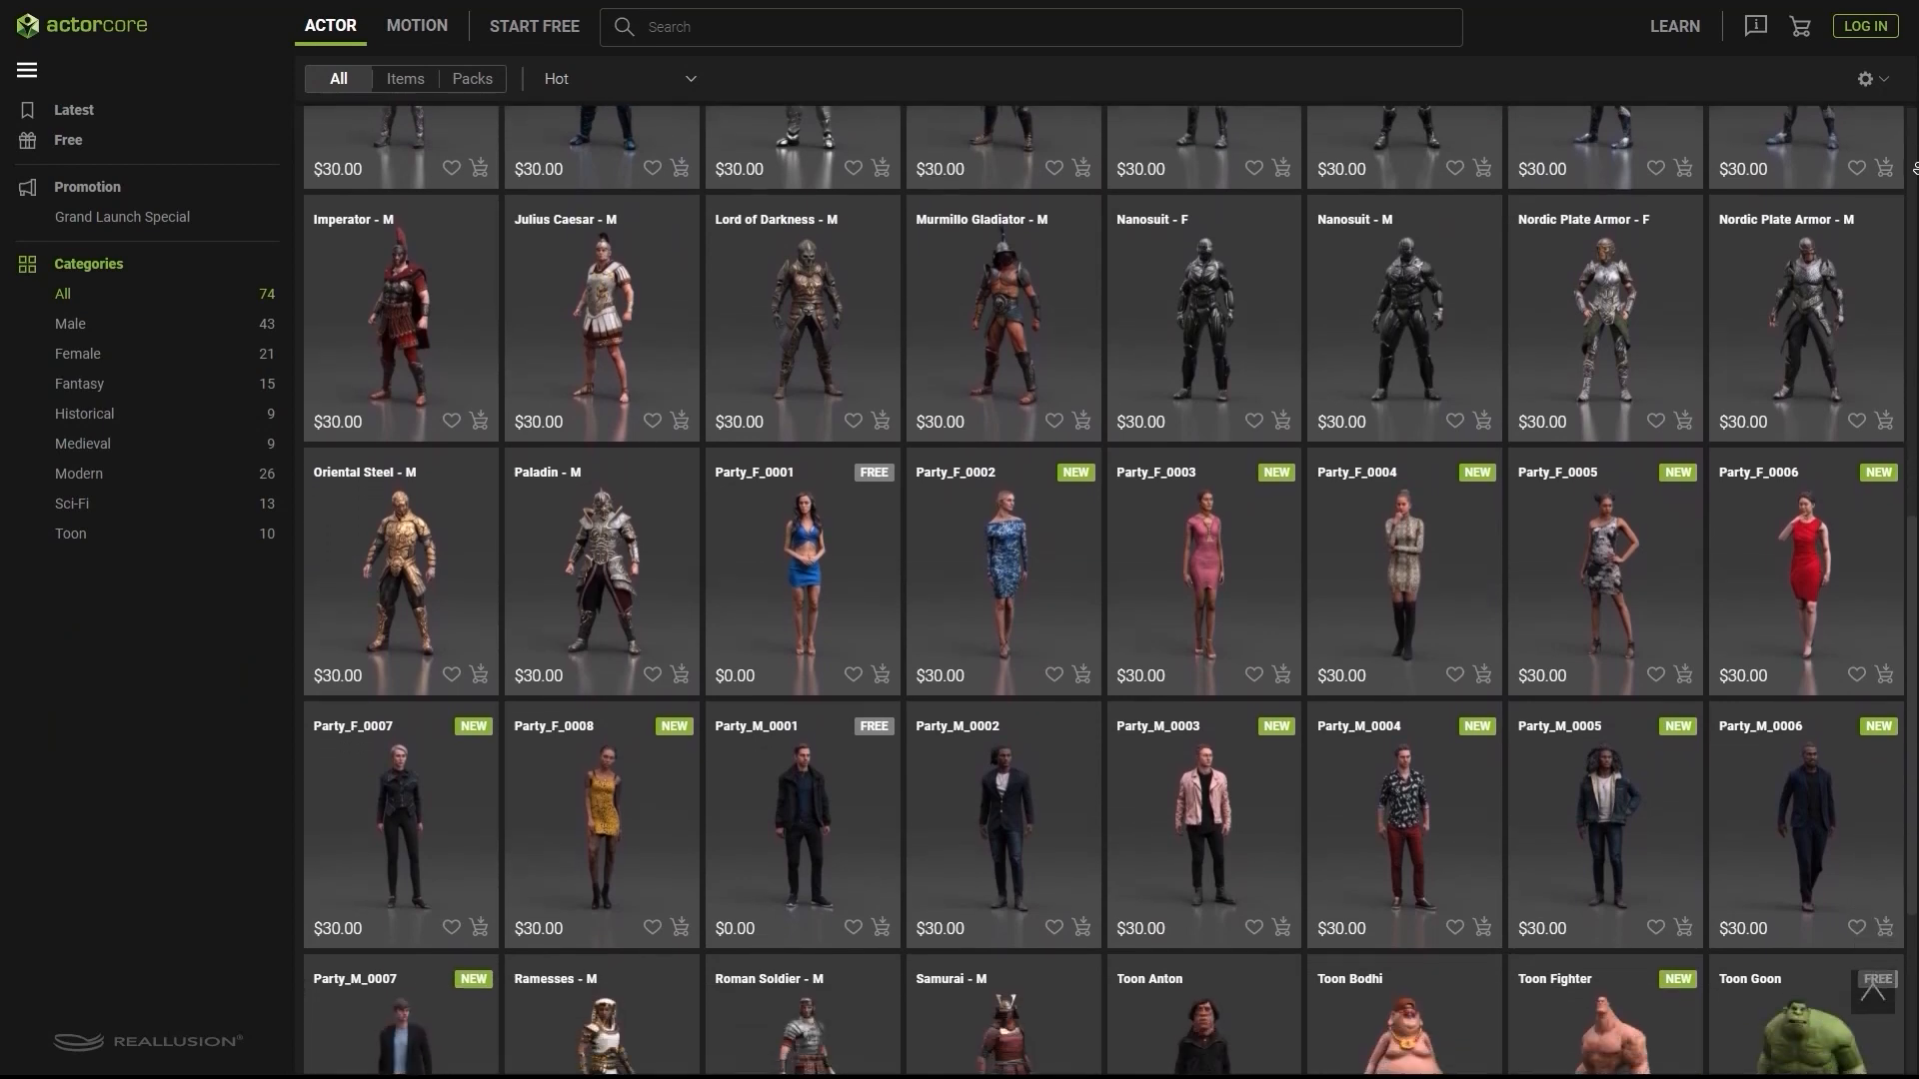
left_click(416, 26)
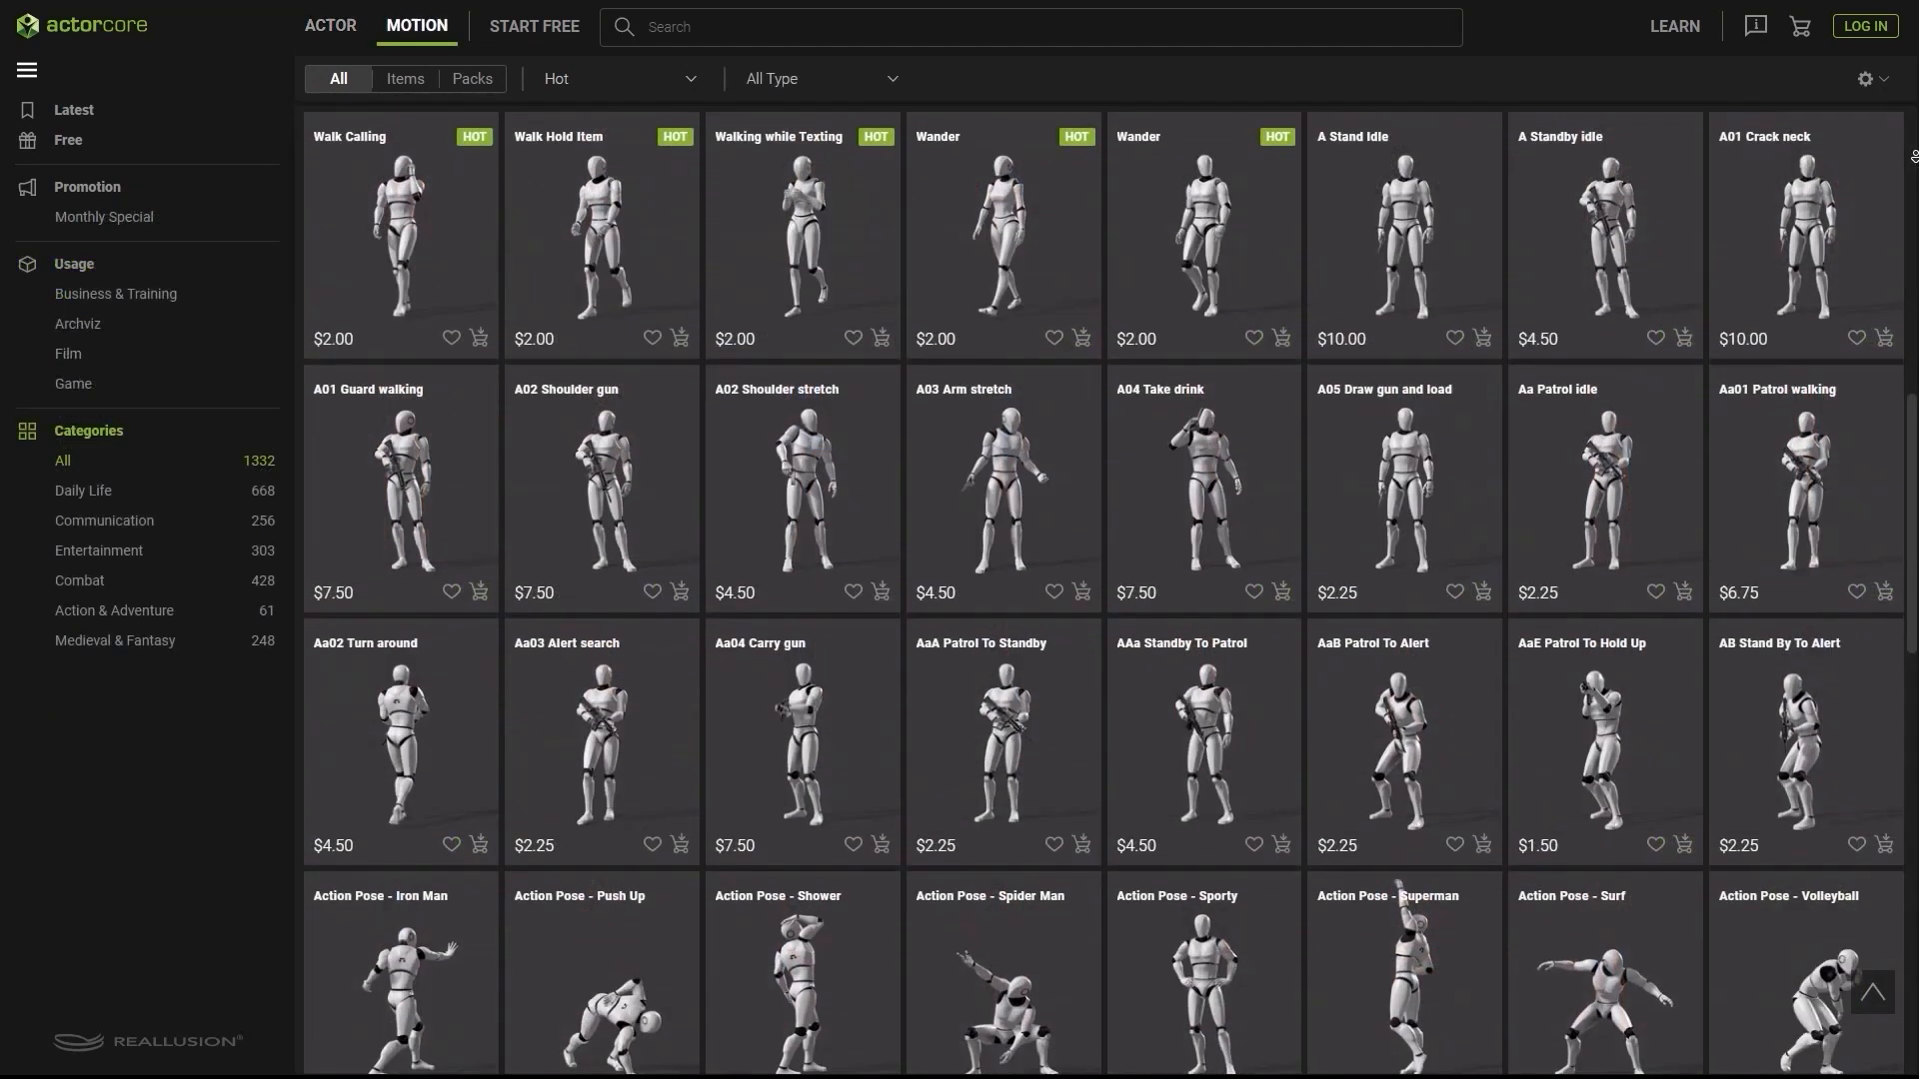
scroll("down", 3)
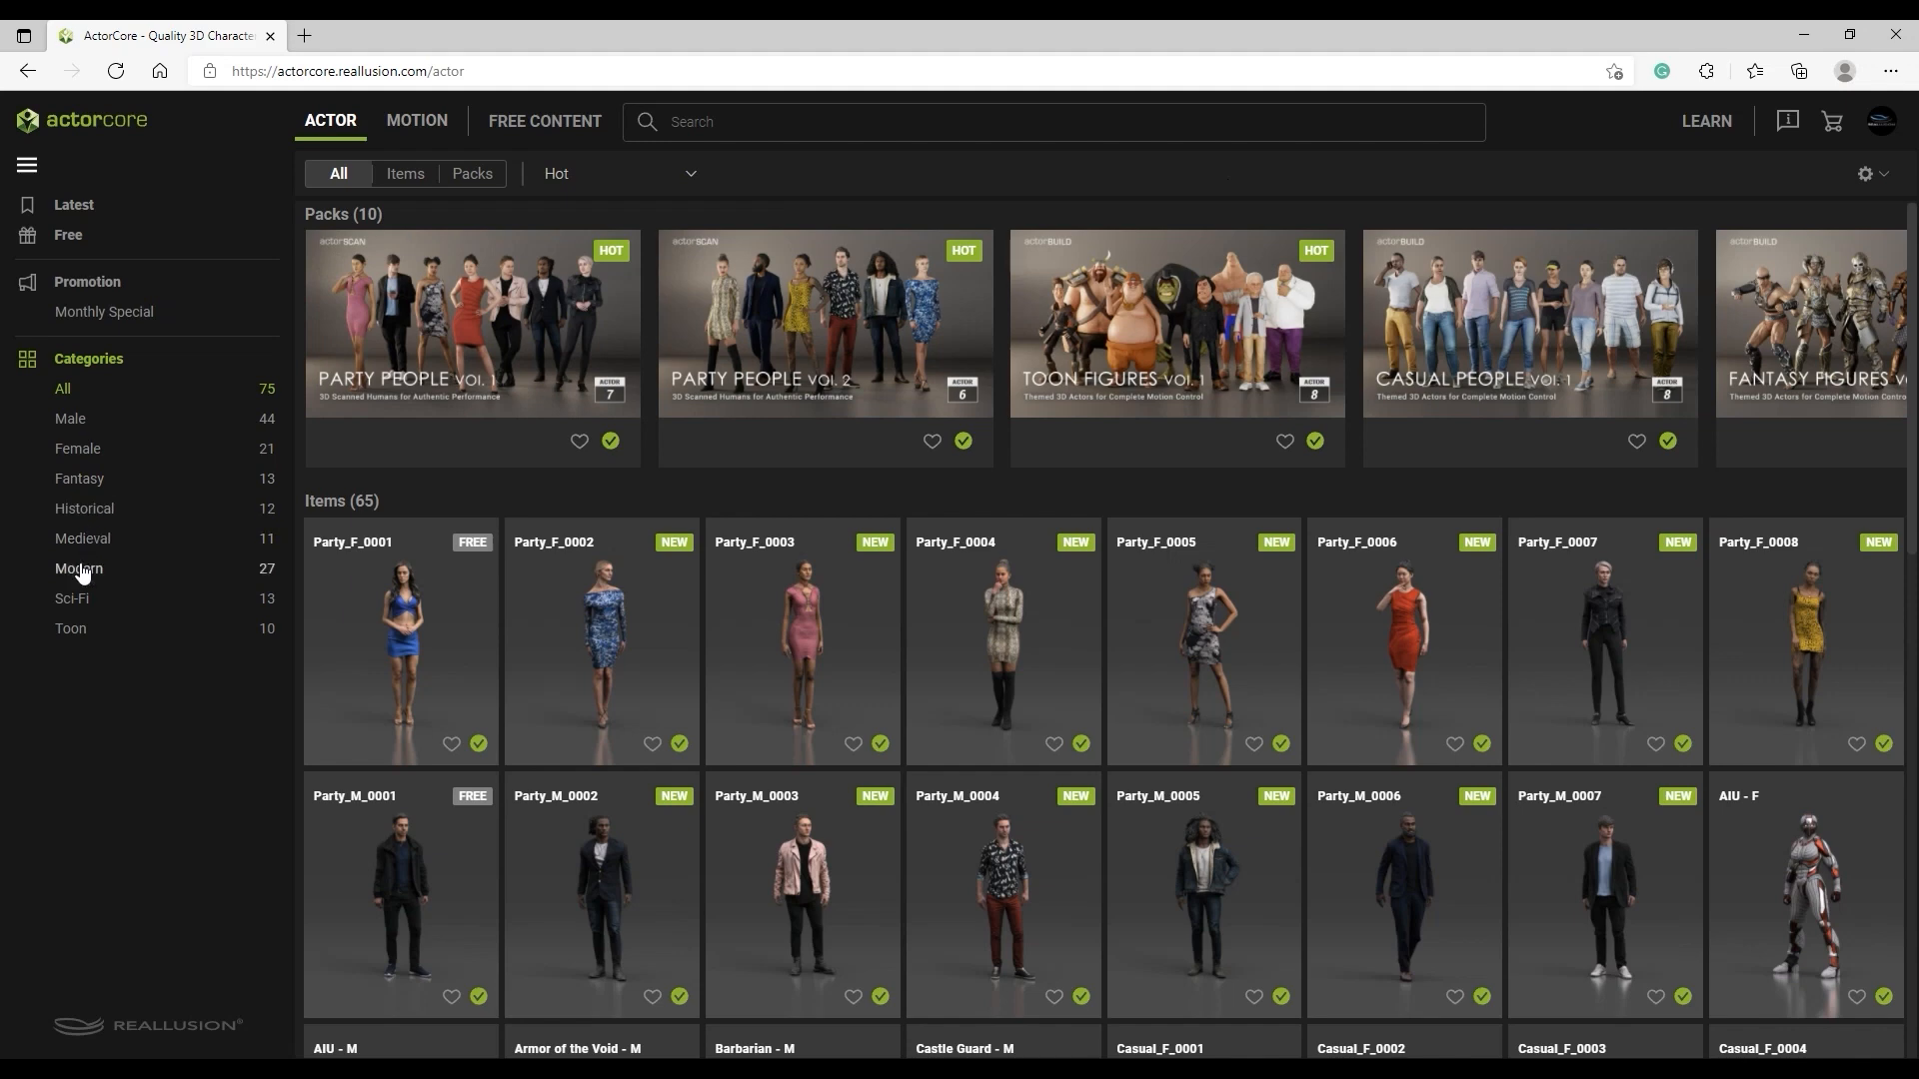
Filter actors to the Modern category and open the Party People Vol.2 pack details
left_click(77, 568)
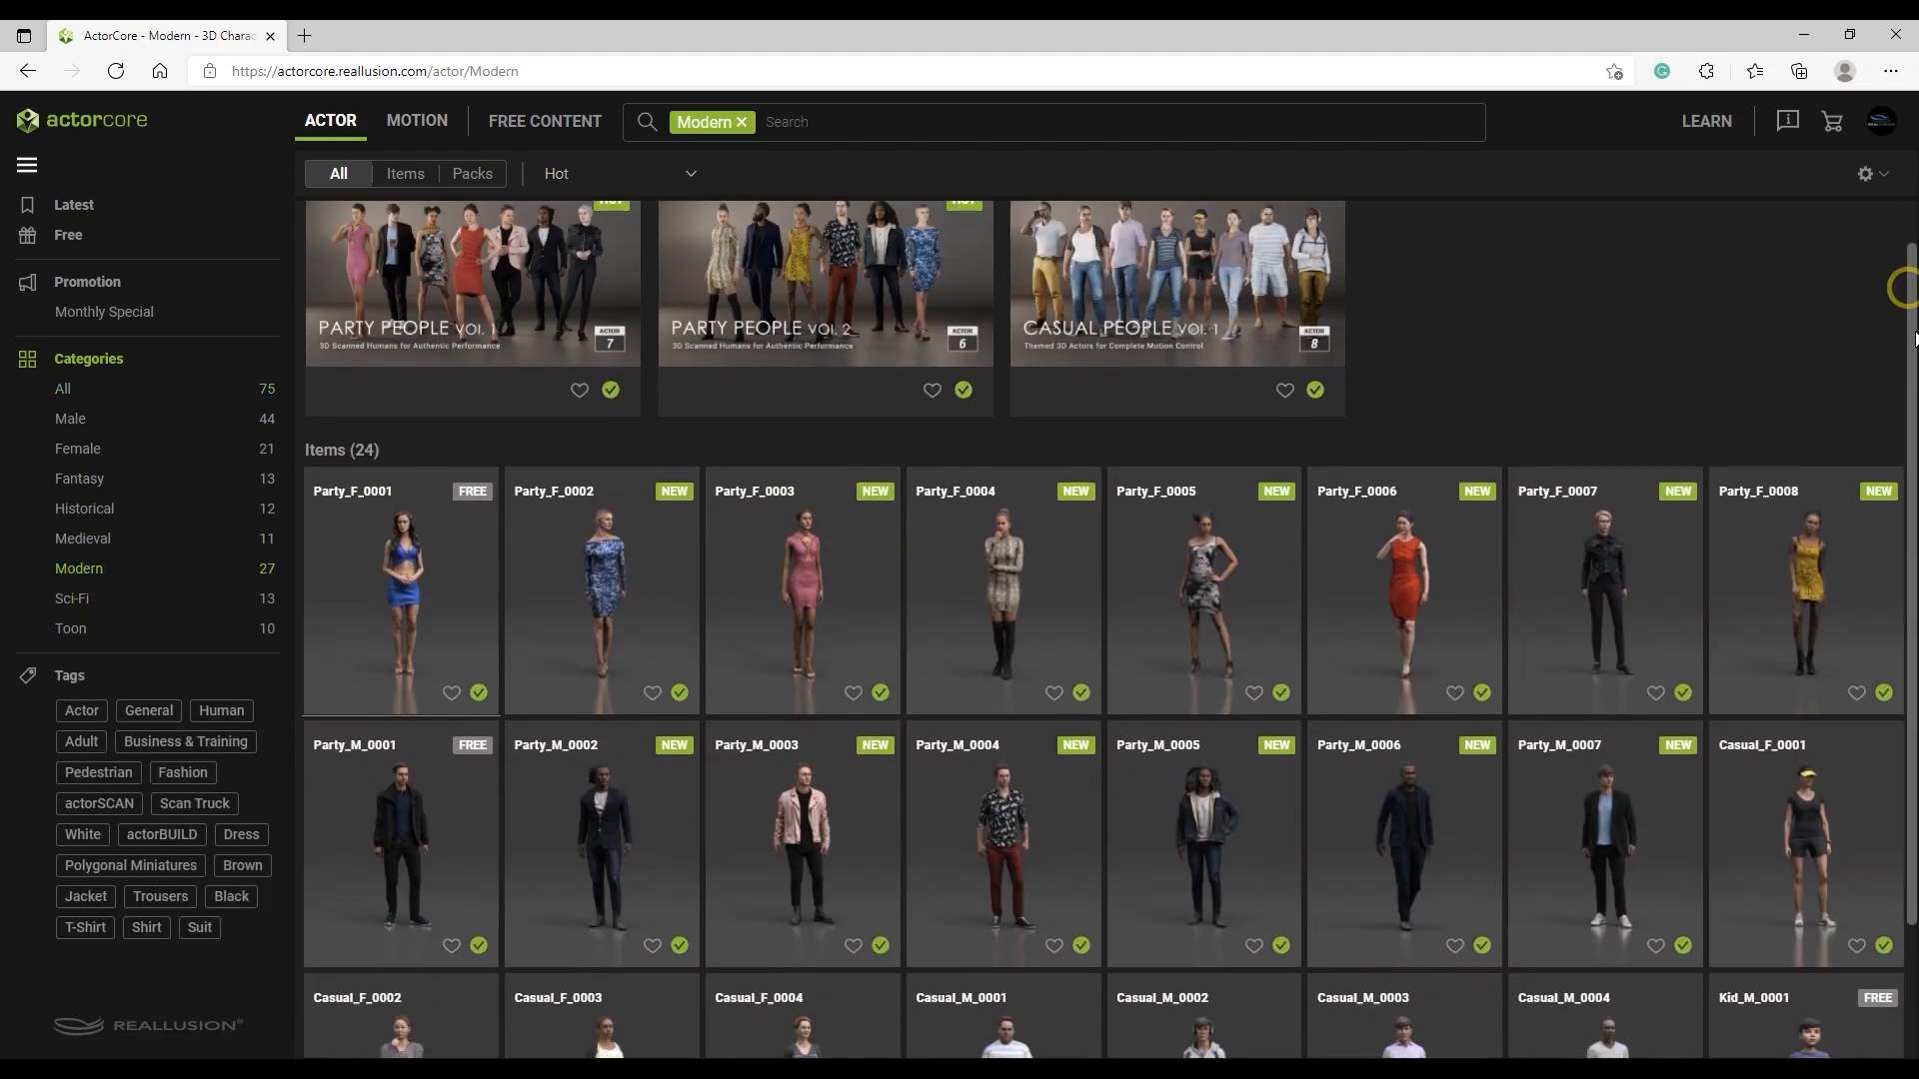
scroll("down", 3)
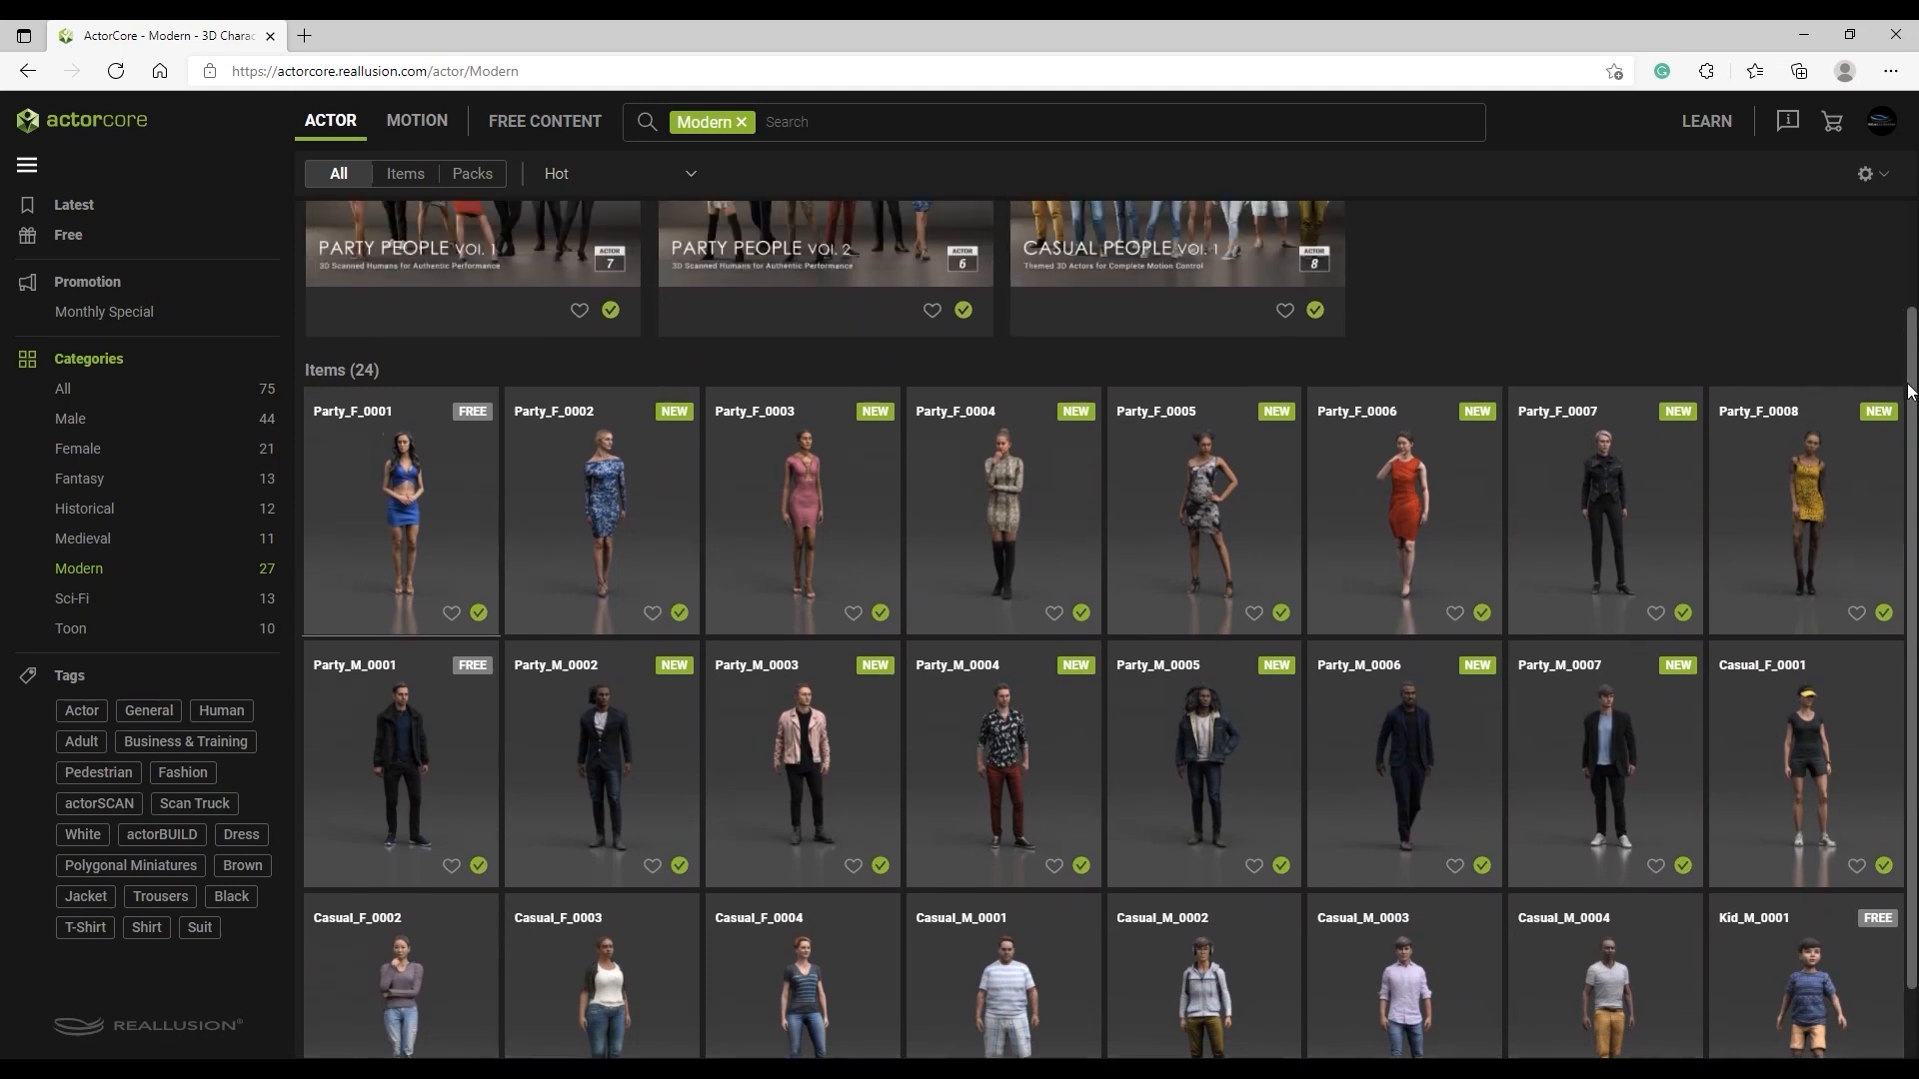
scroll("up", 3)
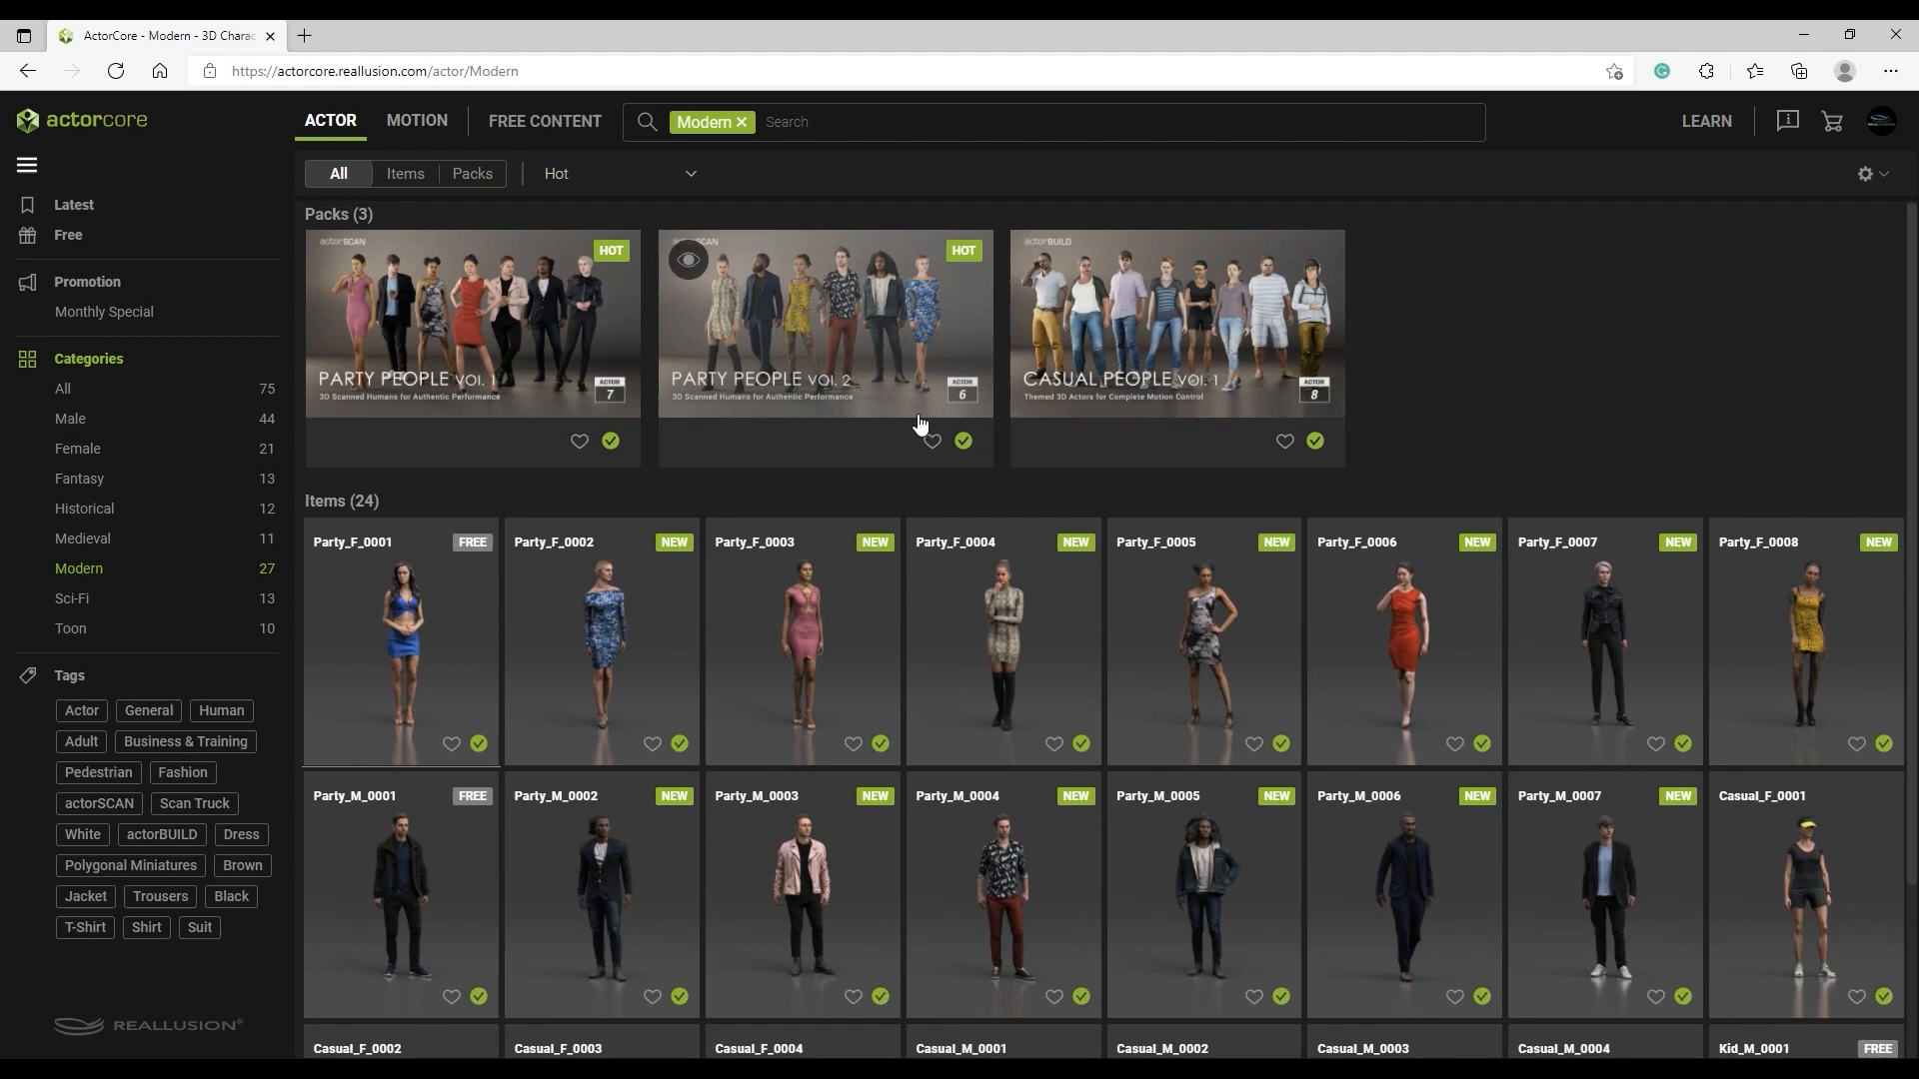
left_click(824, 321)
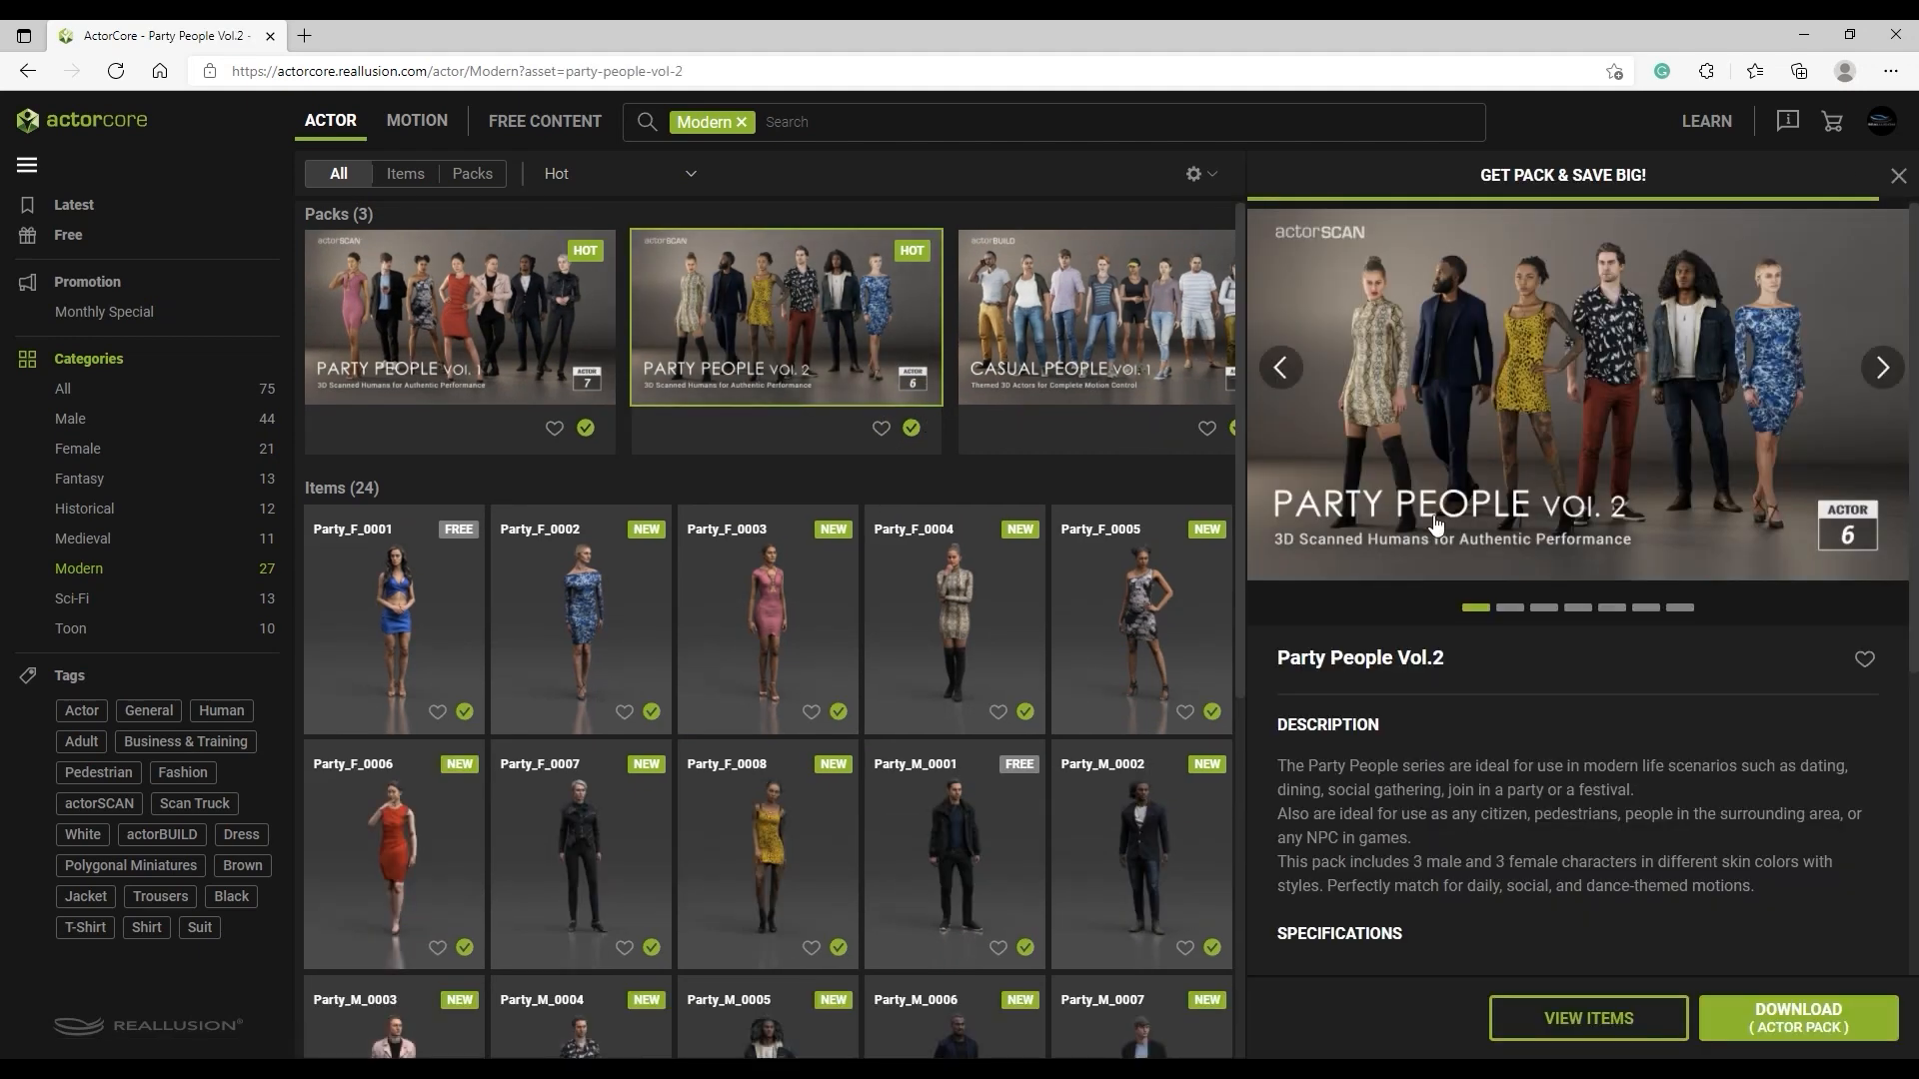
mouse_move(1587, 1019)
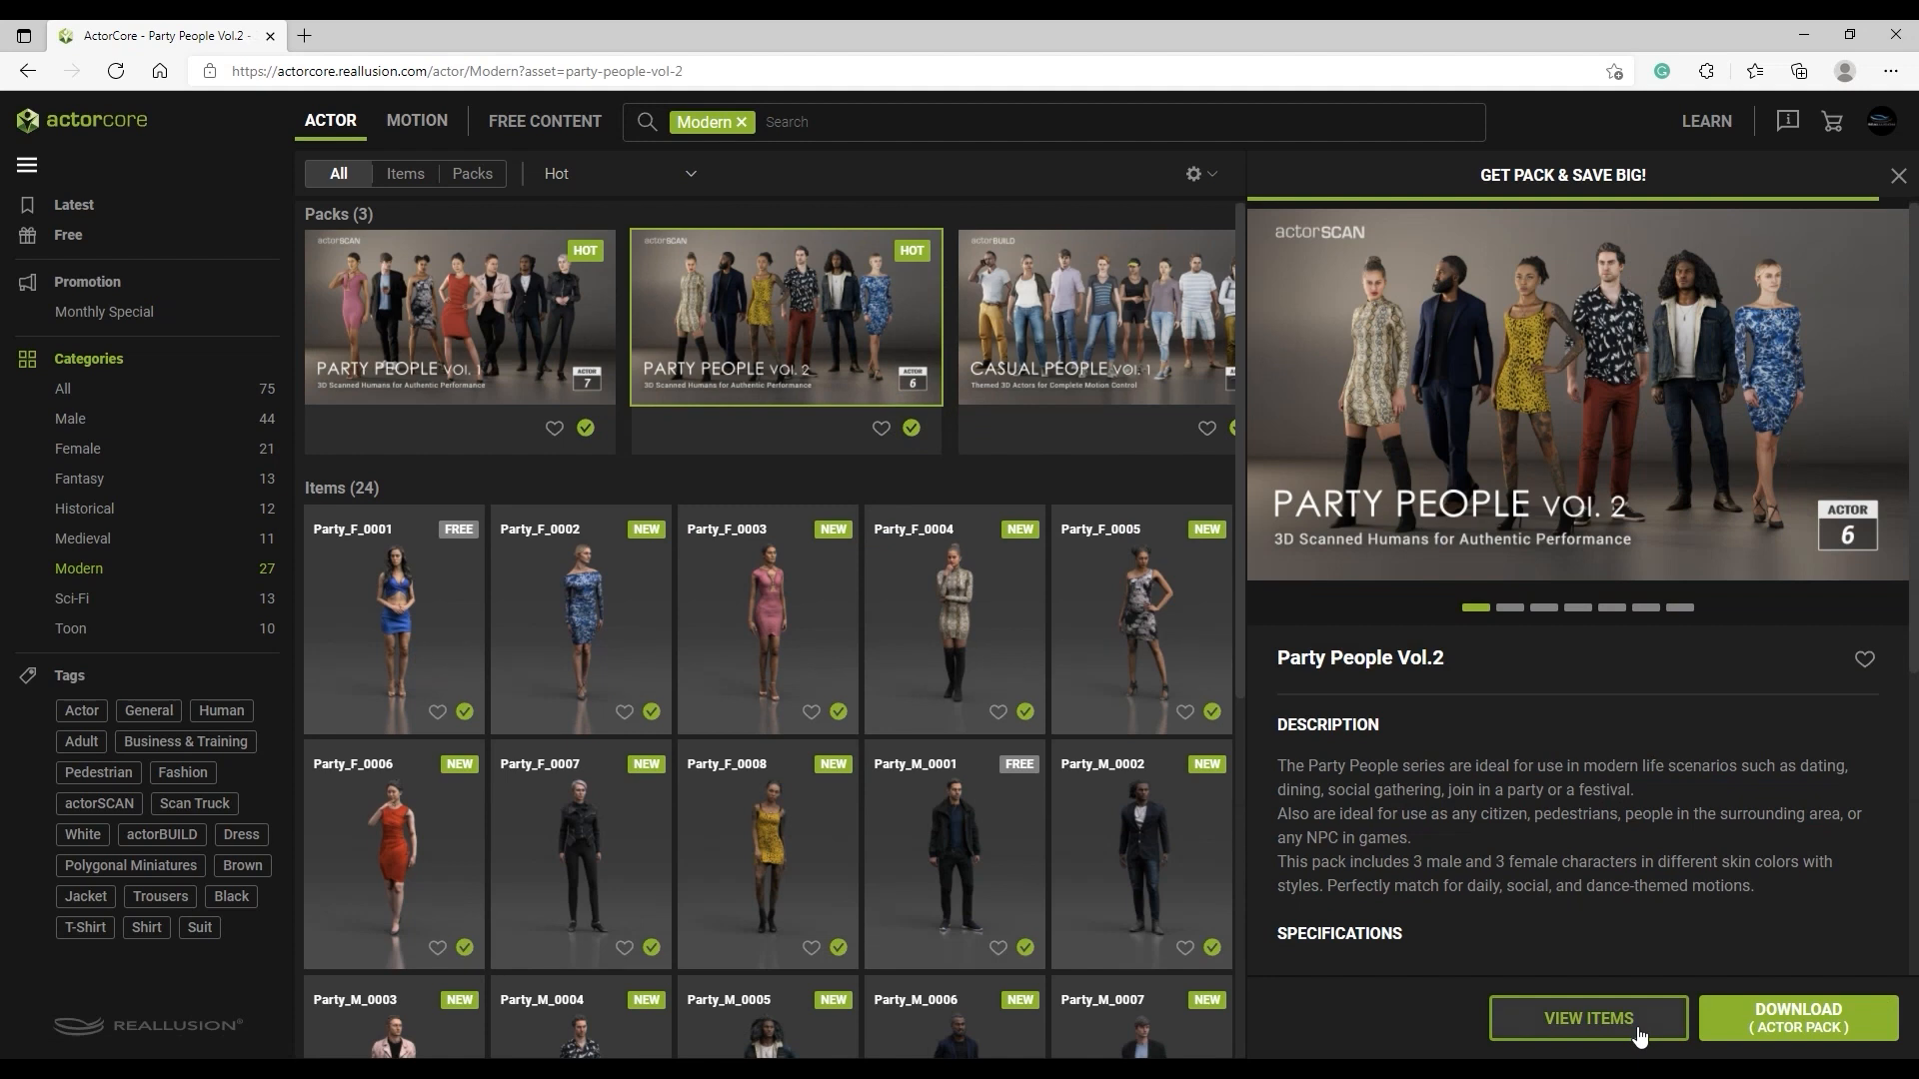
Use VIEW ITEMS to list the pack's six individual actors
left_click(1587, 1019)
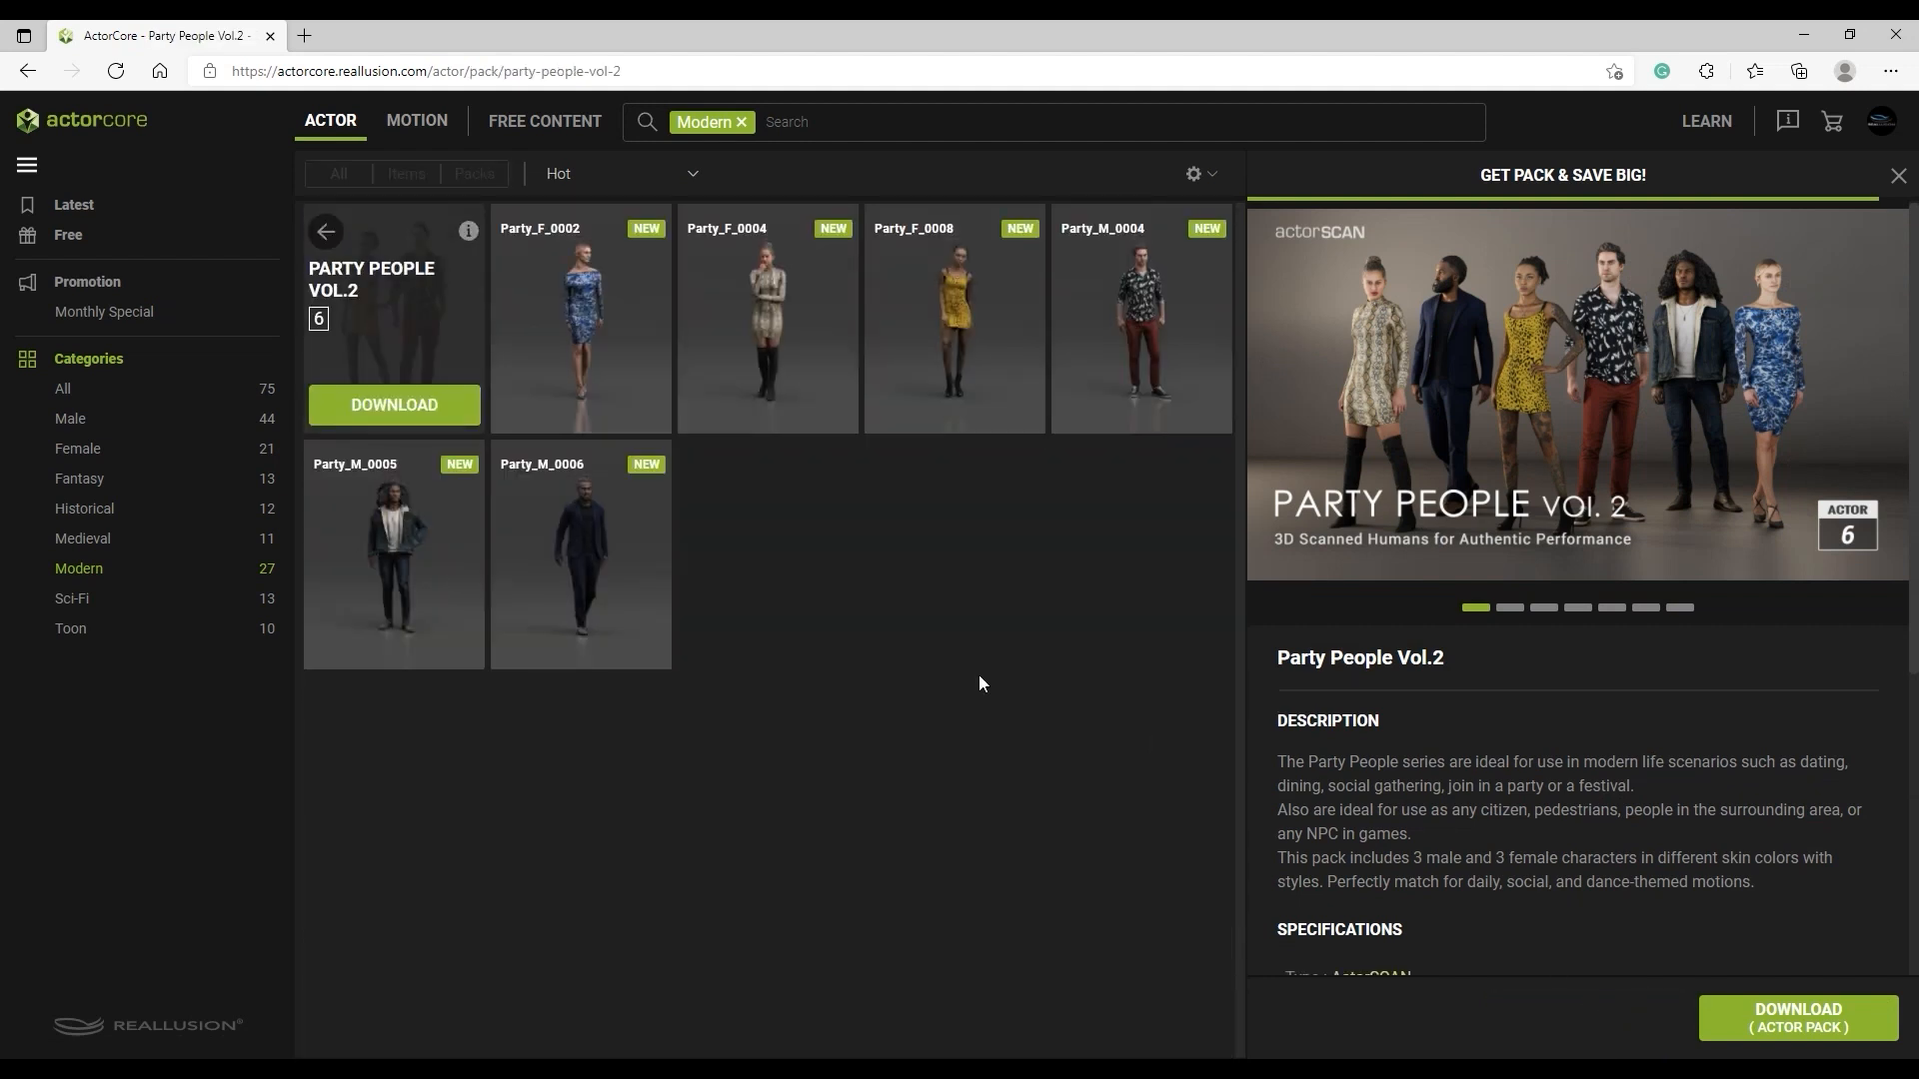
mouse_move(580, 382)
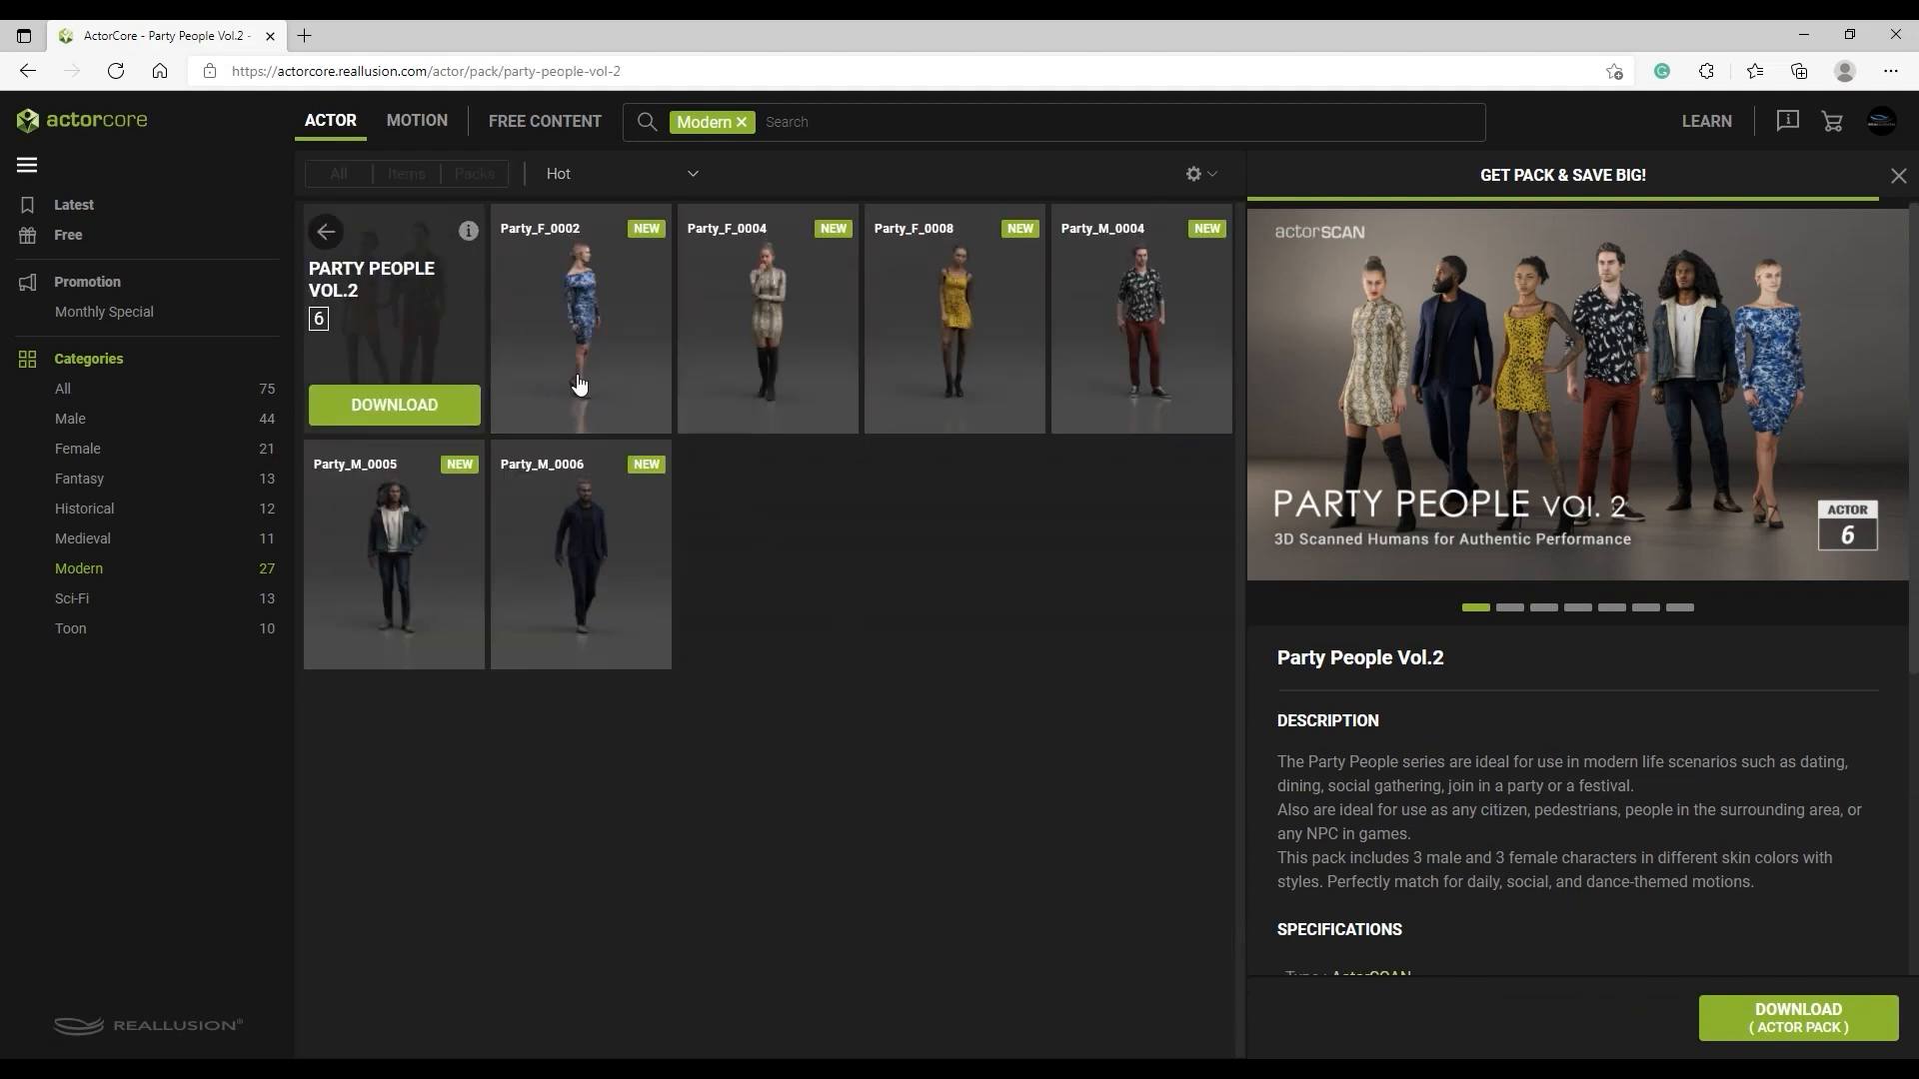
mouse_move(790, 365)
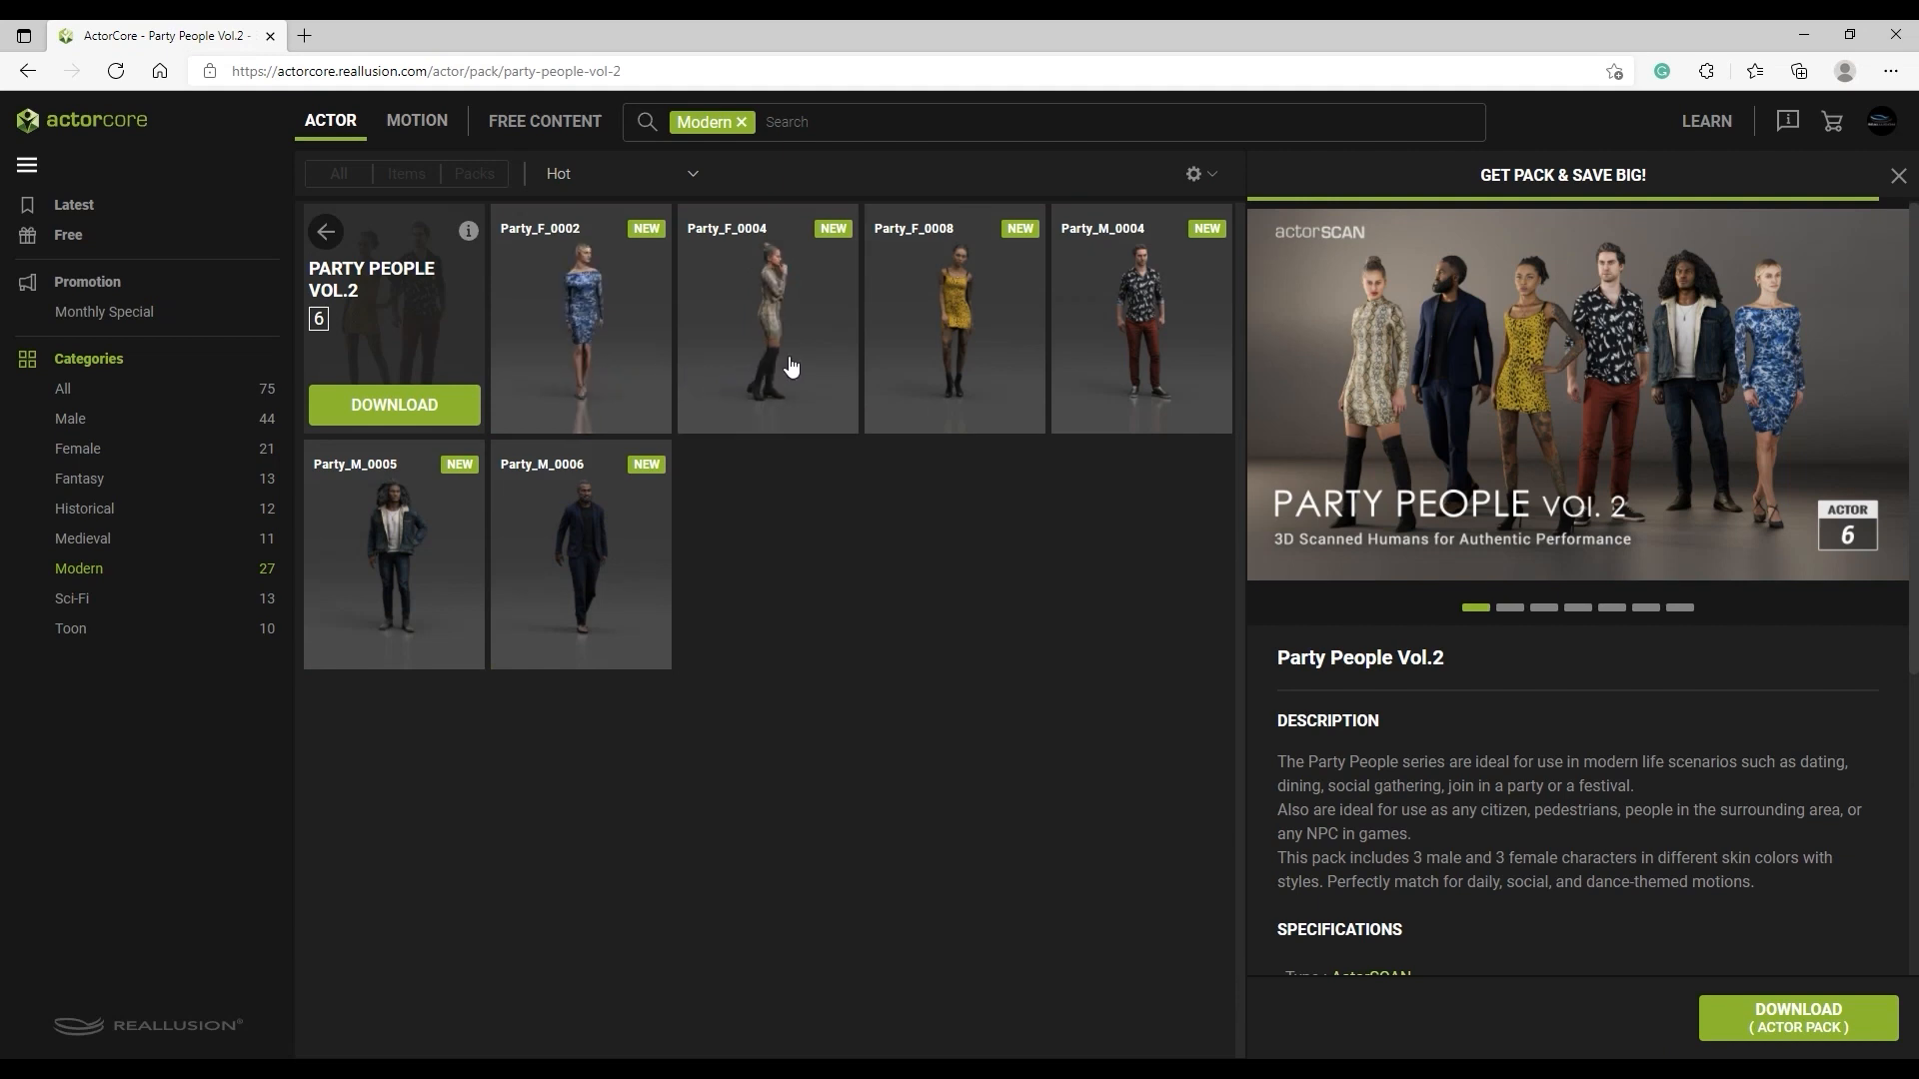
mouse_move(1124, 383)
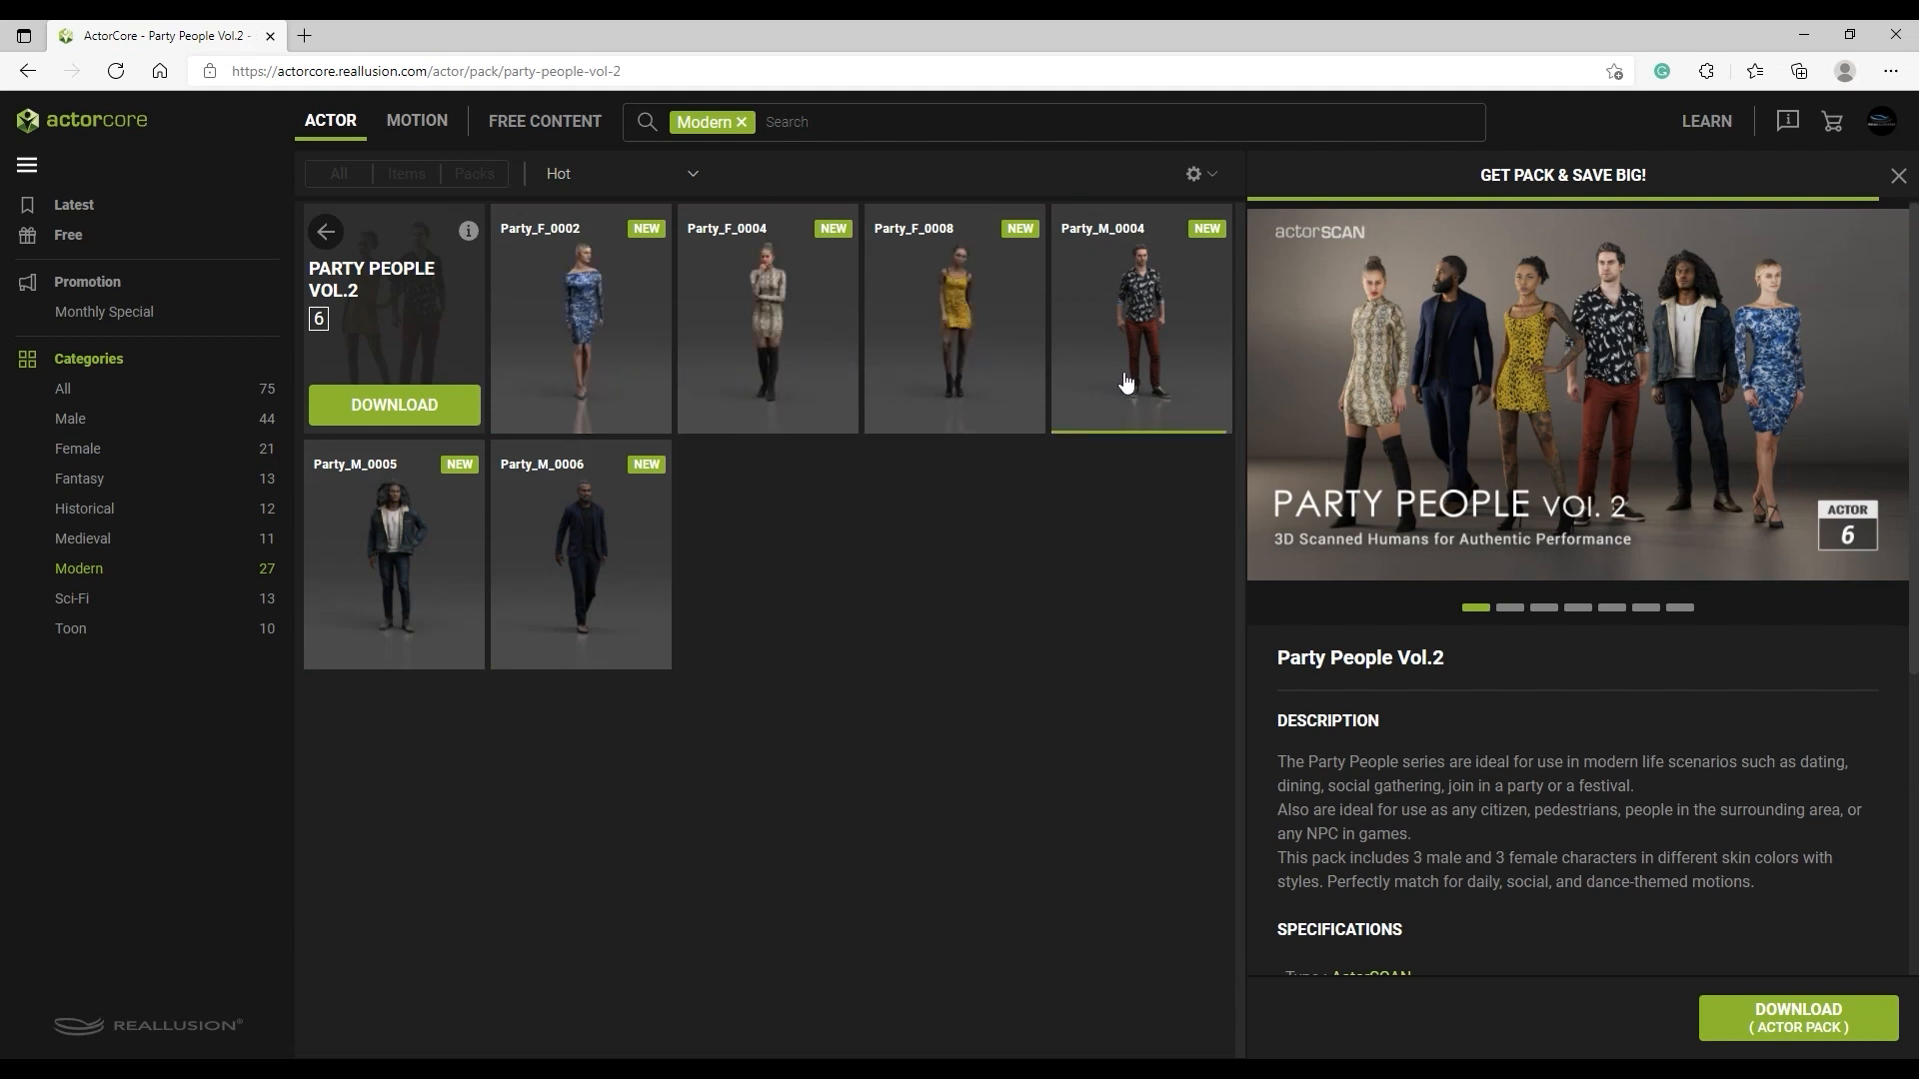
mouse_move(1204, 552)
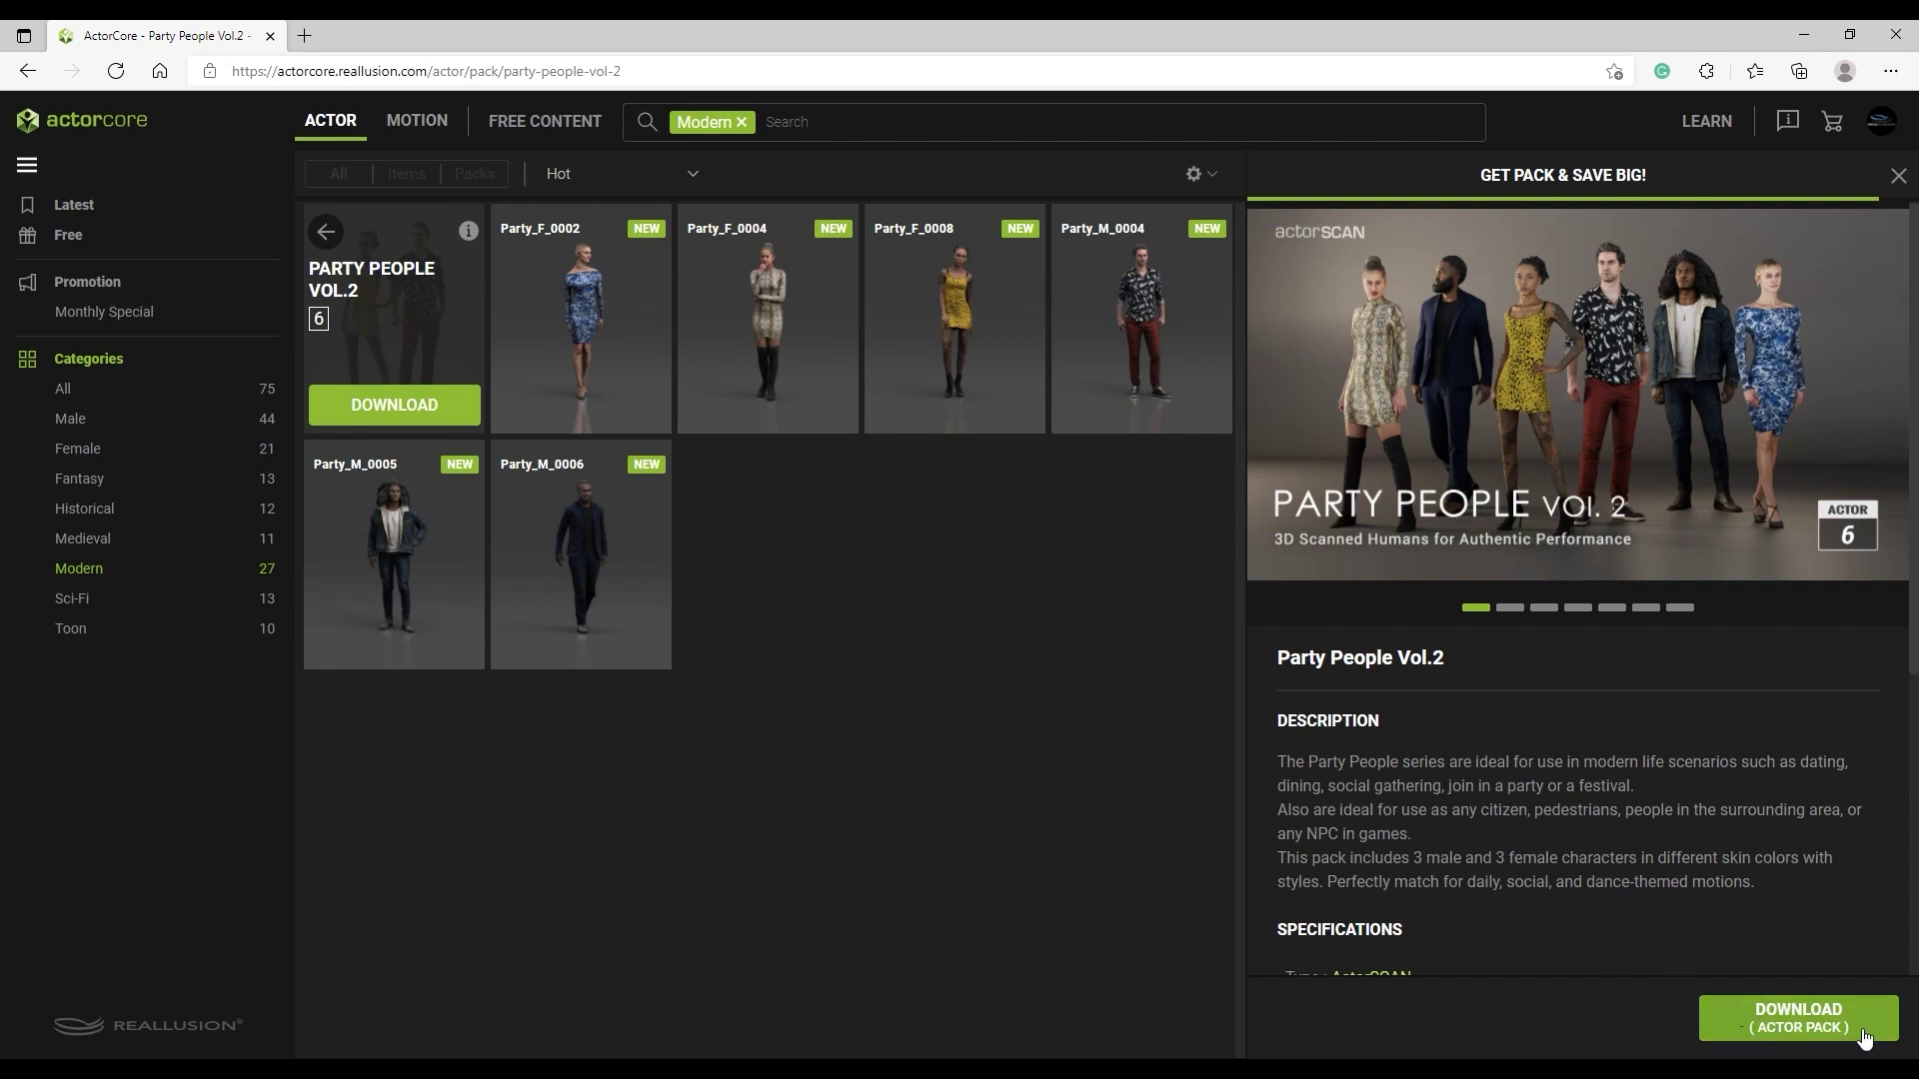
Download the Party People Vol.2 pack with iClone as target via Smart Gallery Download
left_click(393, 405)
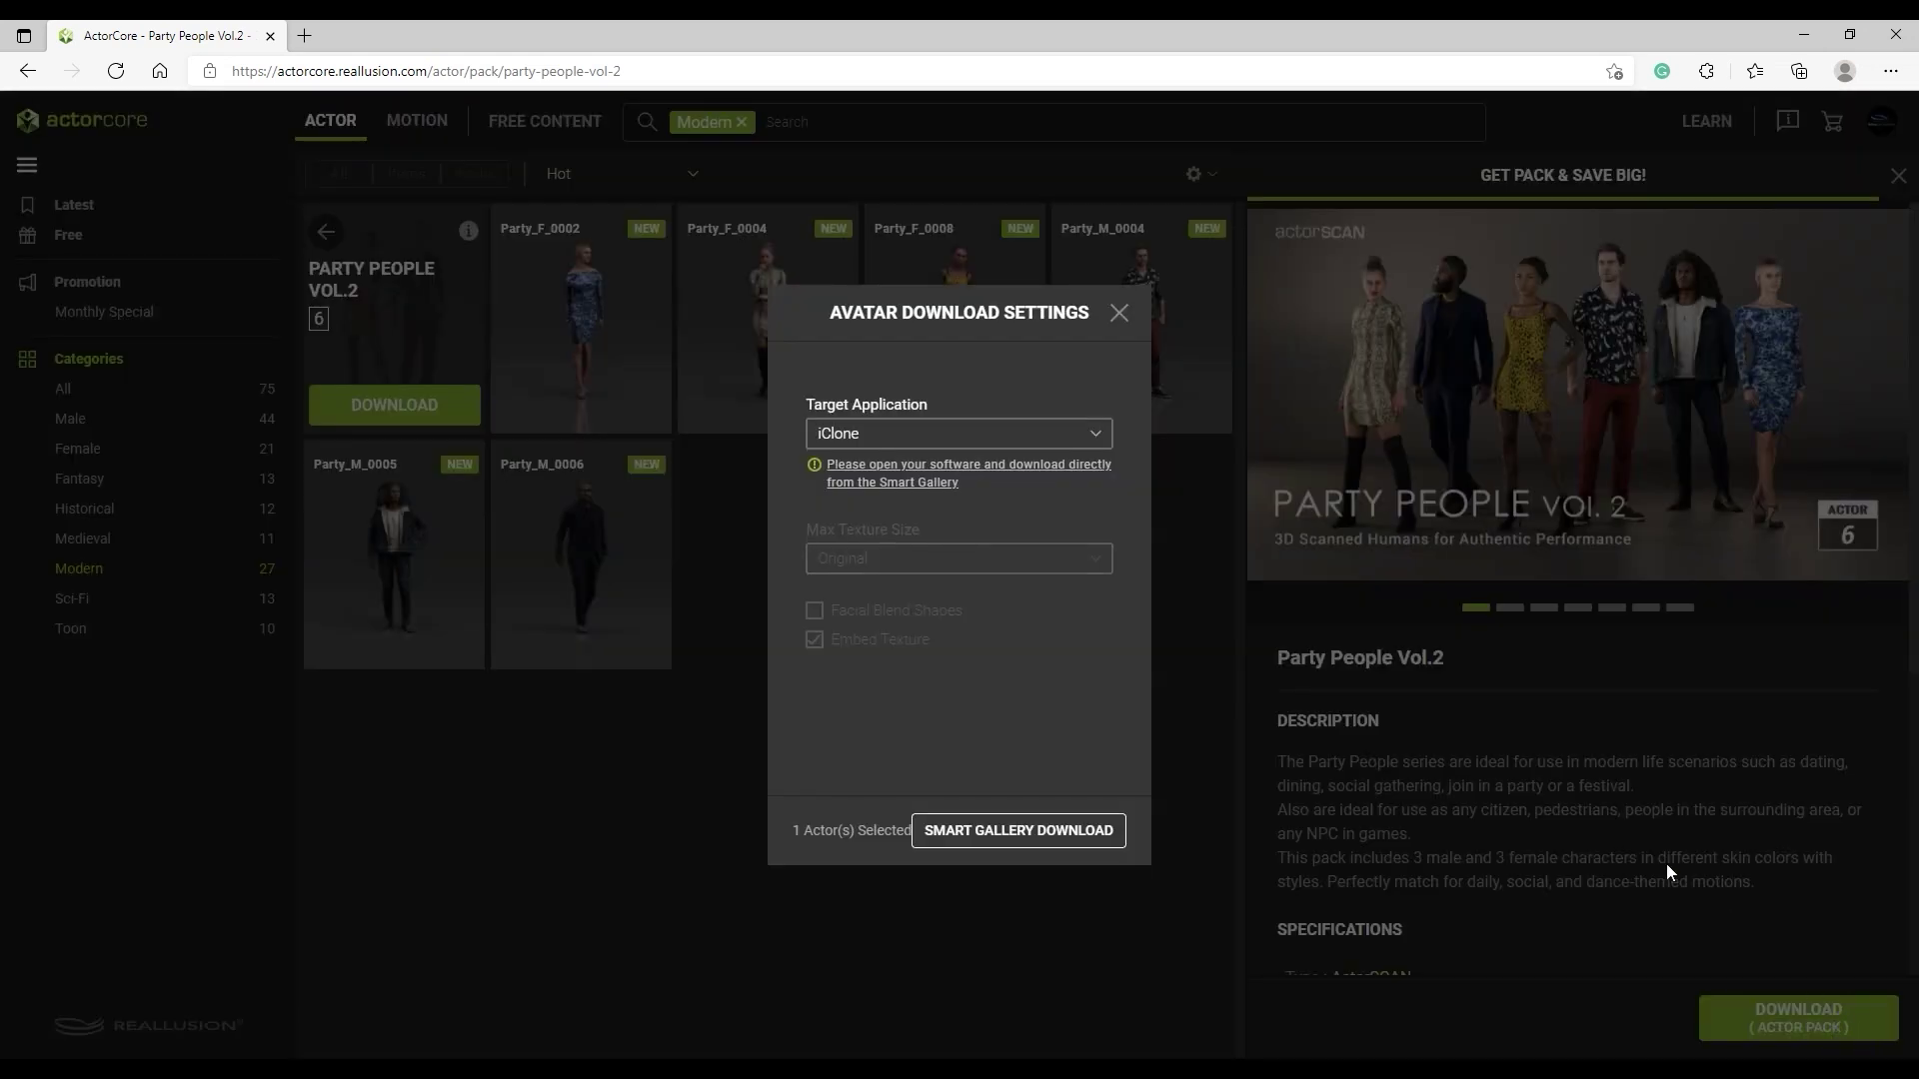
left_click(958, 433)
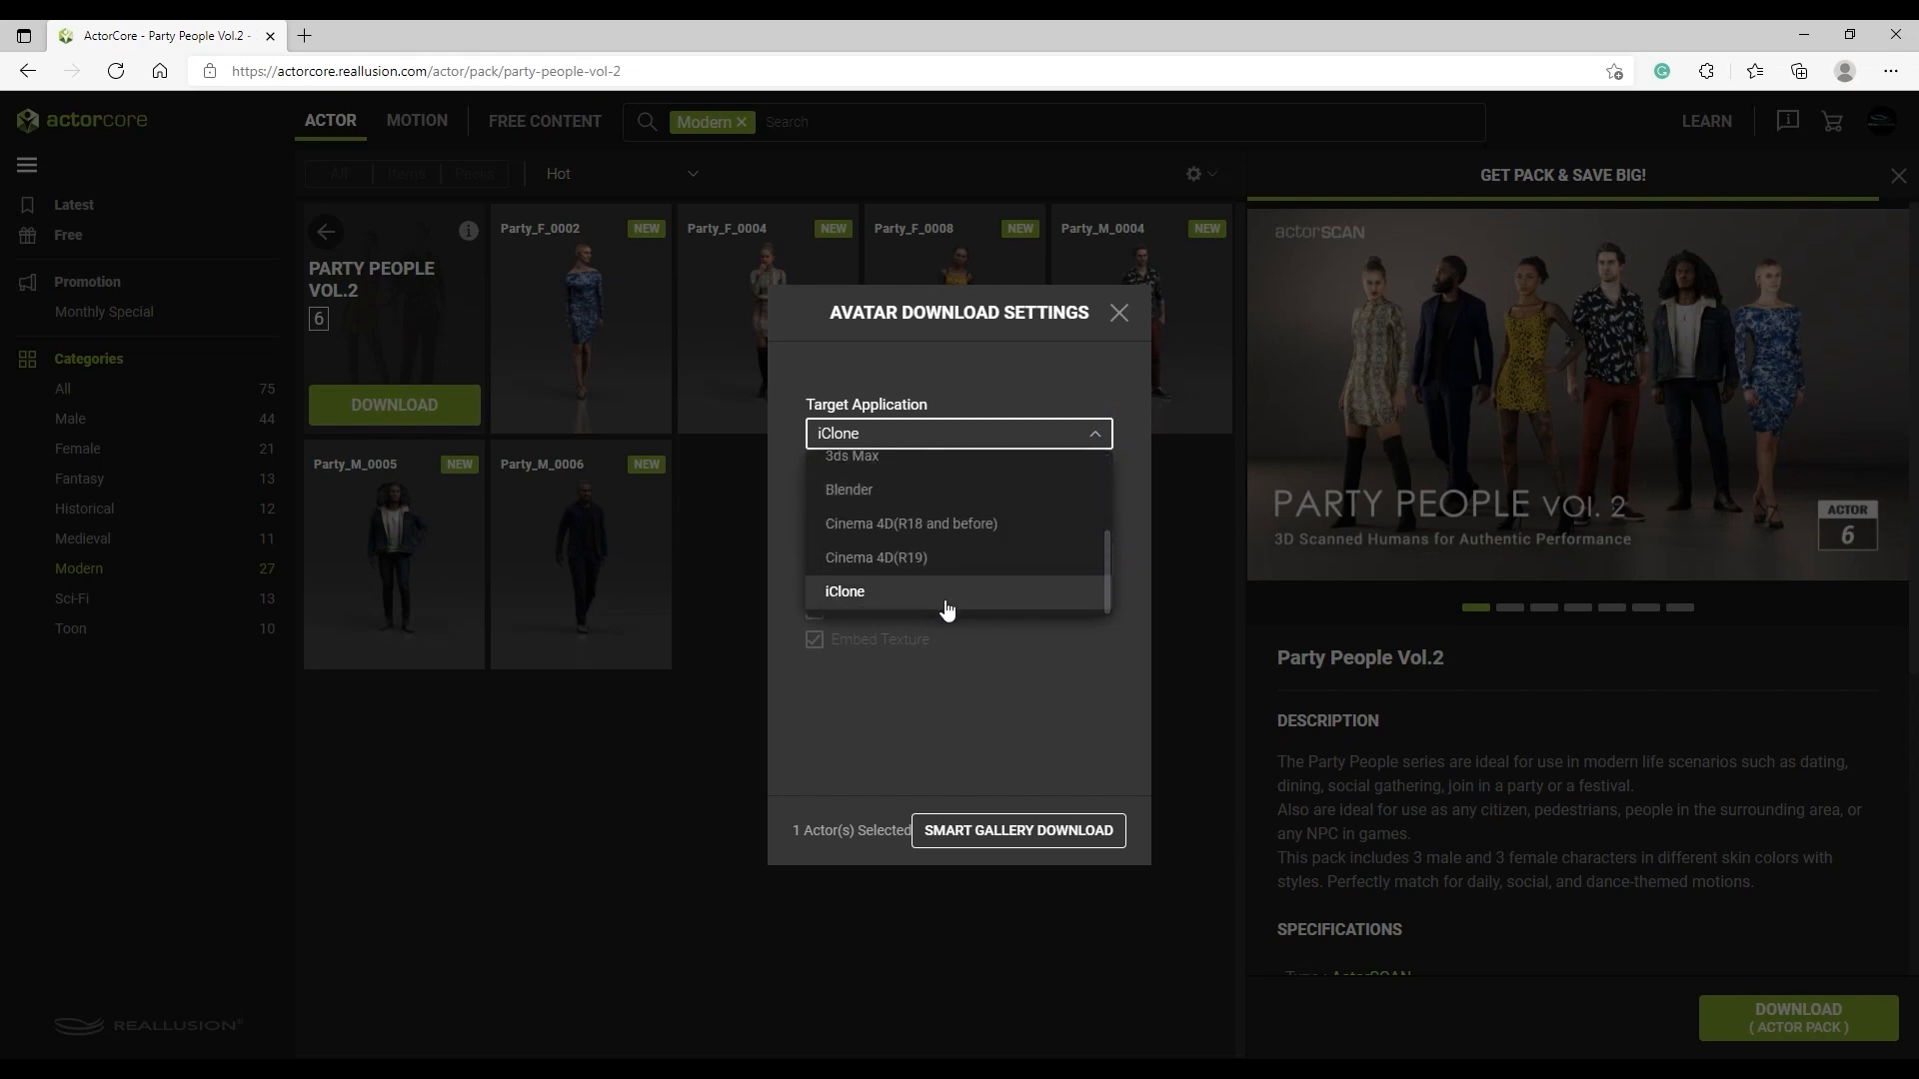
left_click(844, 591)
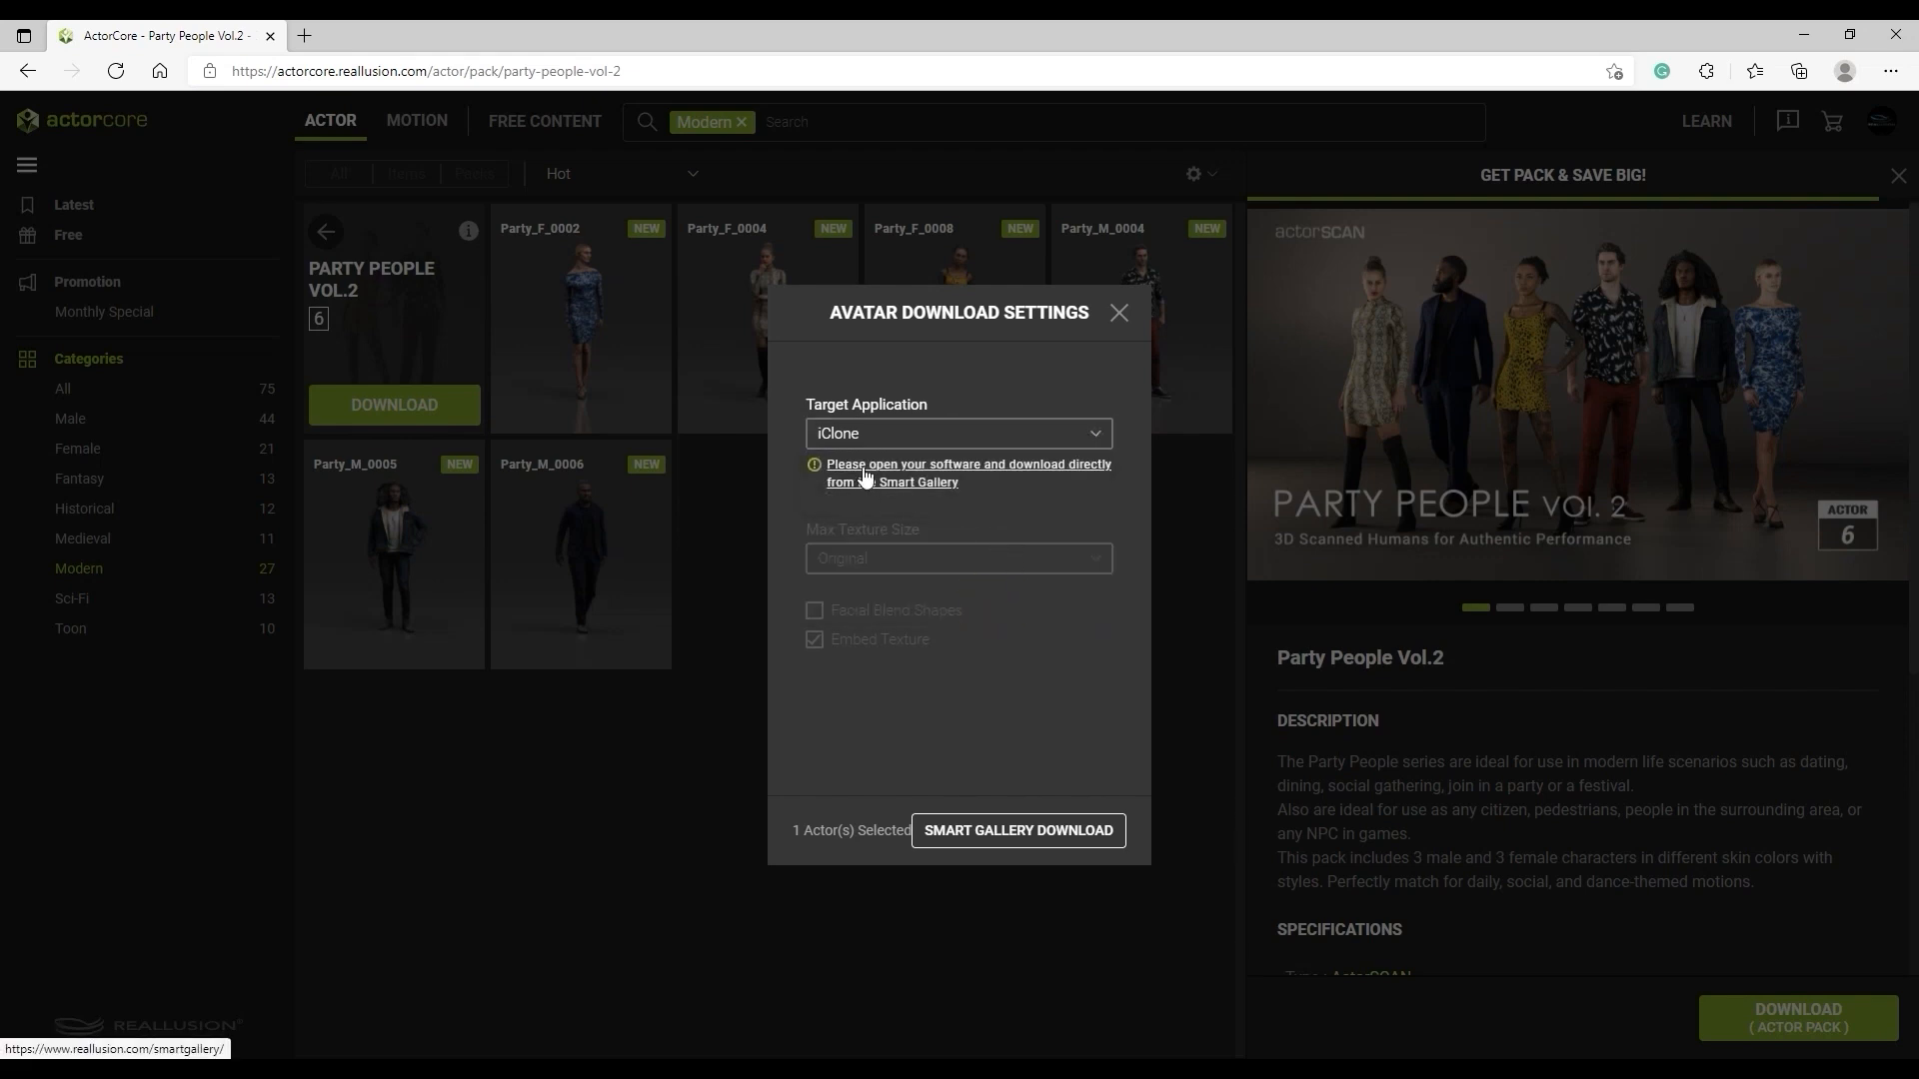
mouse_move(976, 486)
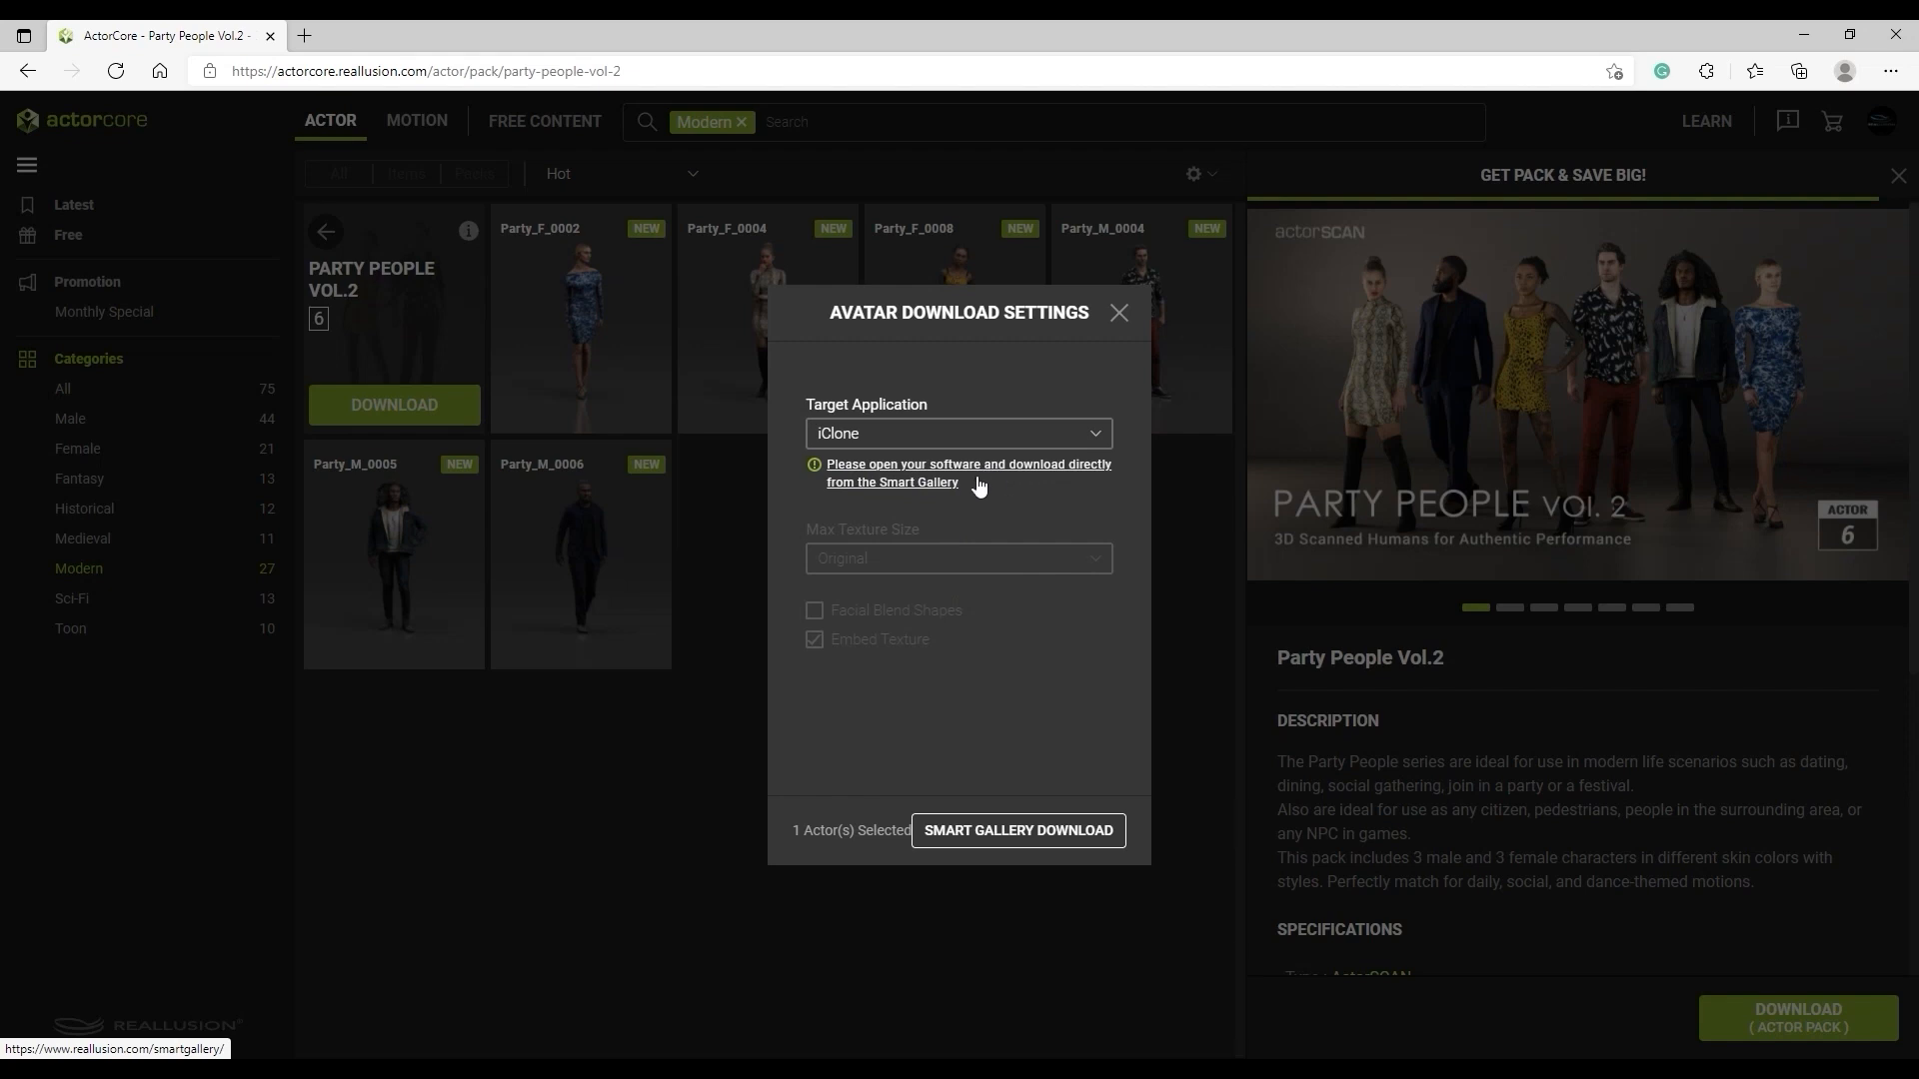
mouse_move(954, 492)
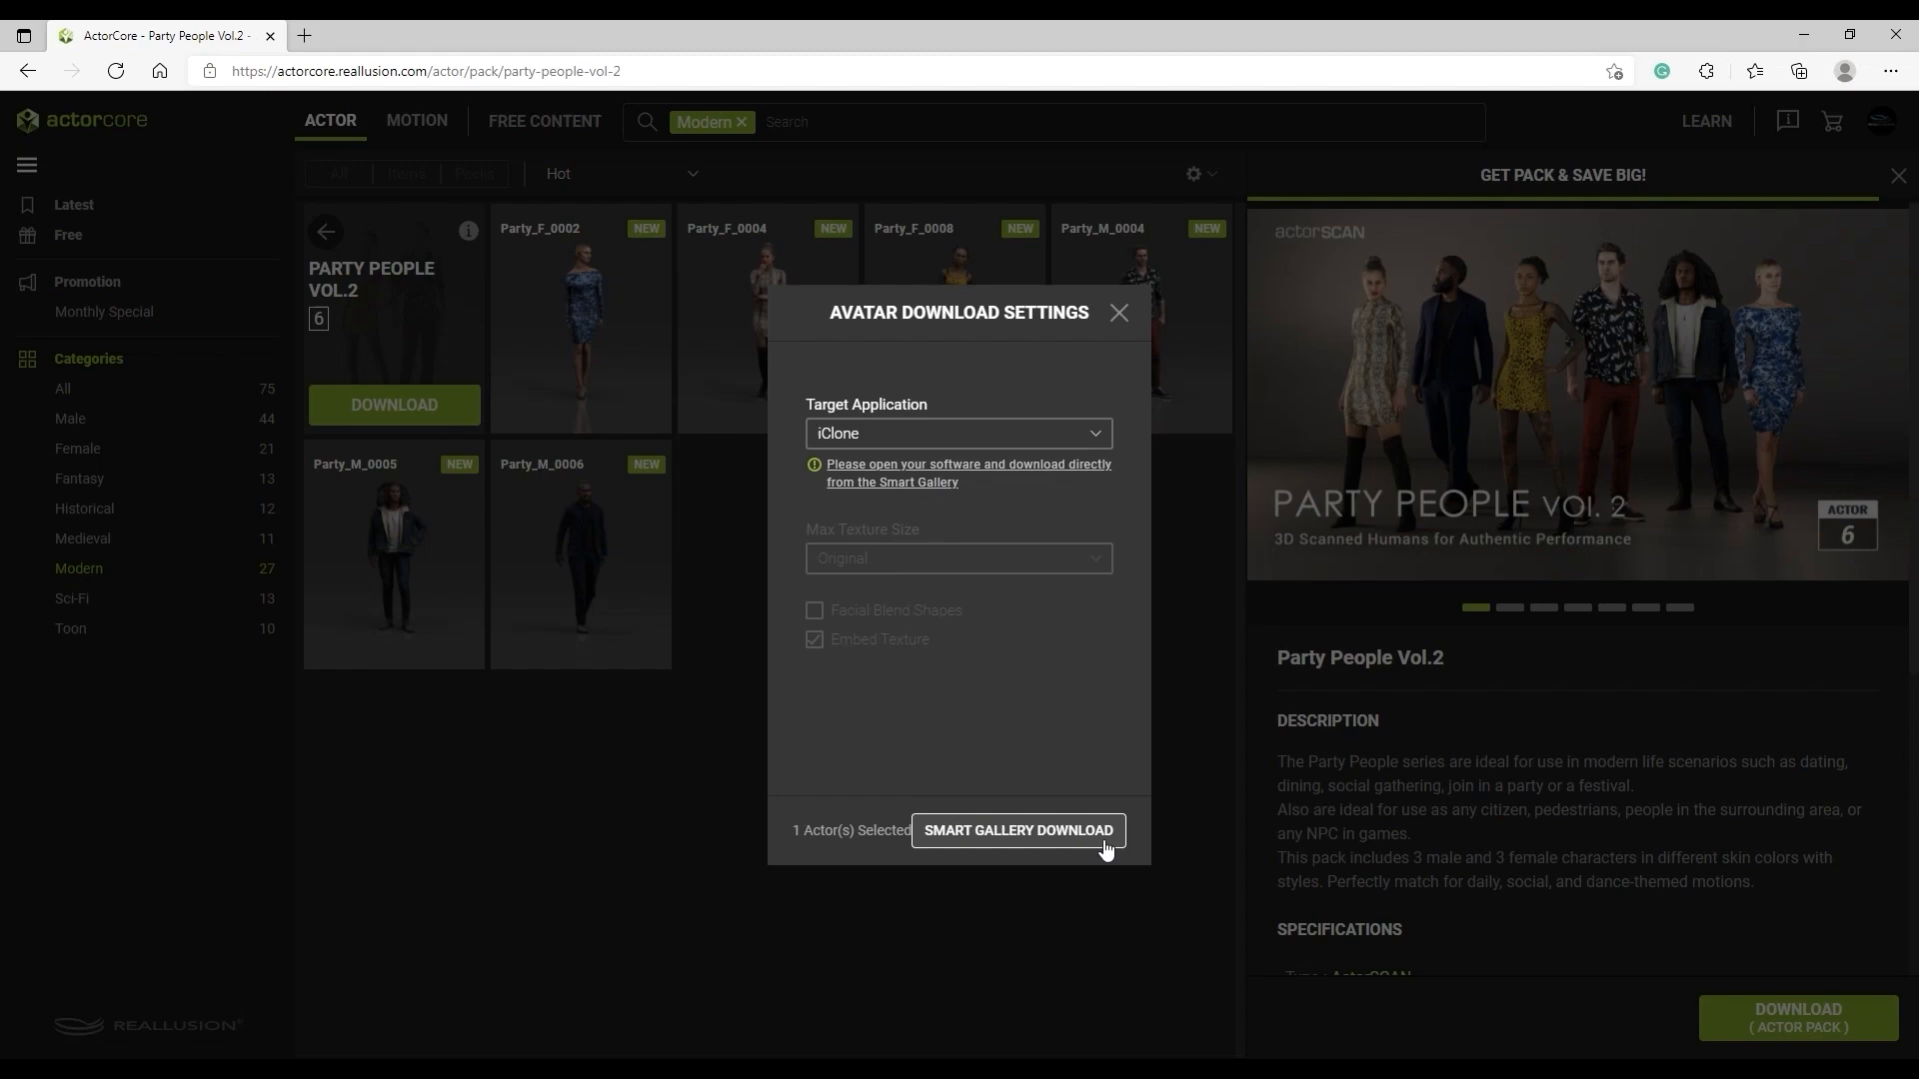
left_click(1116, 311)
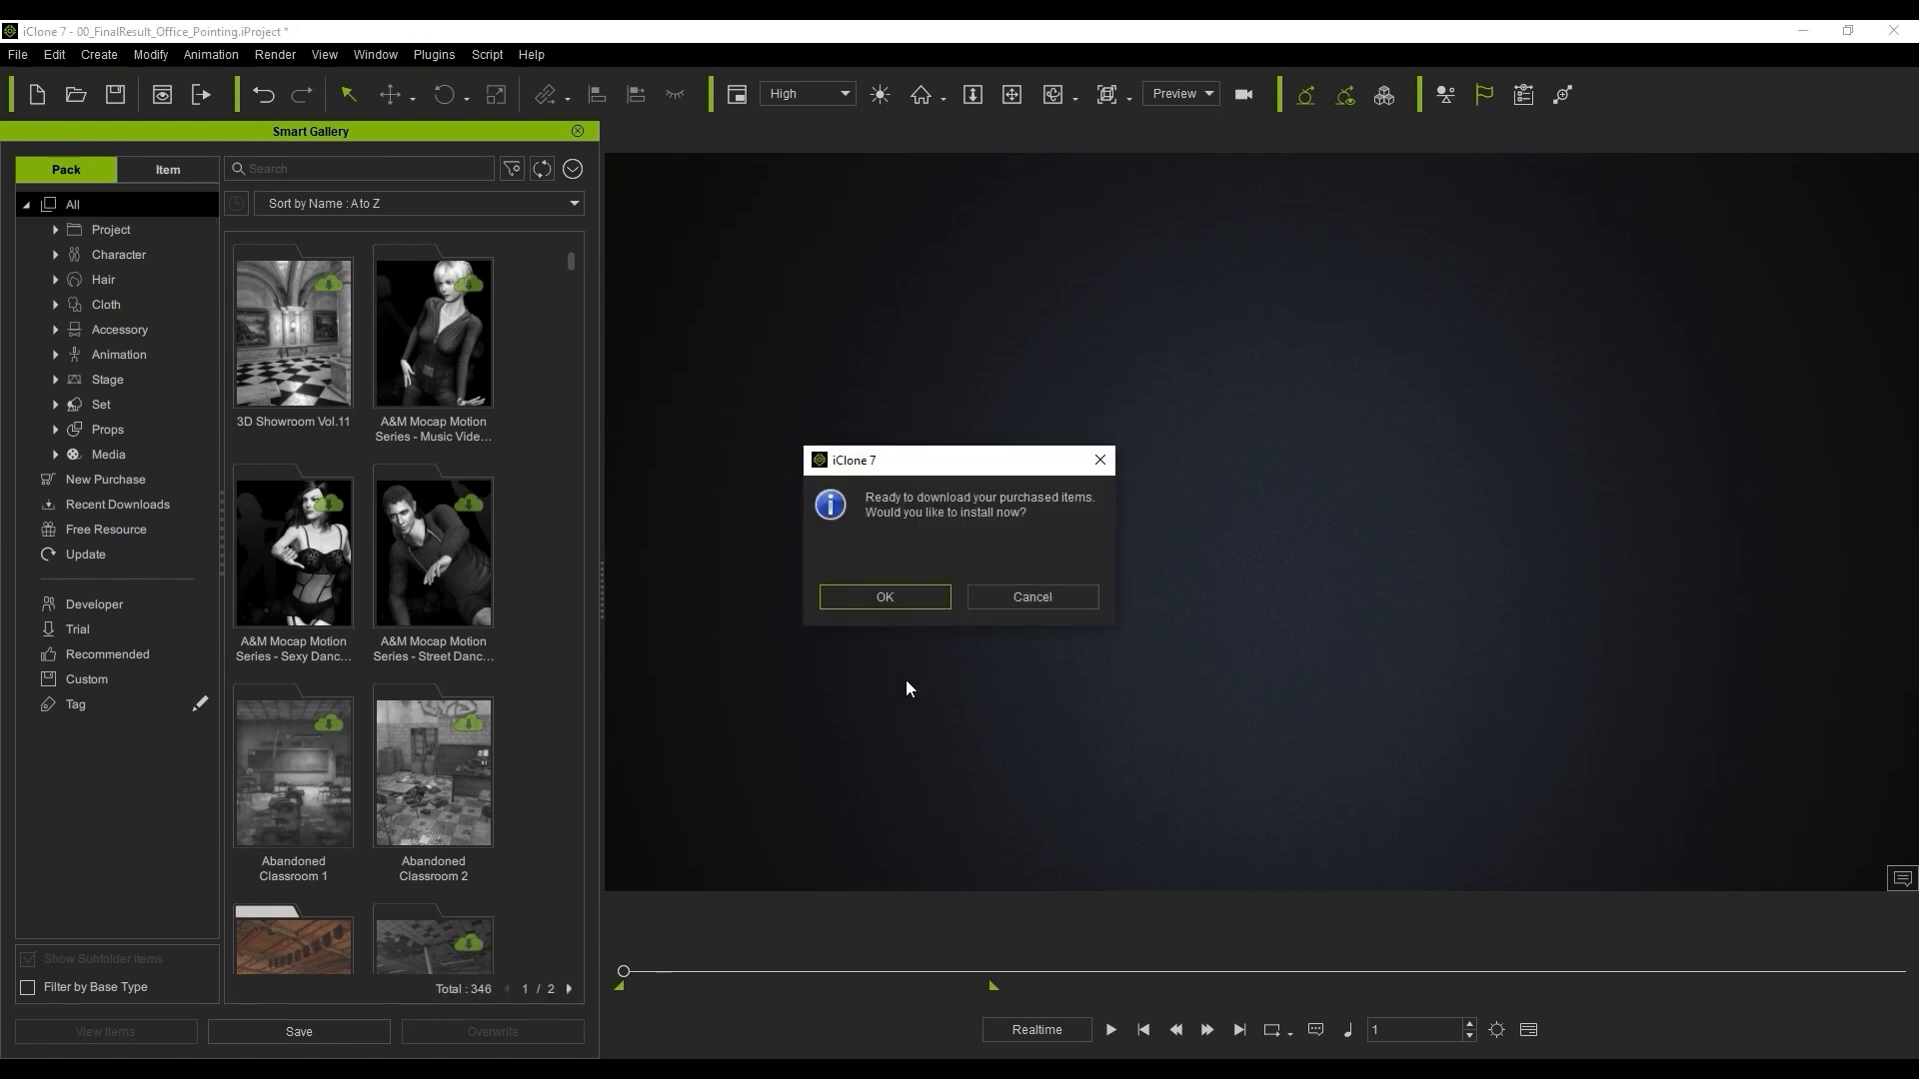
mouse_move(1026, 529)
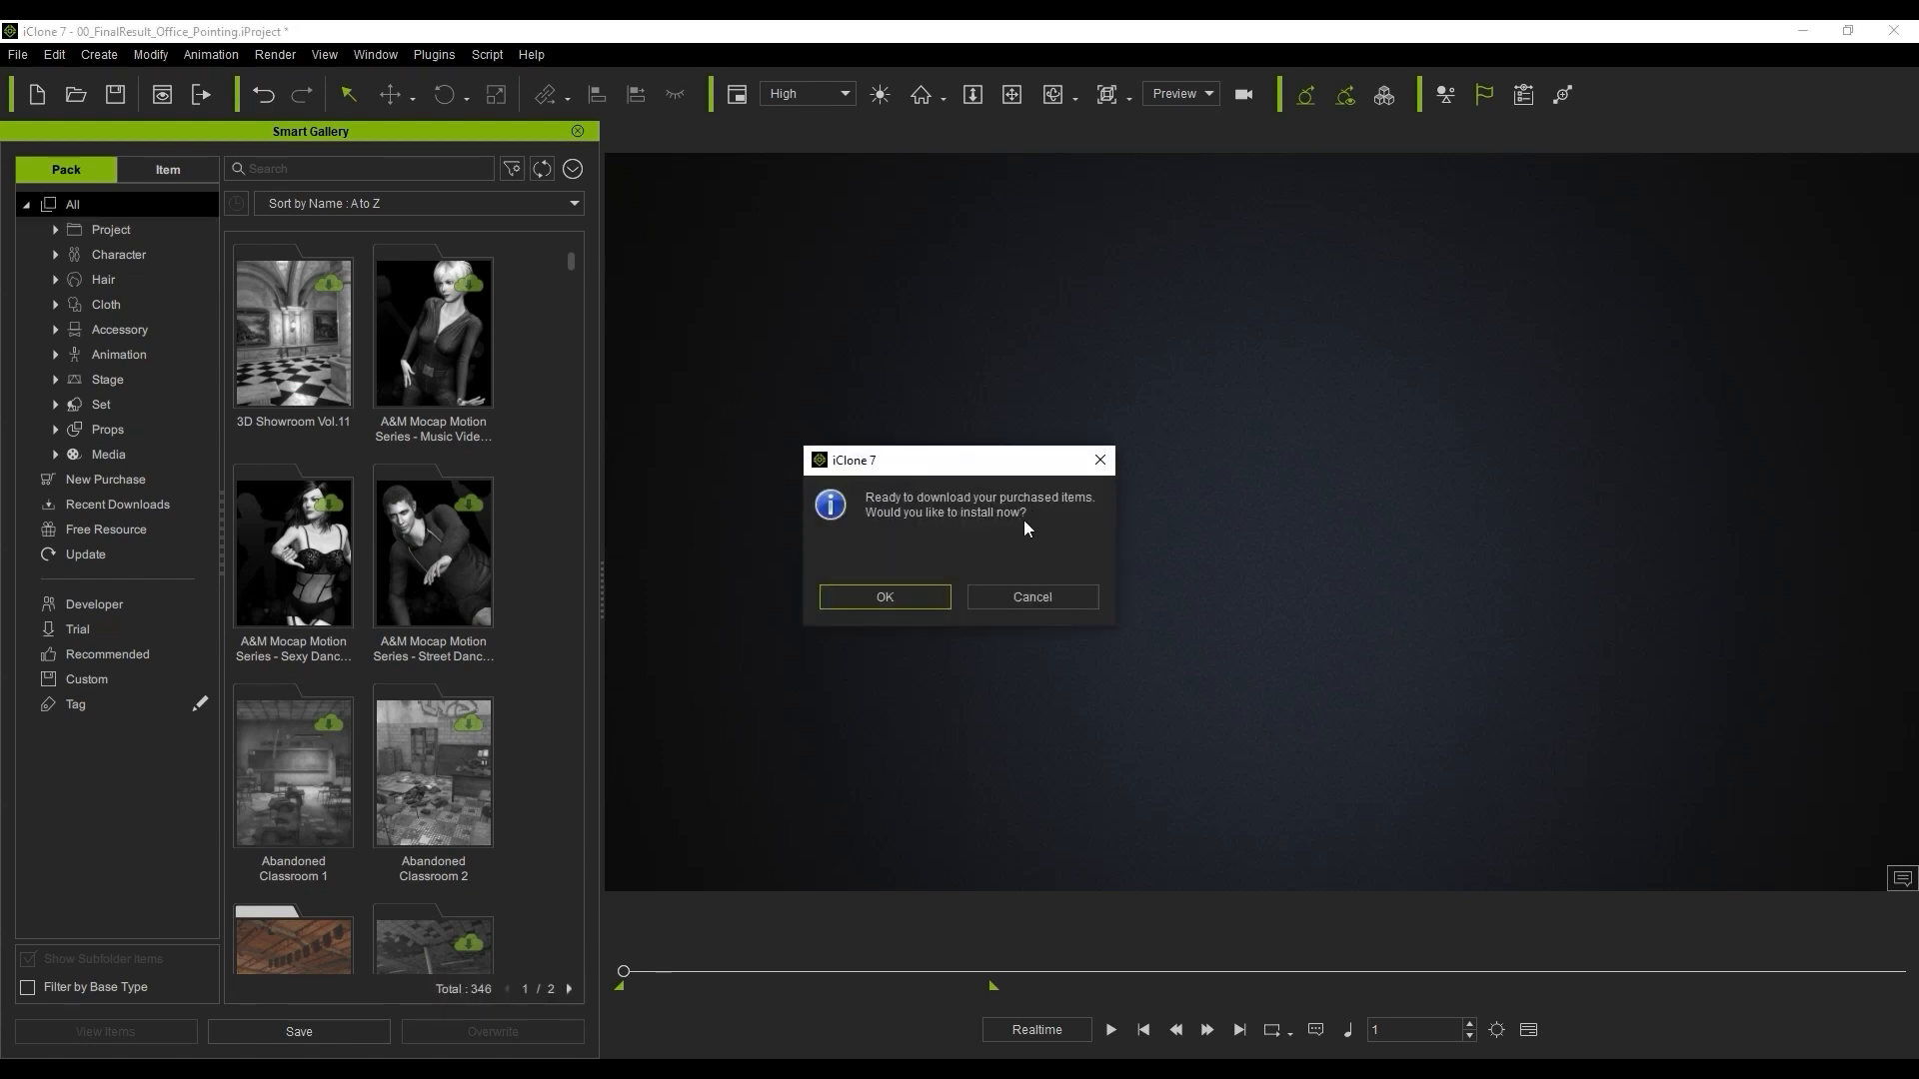
Accept installing the purchased items and show Recent Downloads in the Smart Gallery
left_click(883, 597)
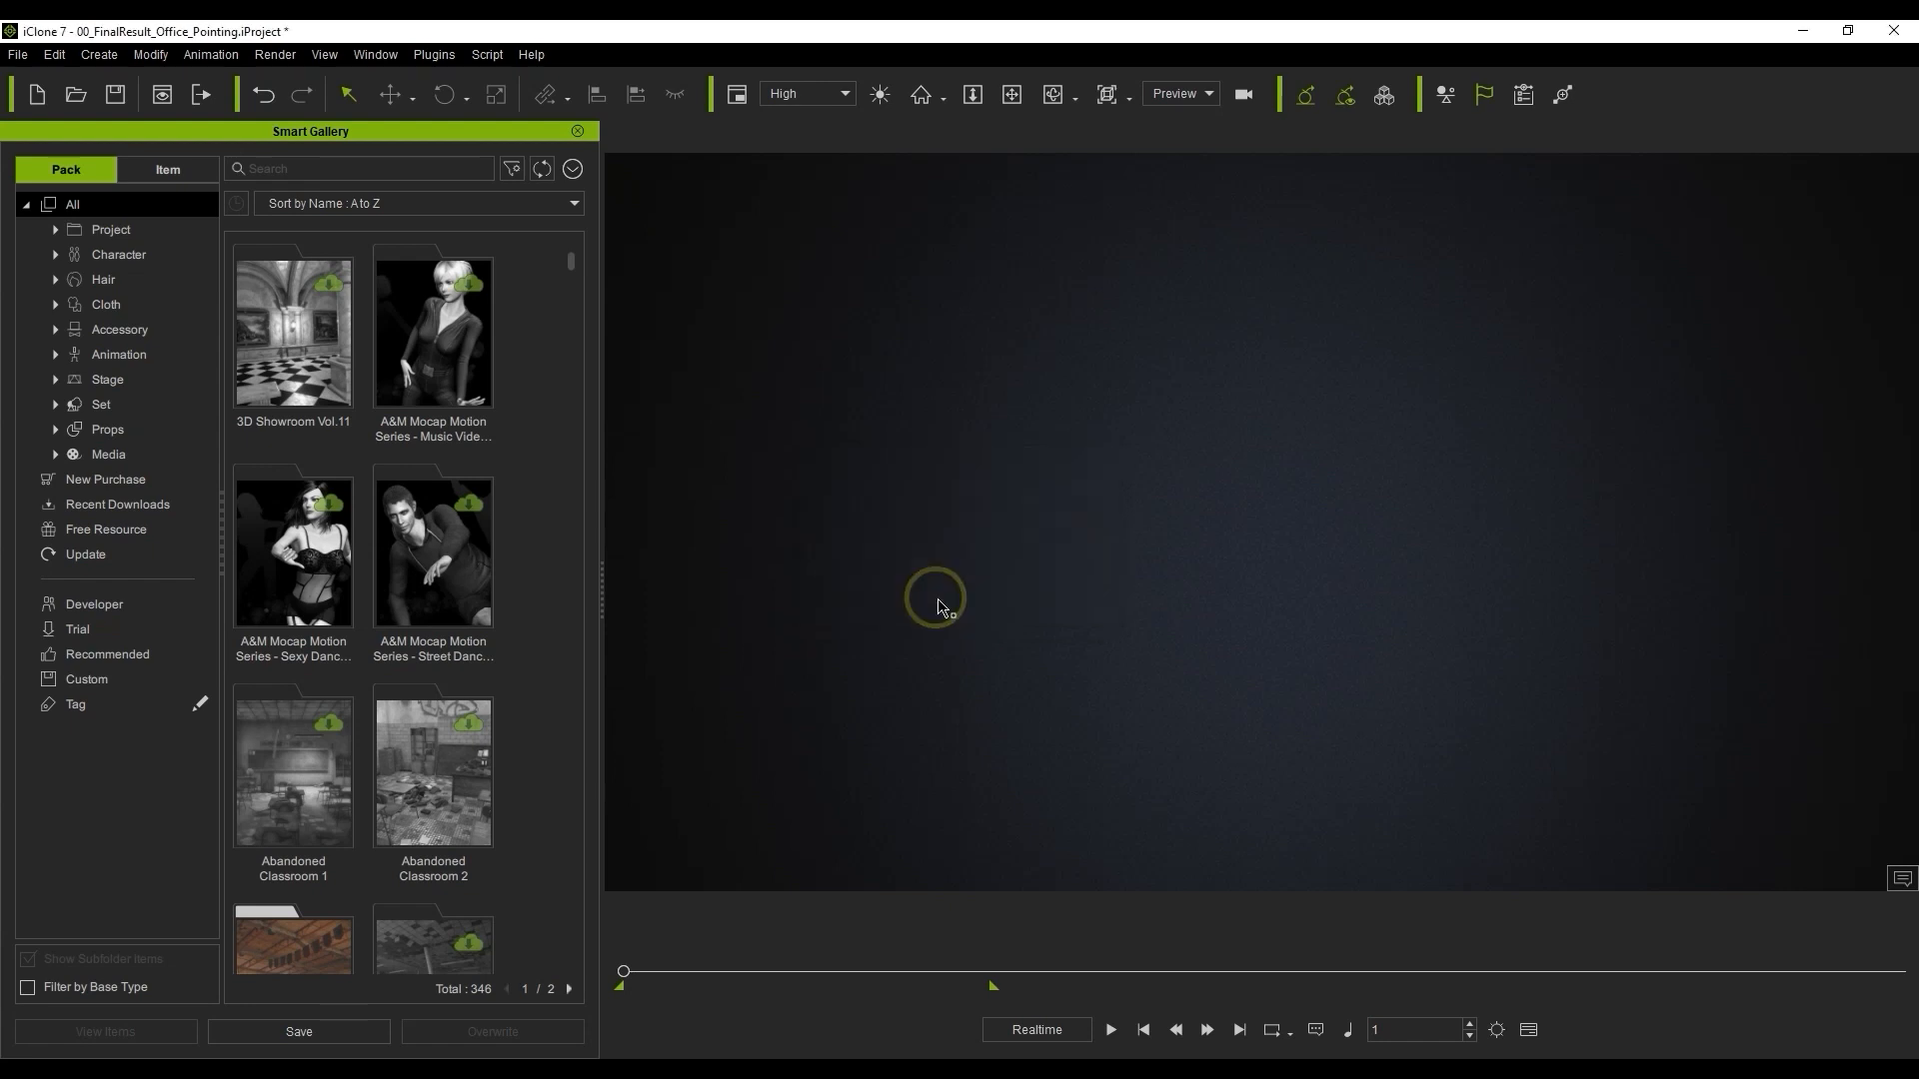
left_click(118, 504)
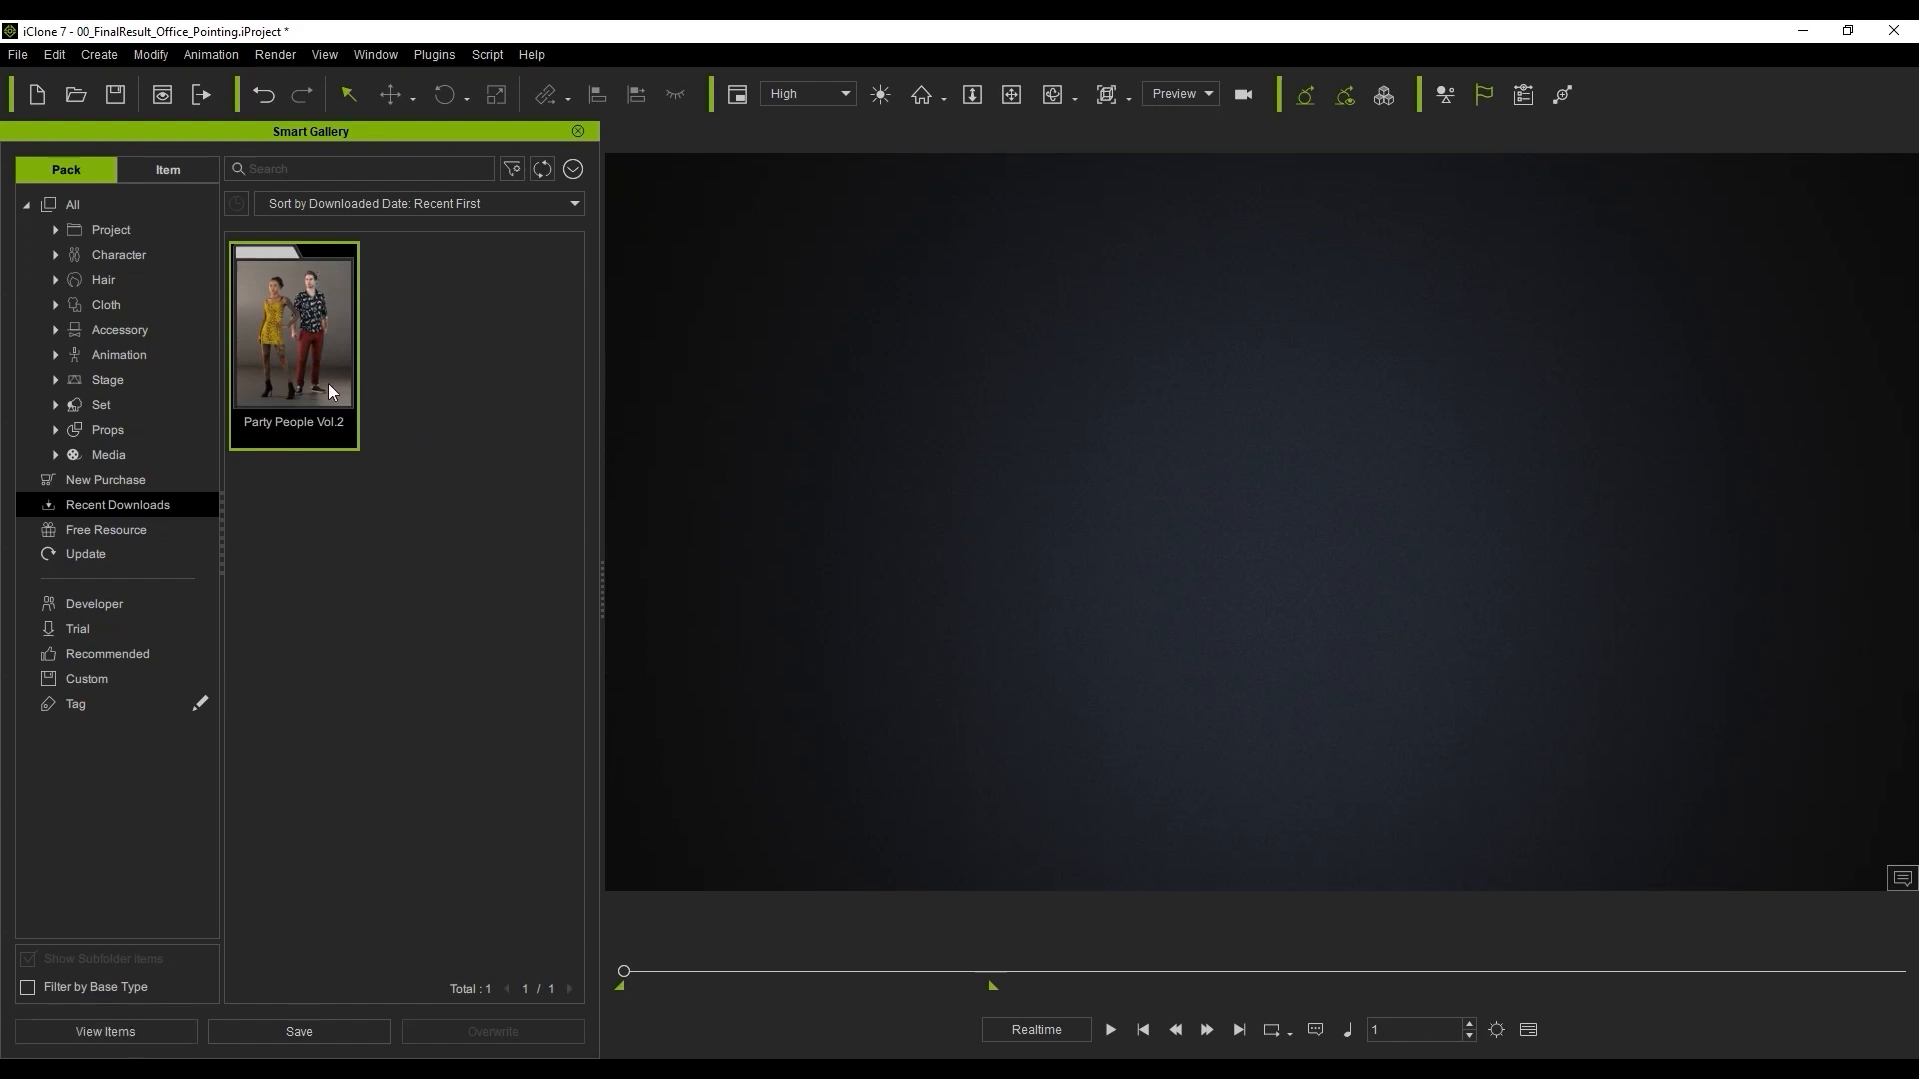
Open the Party People Vol.2 pack to see its three female and three male avatars
double_click(293, 326)
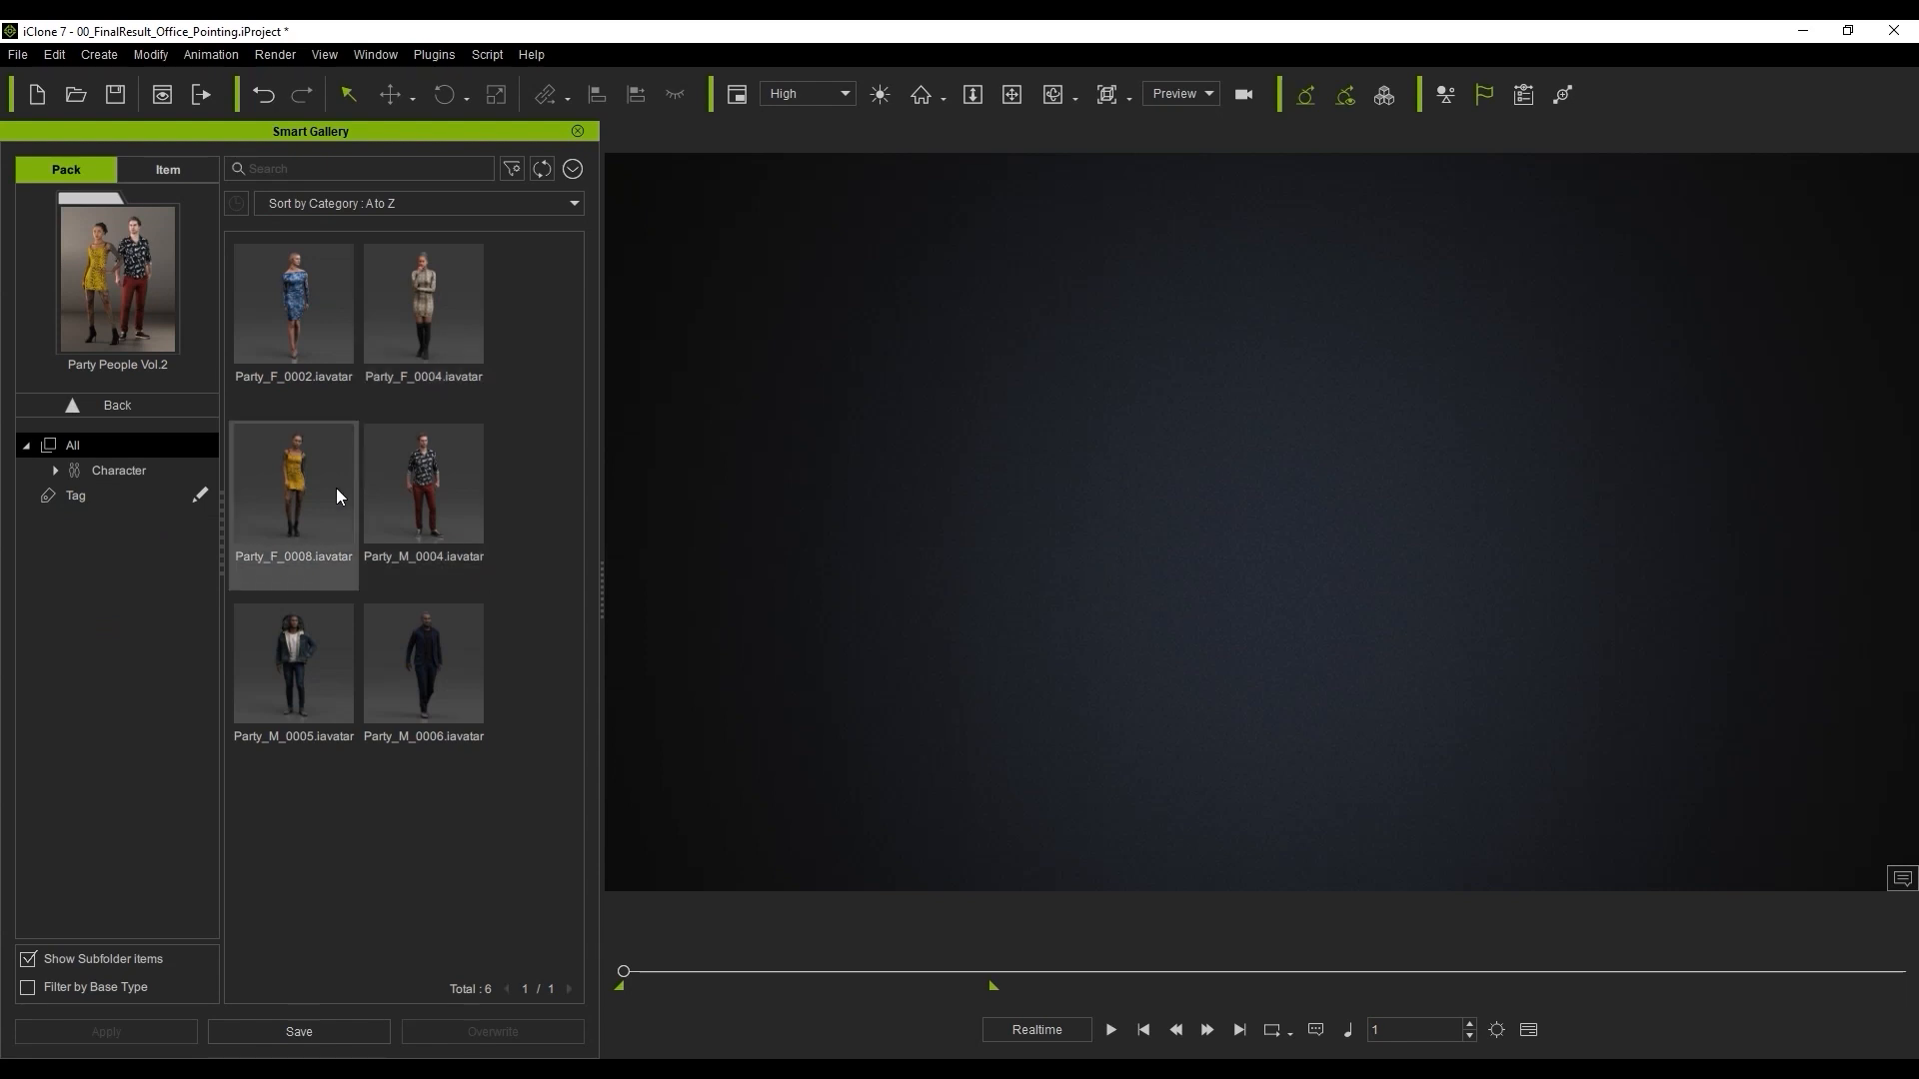
mouse_move(509, 640)
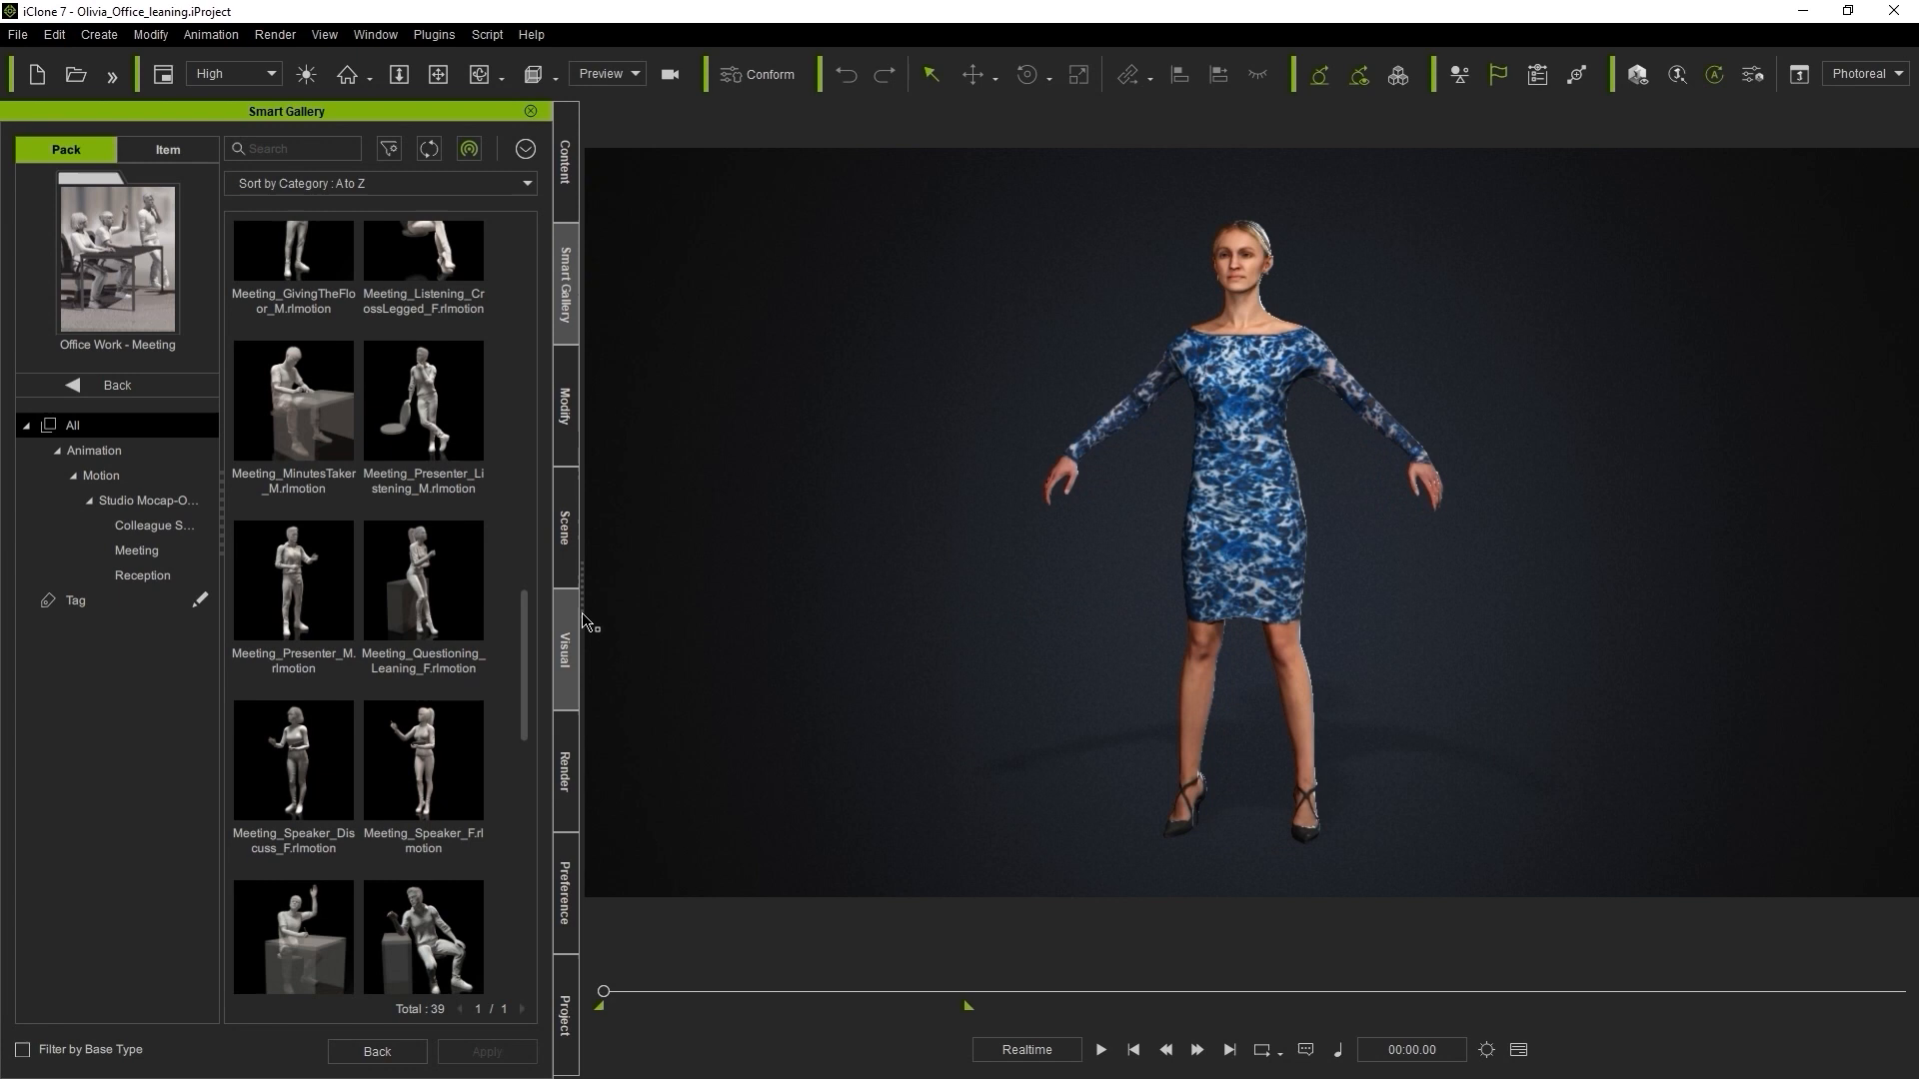
Apply a meeting motion, then StandingDiscussion_Pointing_F, to the female actor
double_click(422, 582)
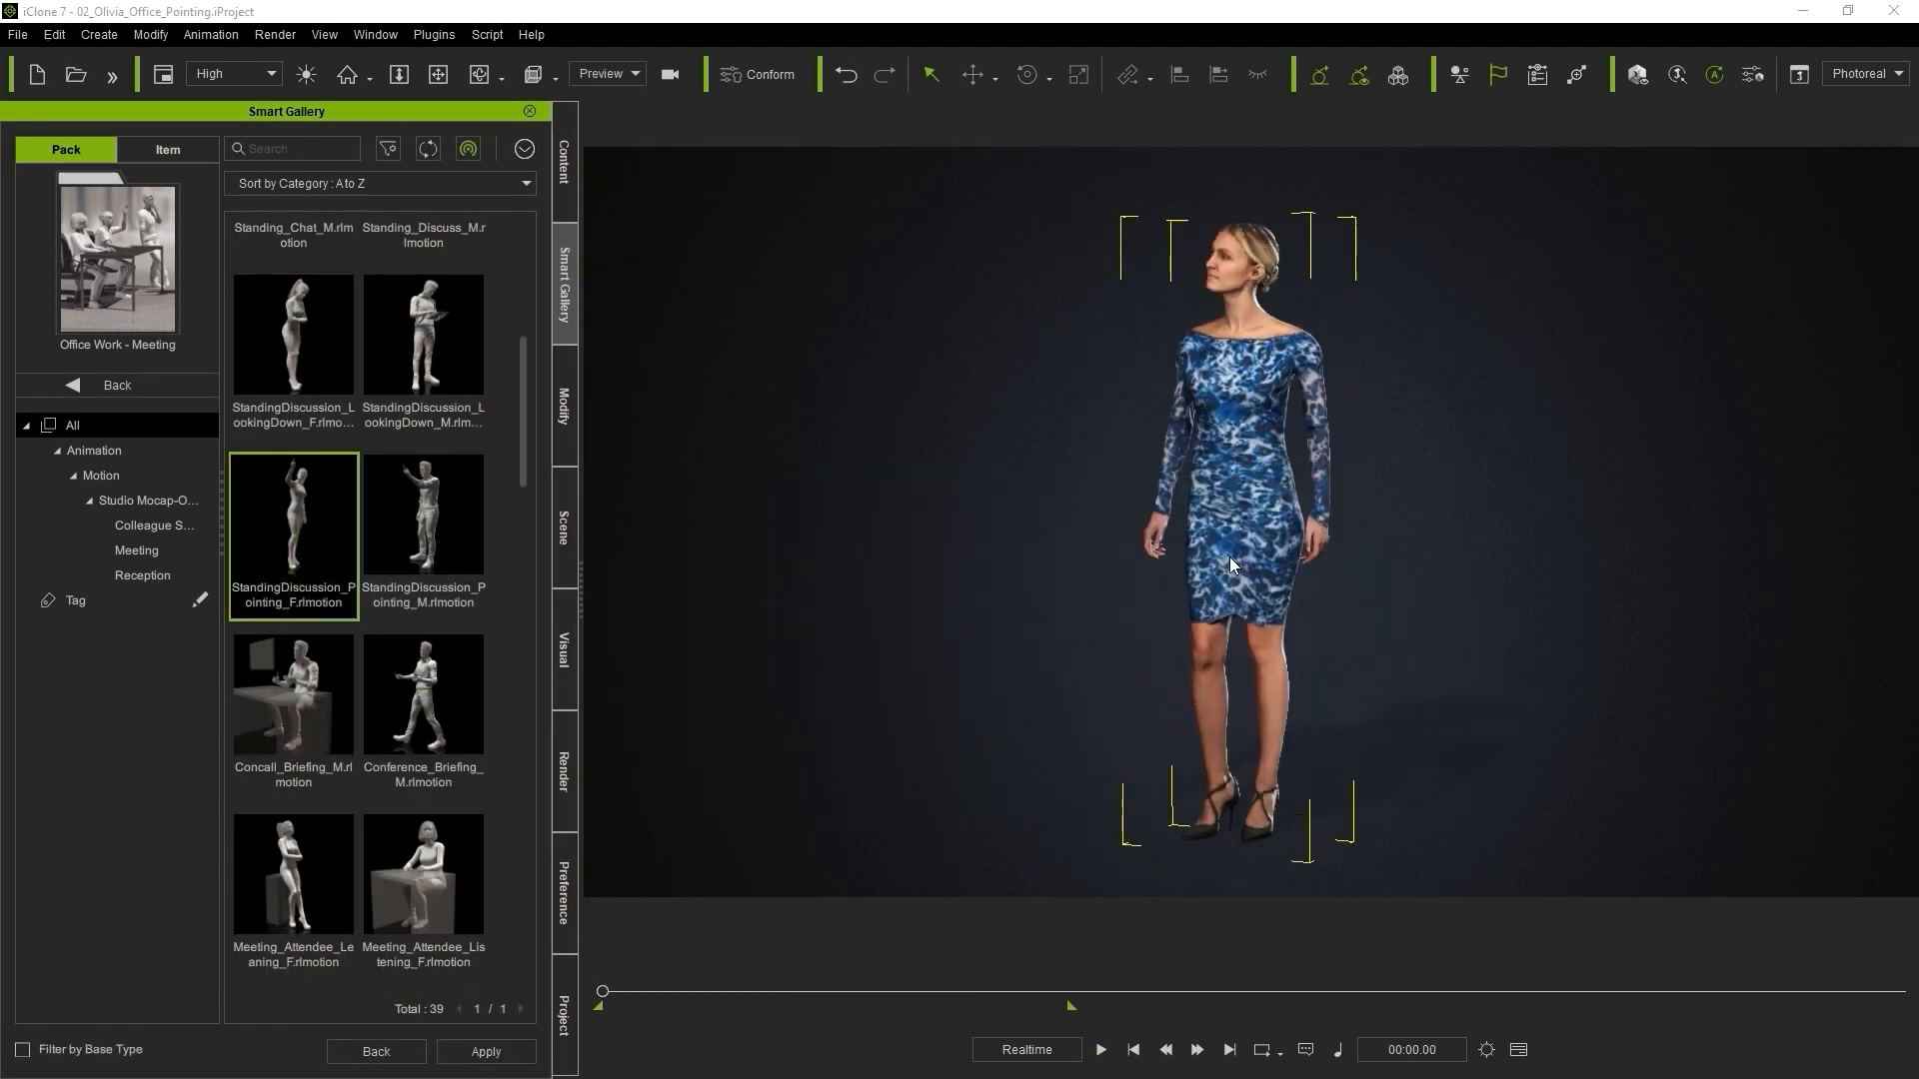
left_click(1100, 1049)
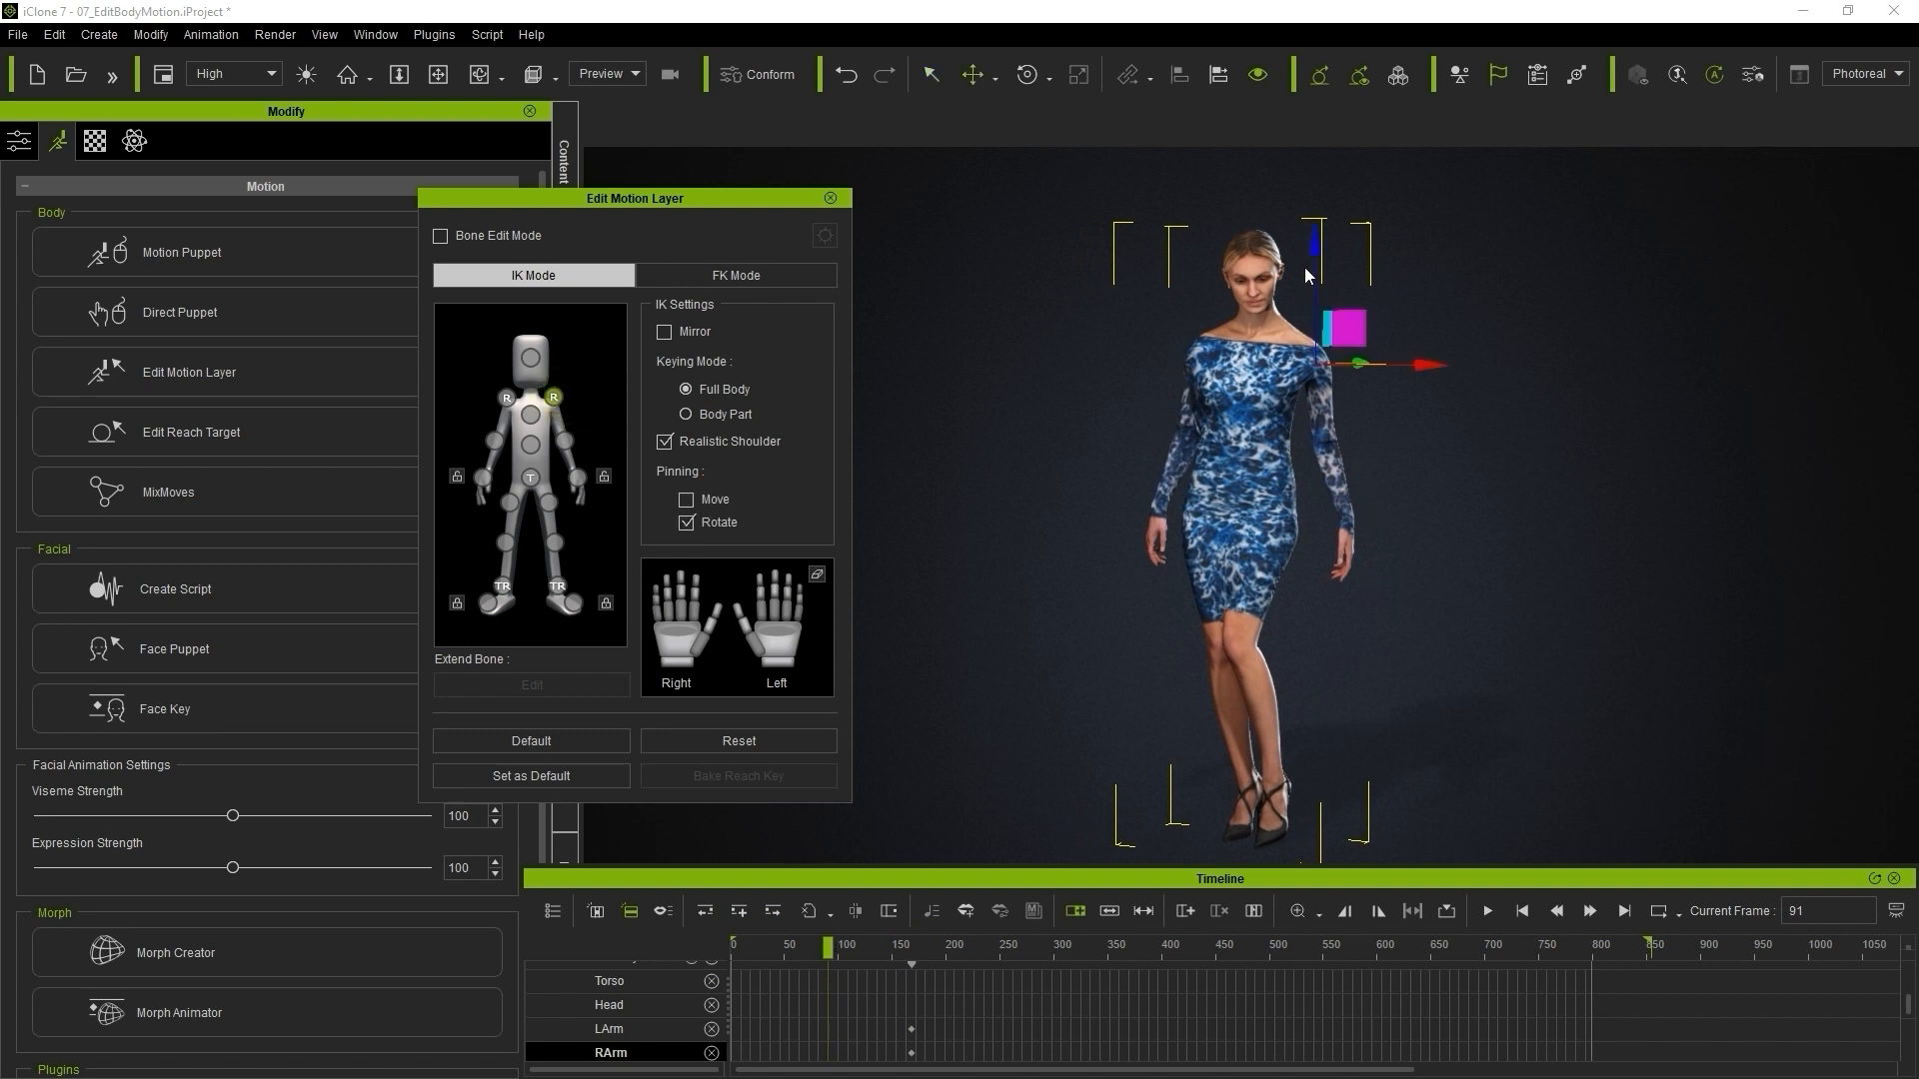
Select the arm effector and pick a key on the motion layer track
left_click(502, 398)
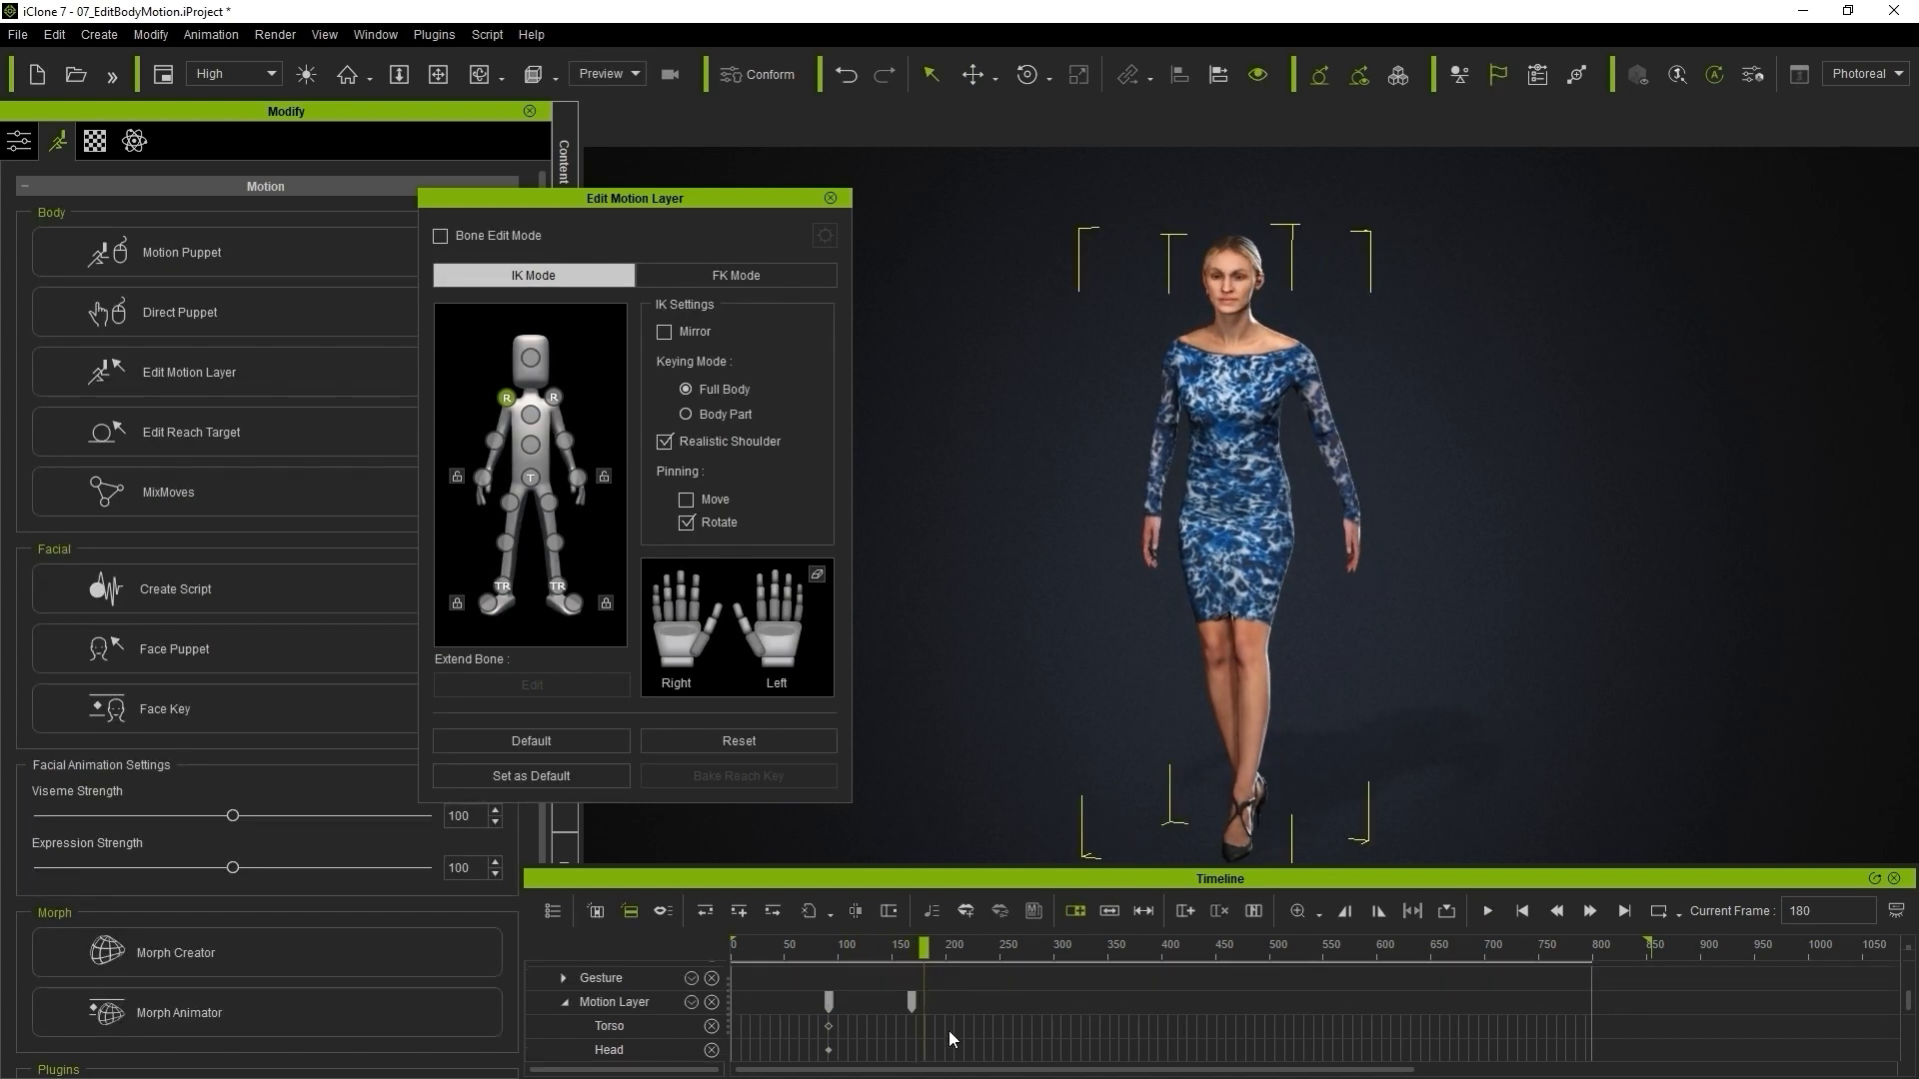
left_click(1487, 911)
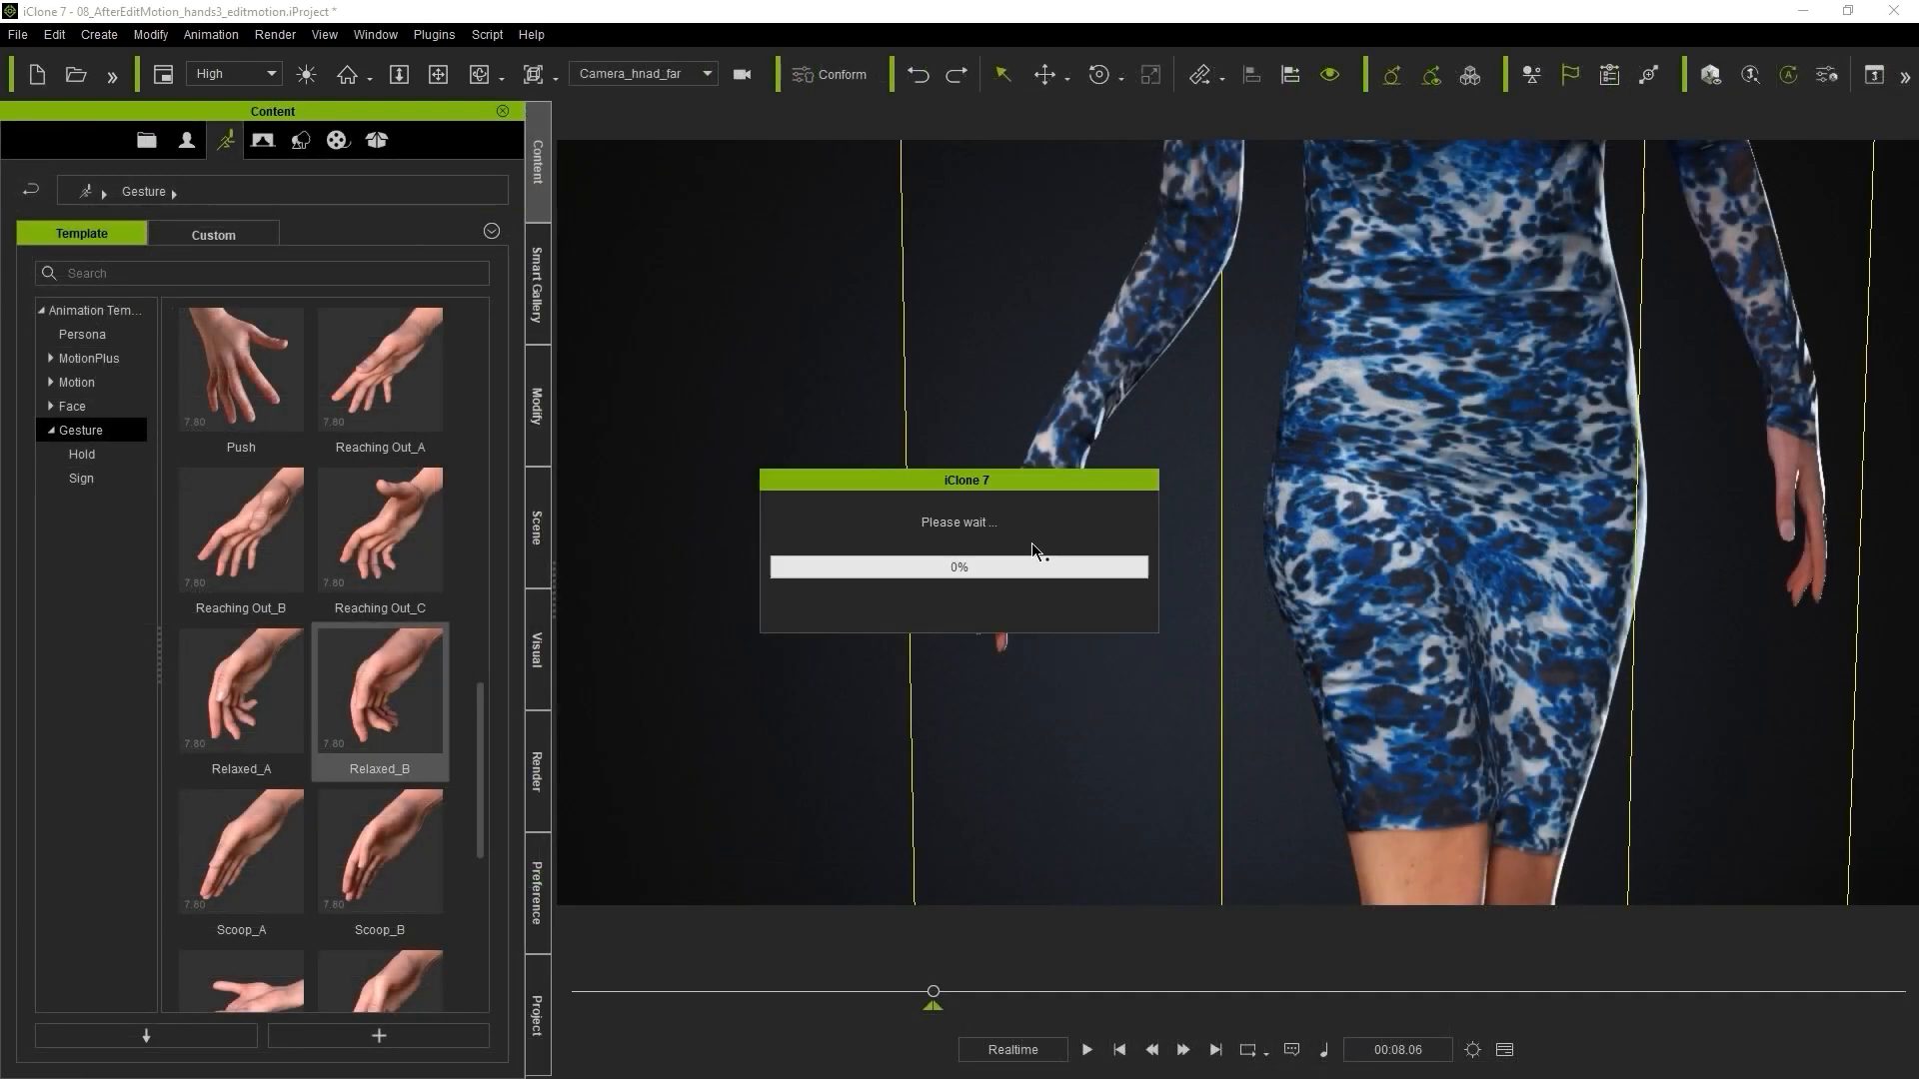
Apply the Relaxed_B gesture and adjust the right hand's finger pose
left_click(81, 478)
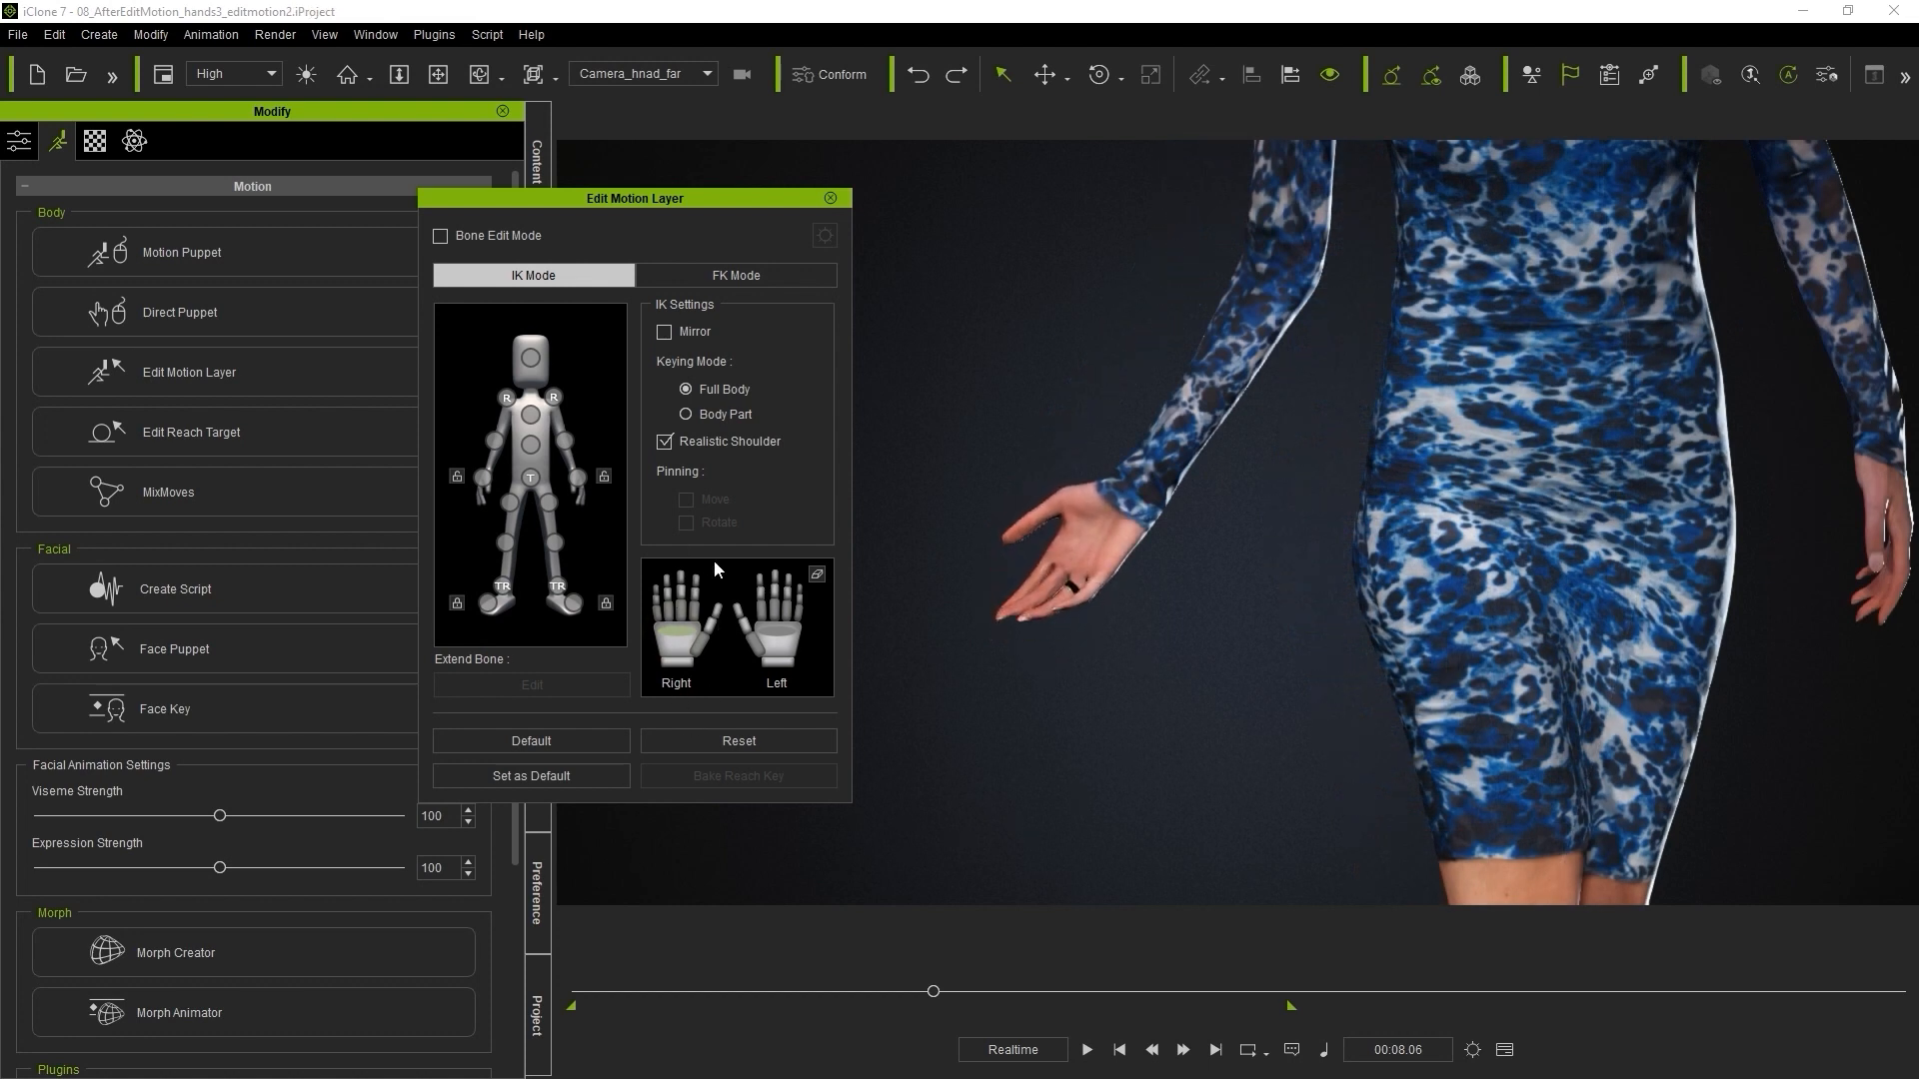
left_click(675, 623)
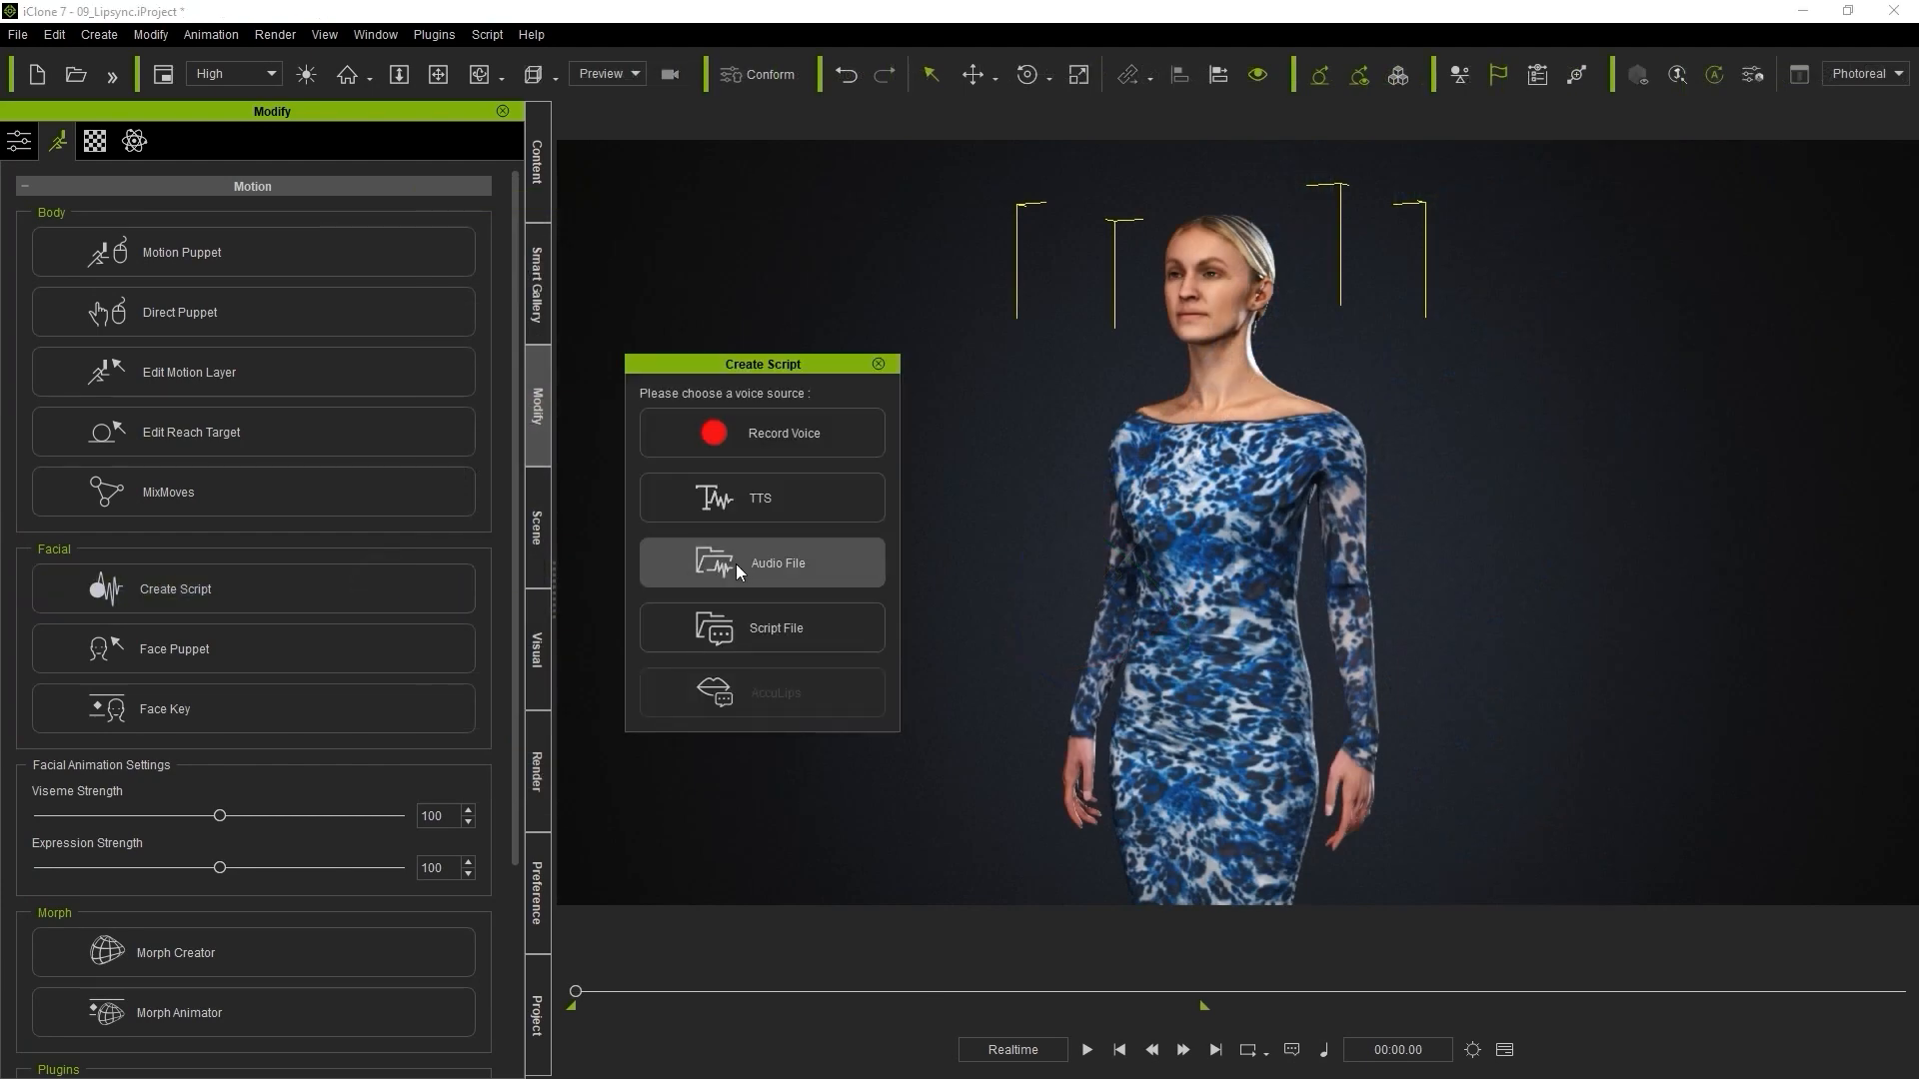
Create a lip-sync script from a .wav file, show the viseme timeline and play it back
left_click(761, 562)
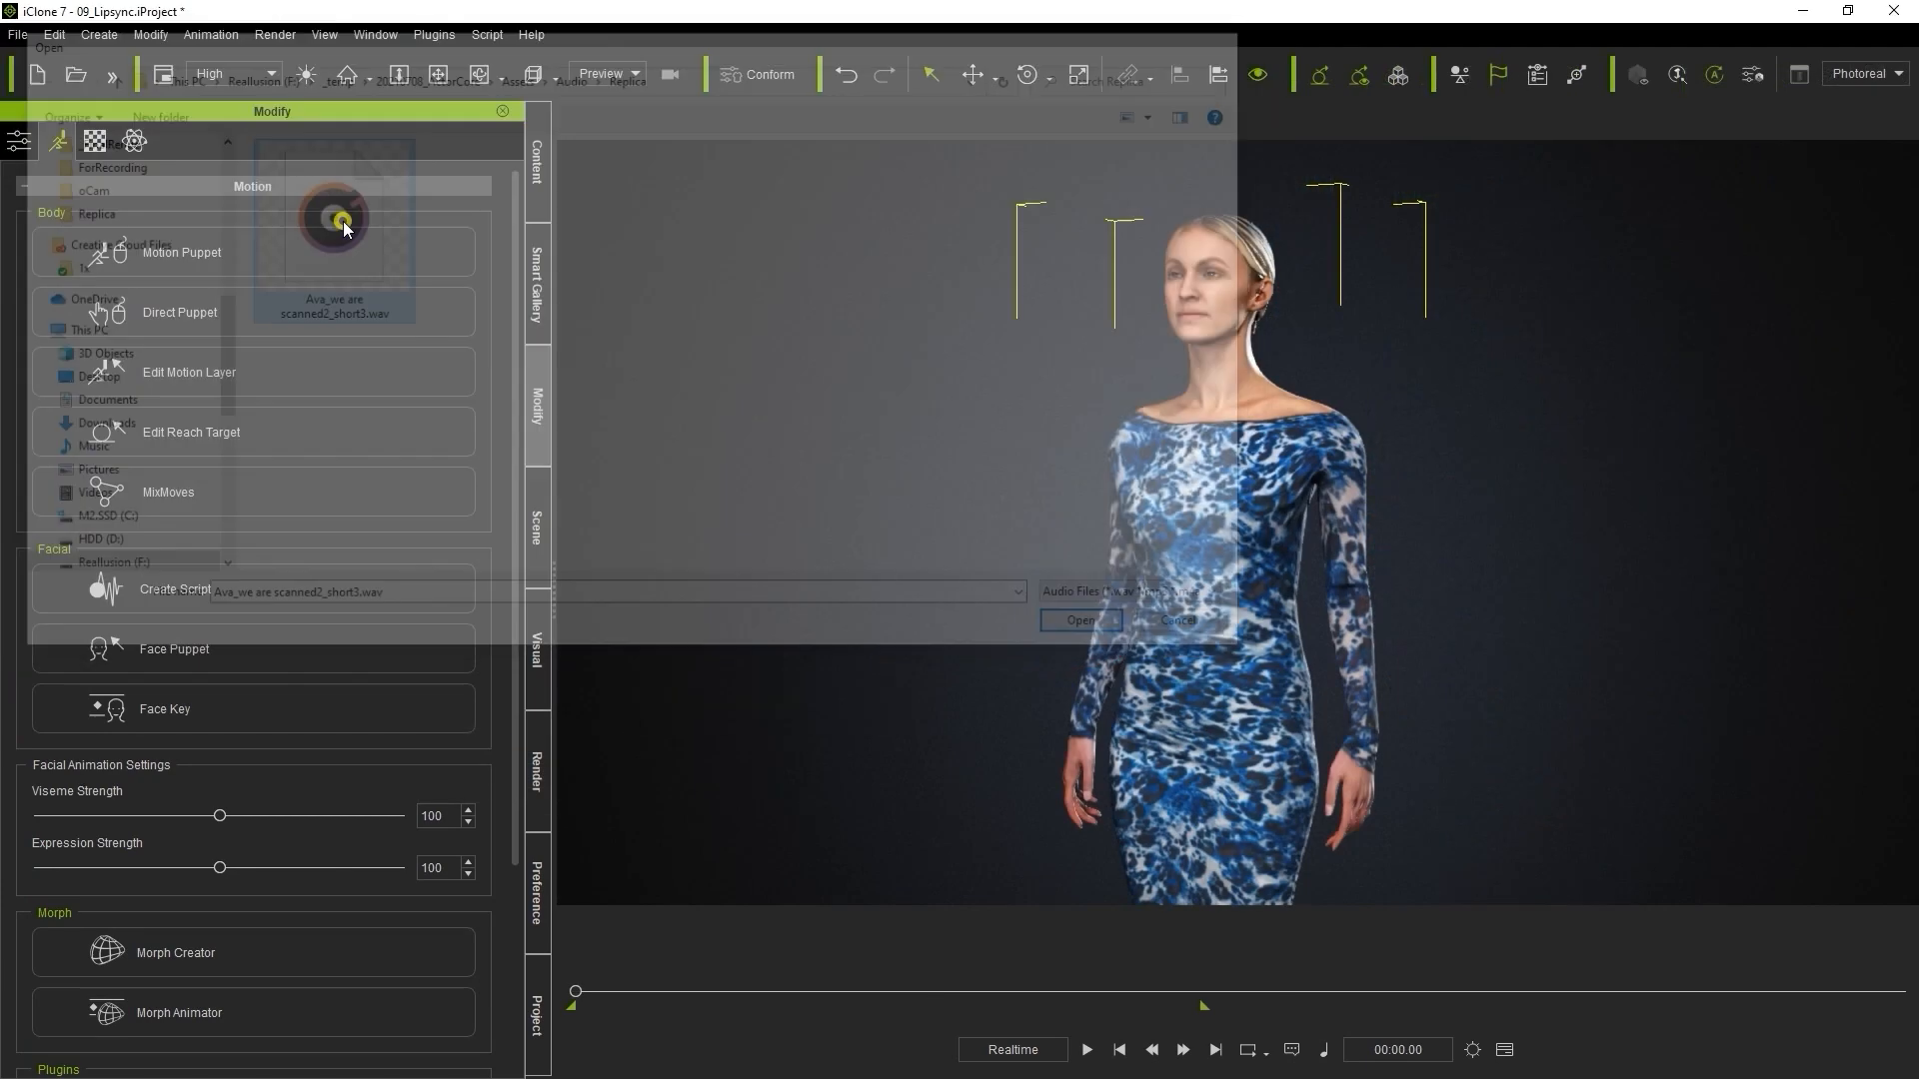
left_click(376, 33)
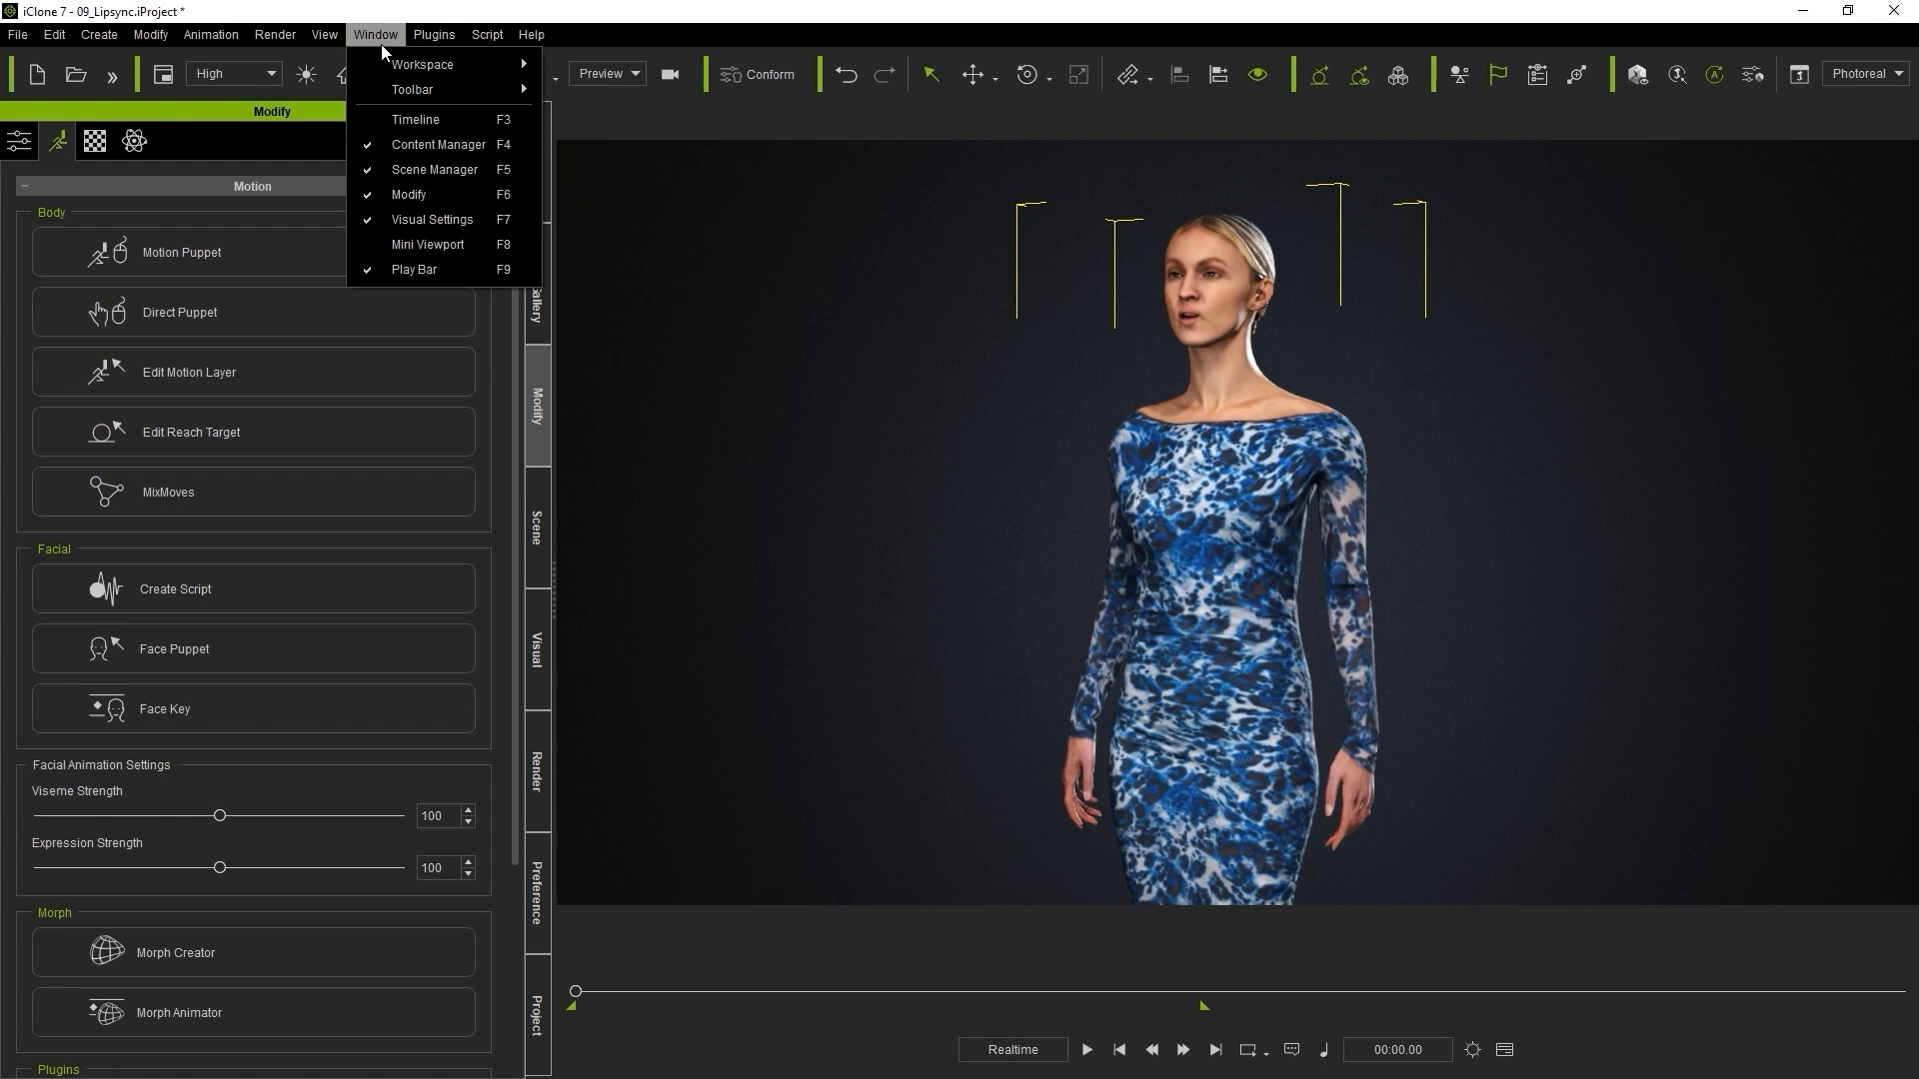
left_click(415, 119)
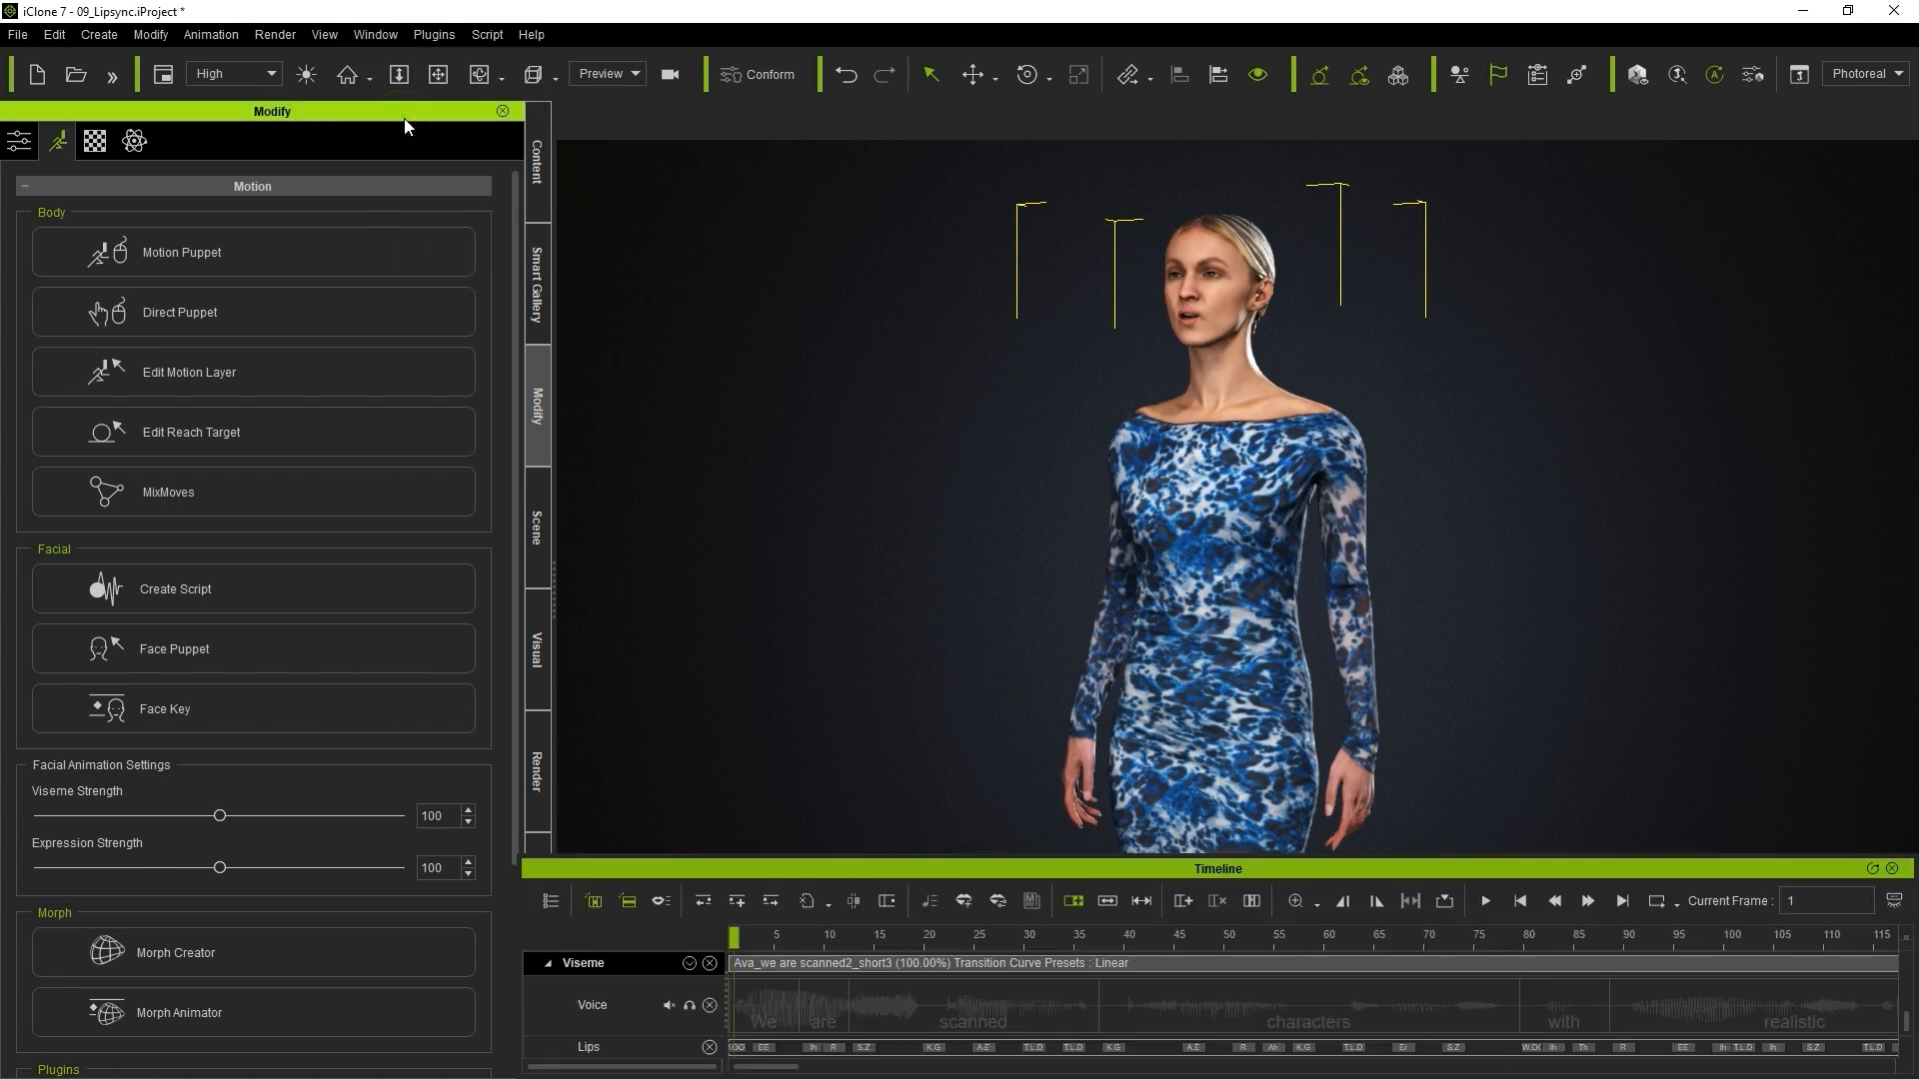
left_click(1486, 900)
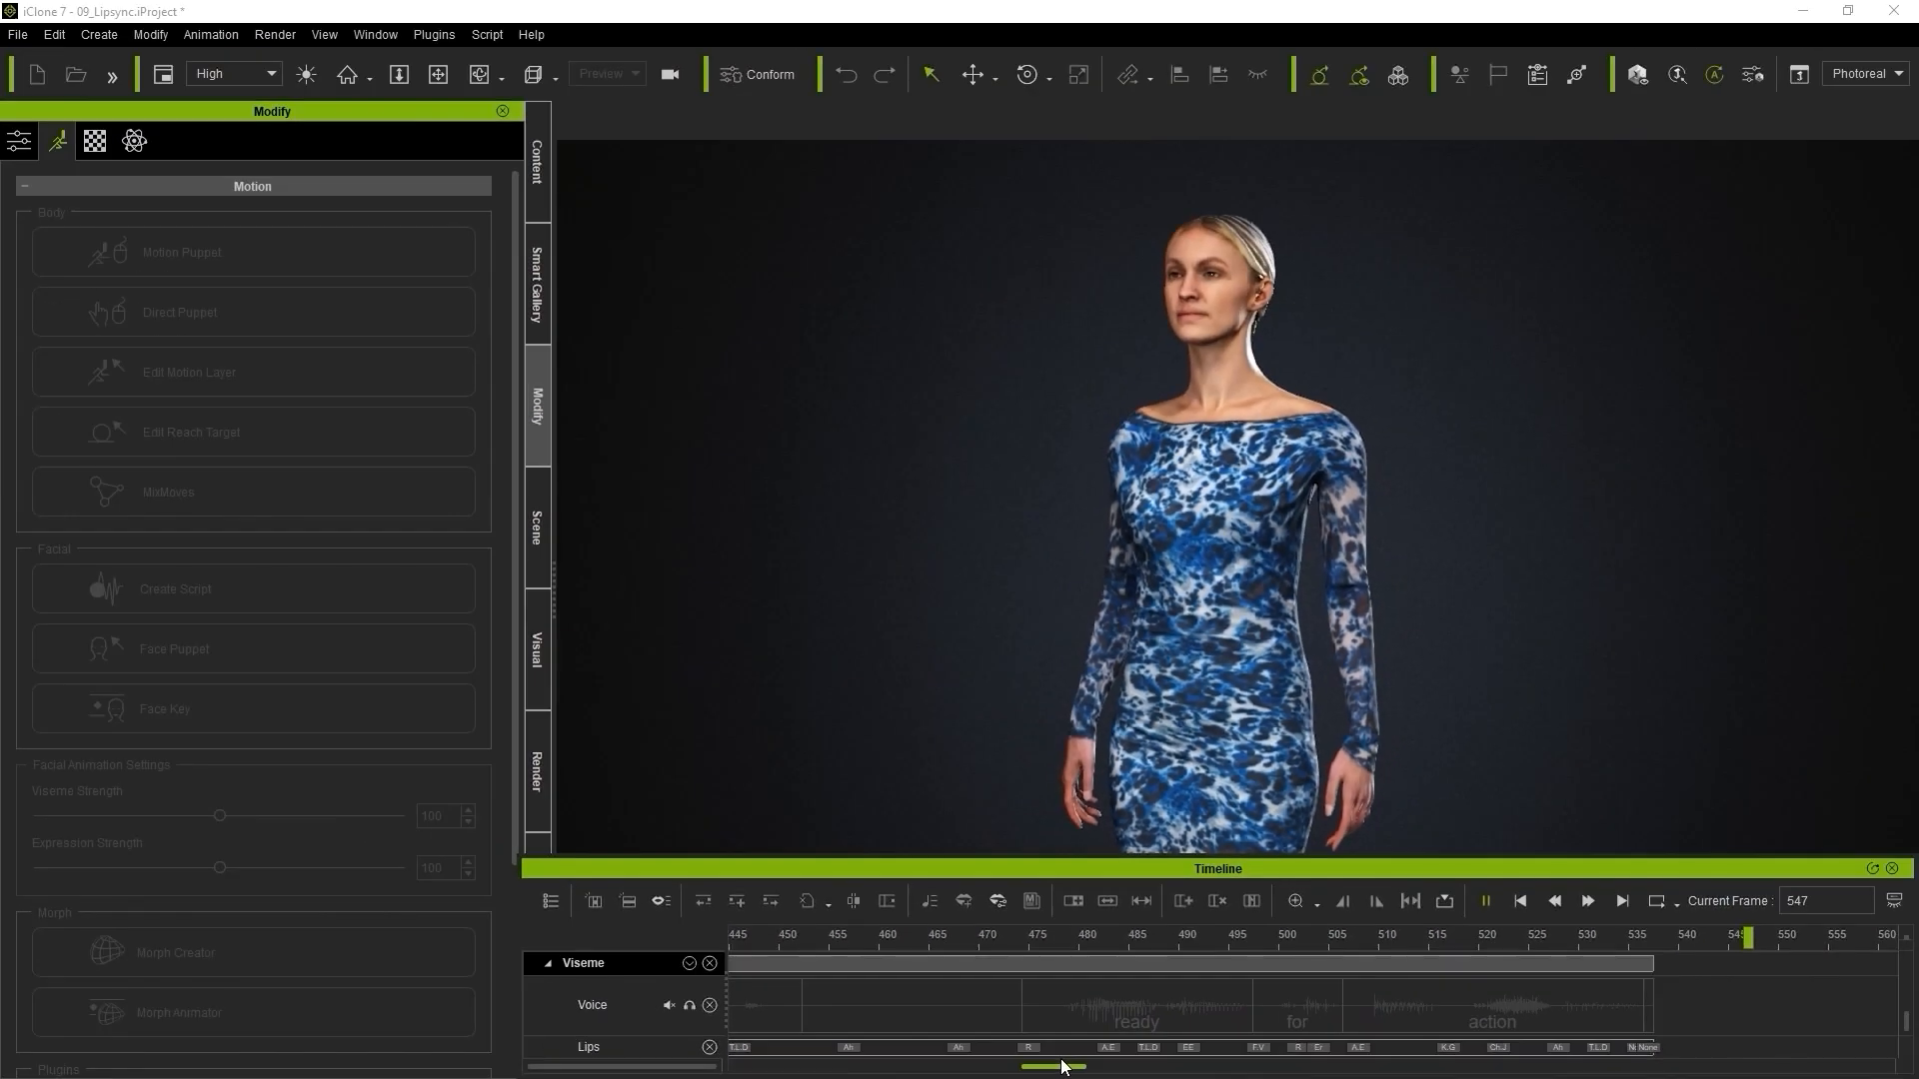
left_click(1520, 900)
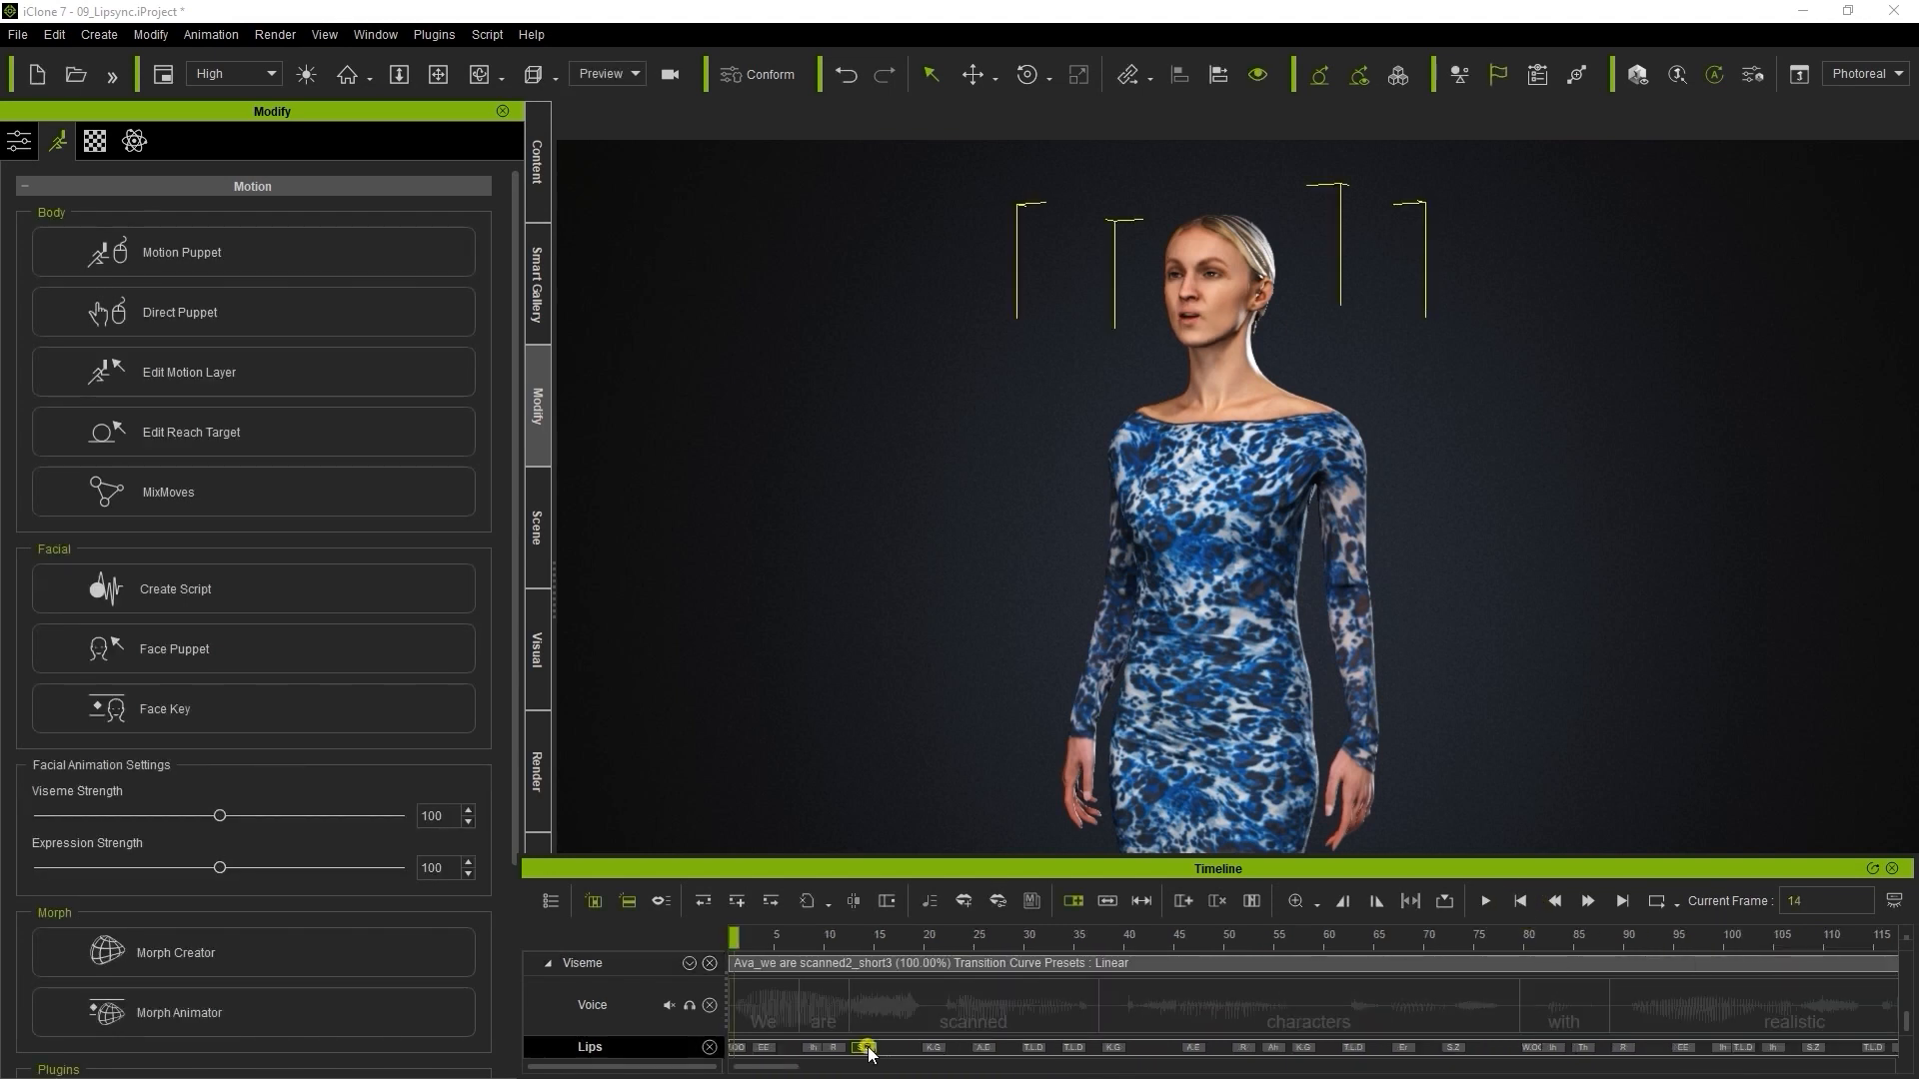
Try F_V and R on an early lip key, then settle on S_Z
double_click(866, 1047)
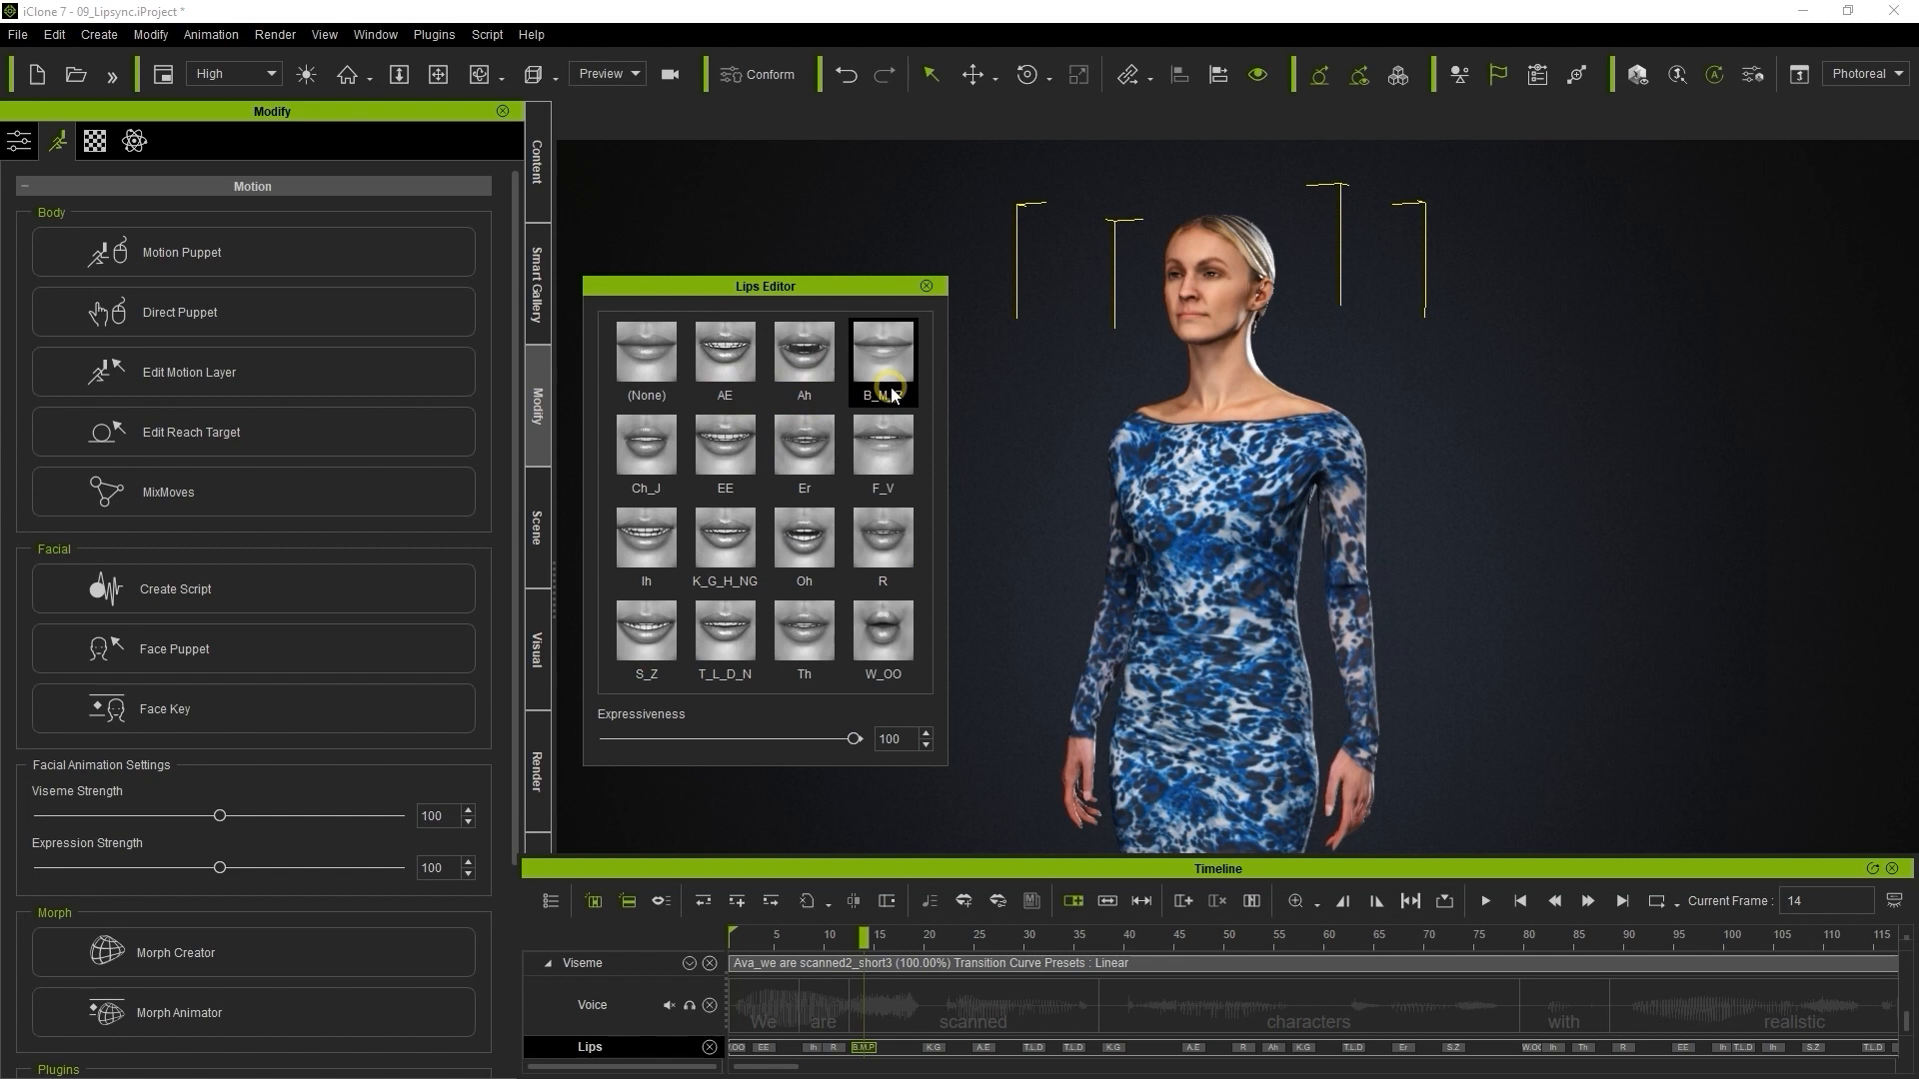
left_click(882, 453)
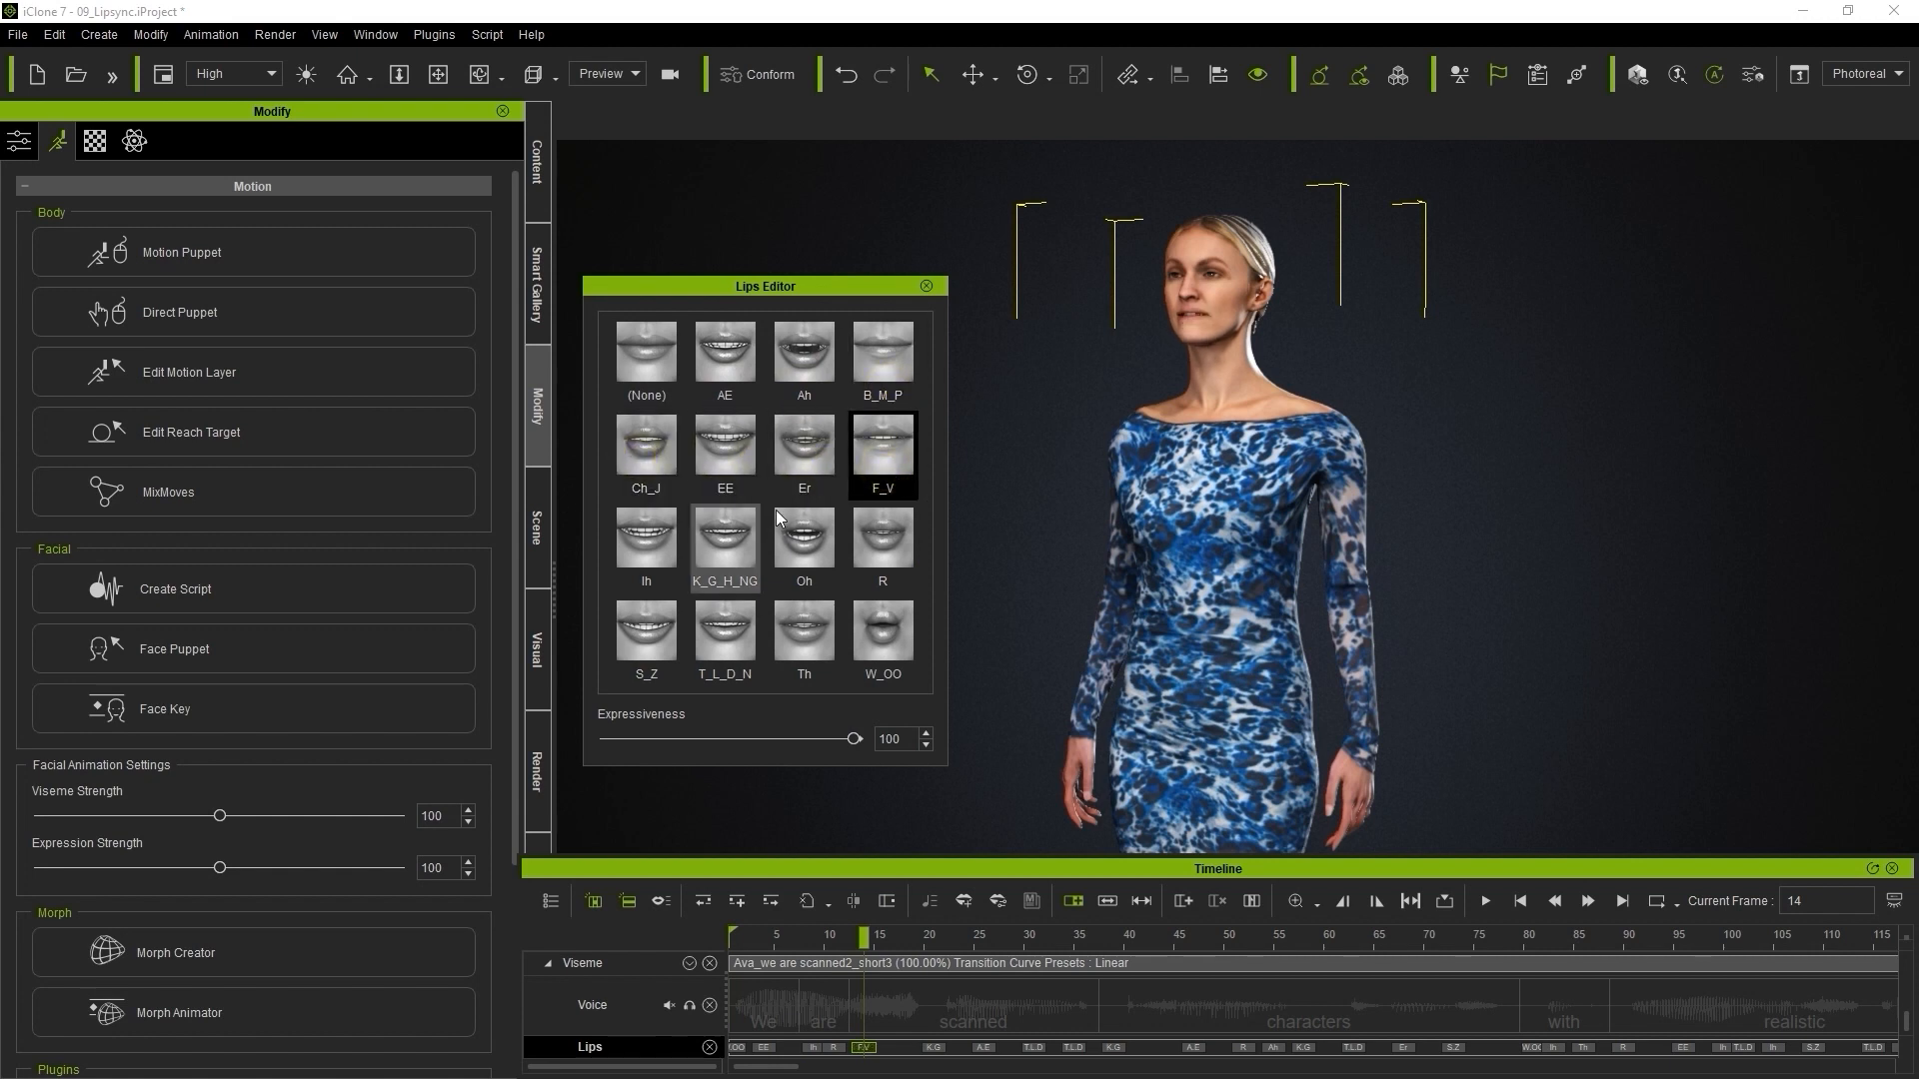
left_click(645, 637)
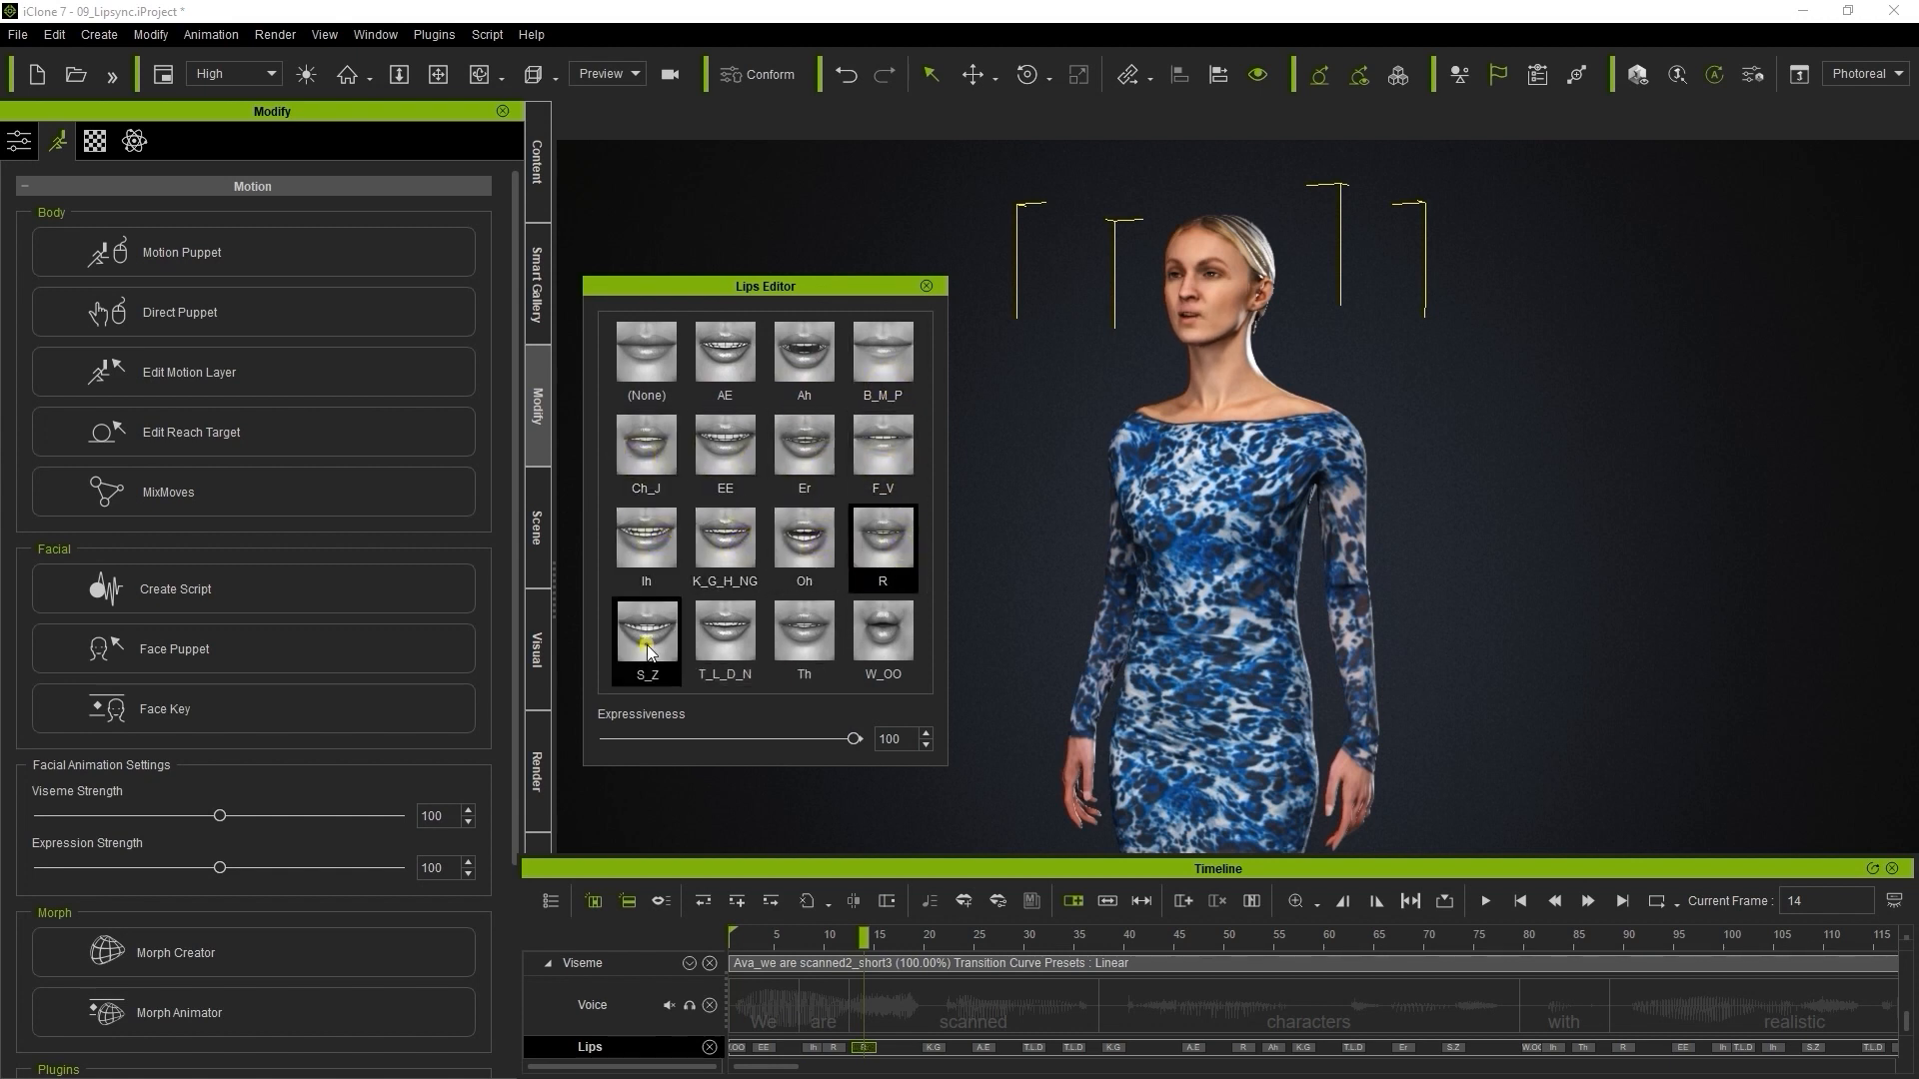
left_click(882, 639)
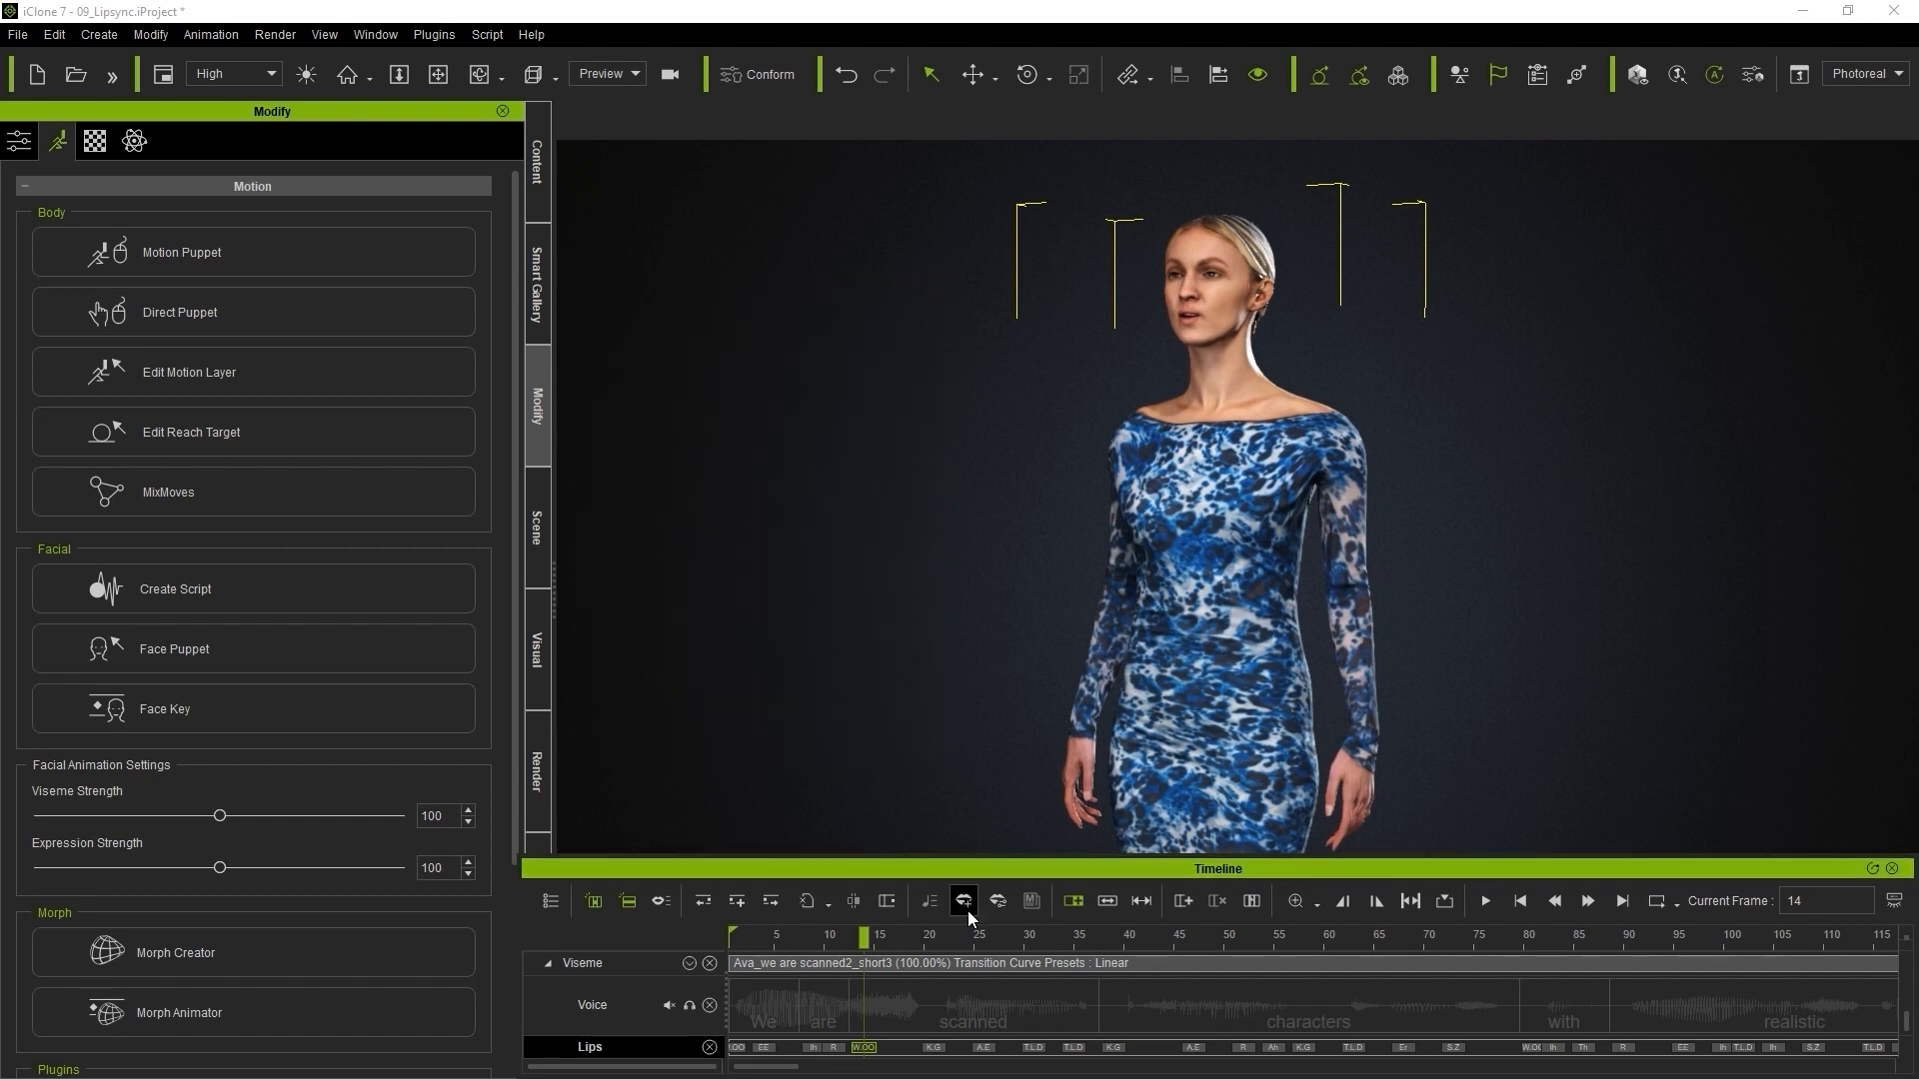
Check viseme strengths in Talking Style Editor, then set a later lip key to (None)
left_click(964, 902)
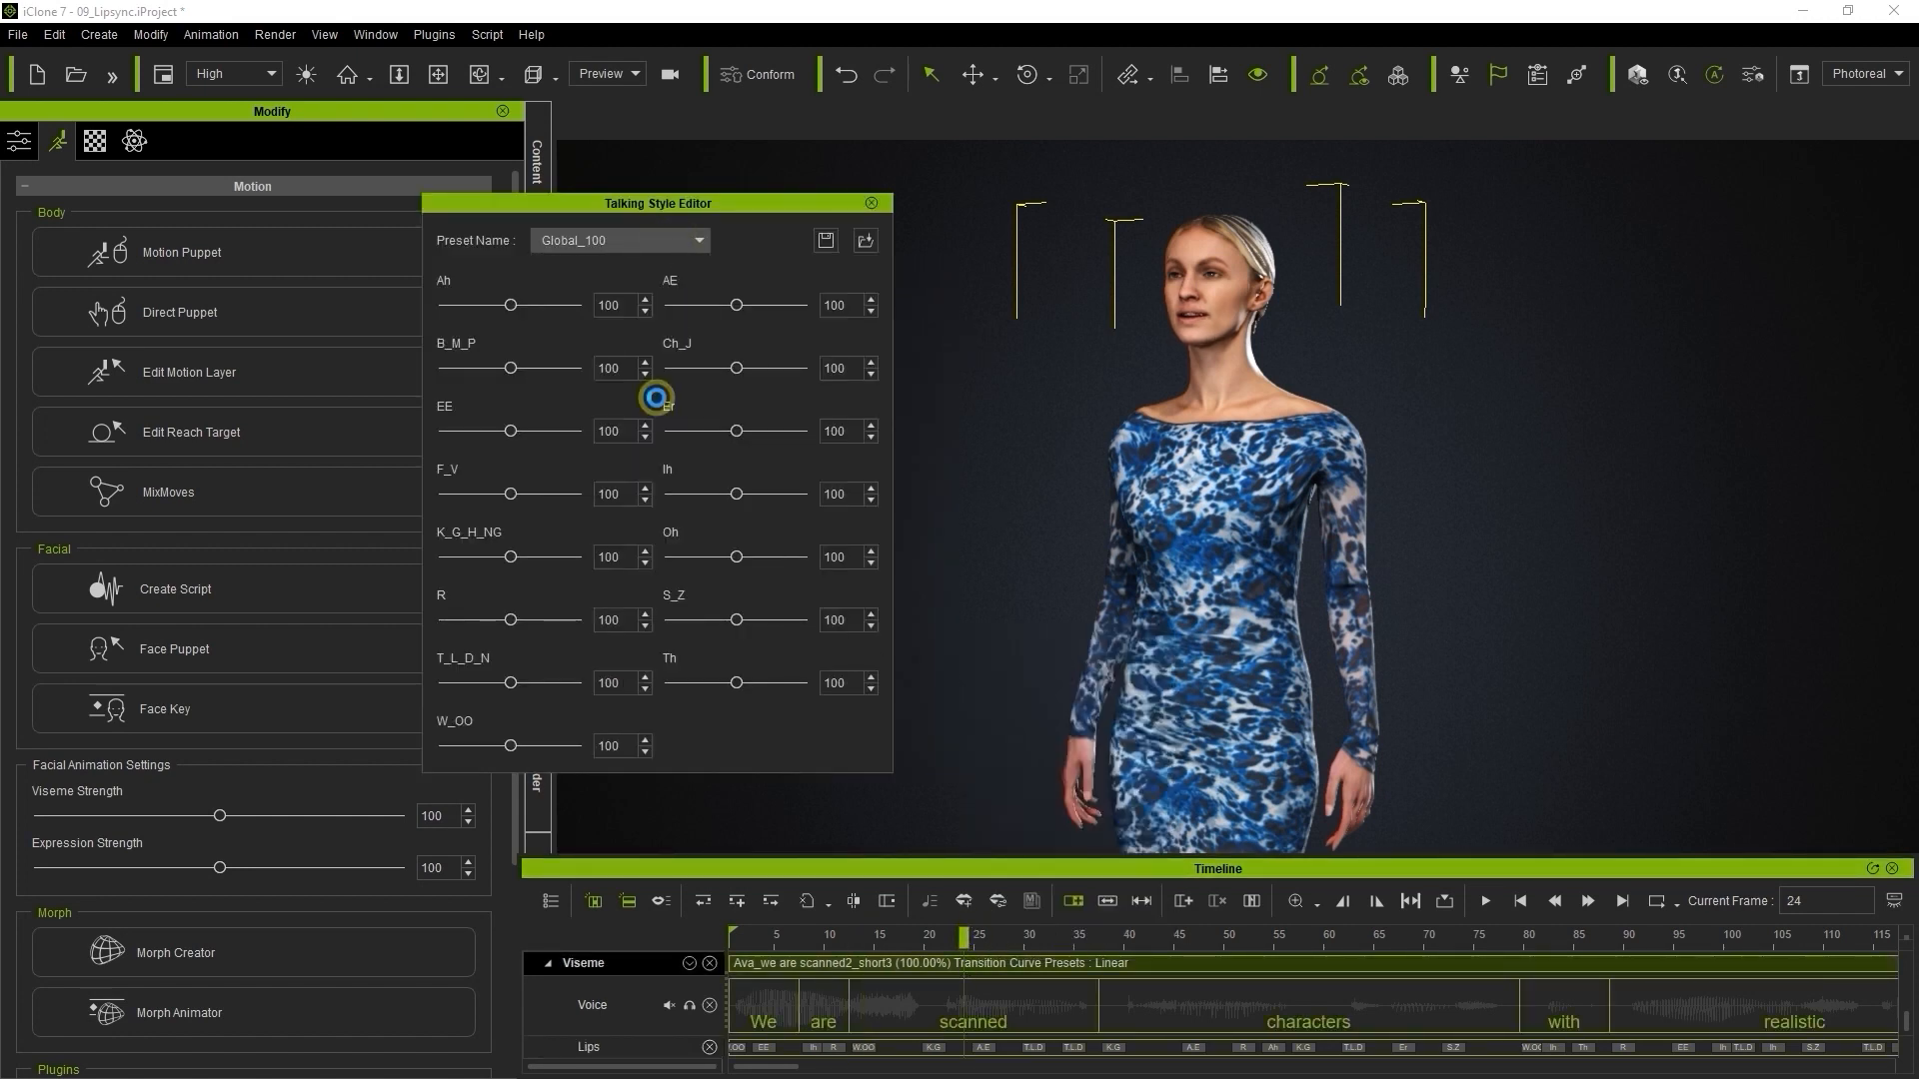
left_click(618, 240)
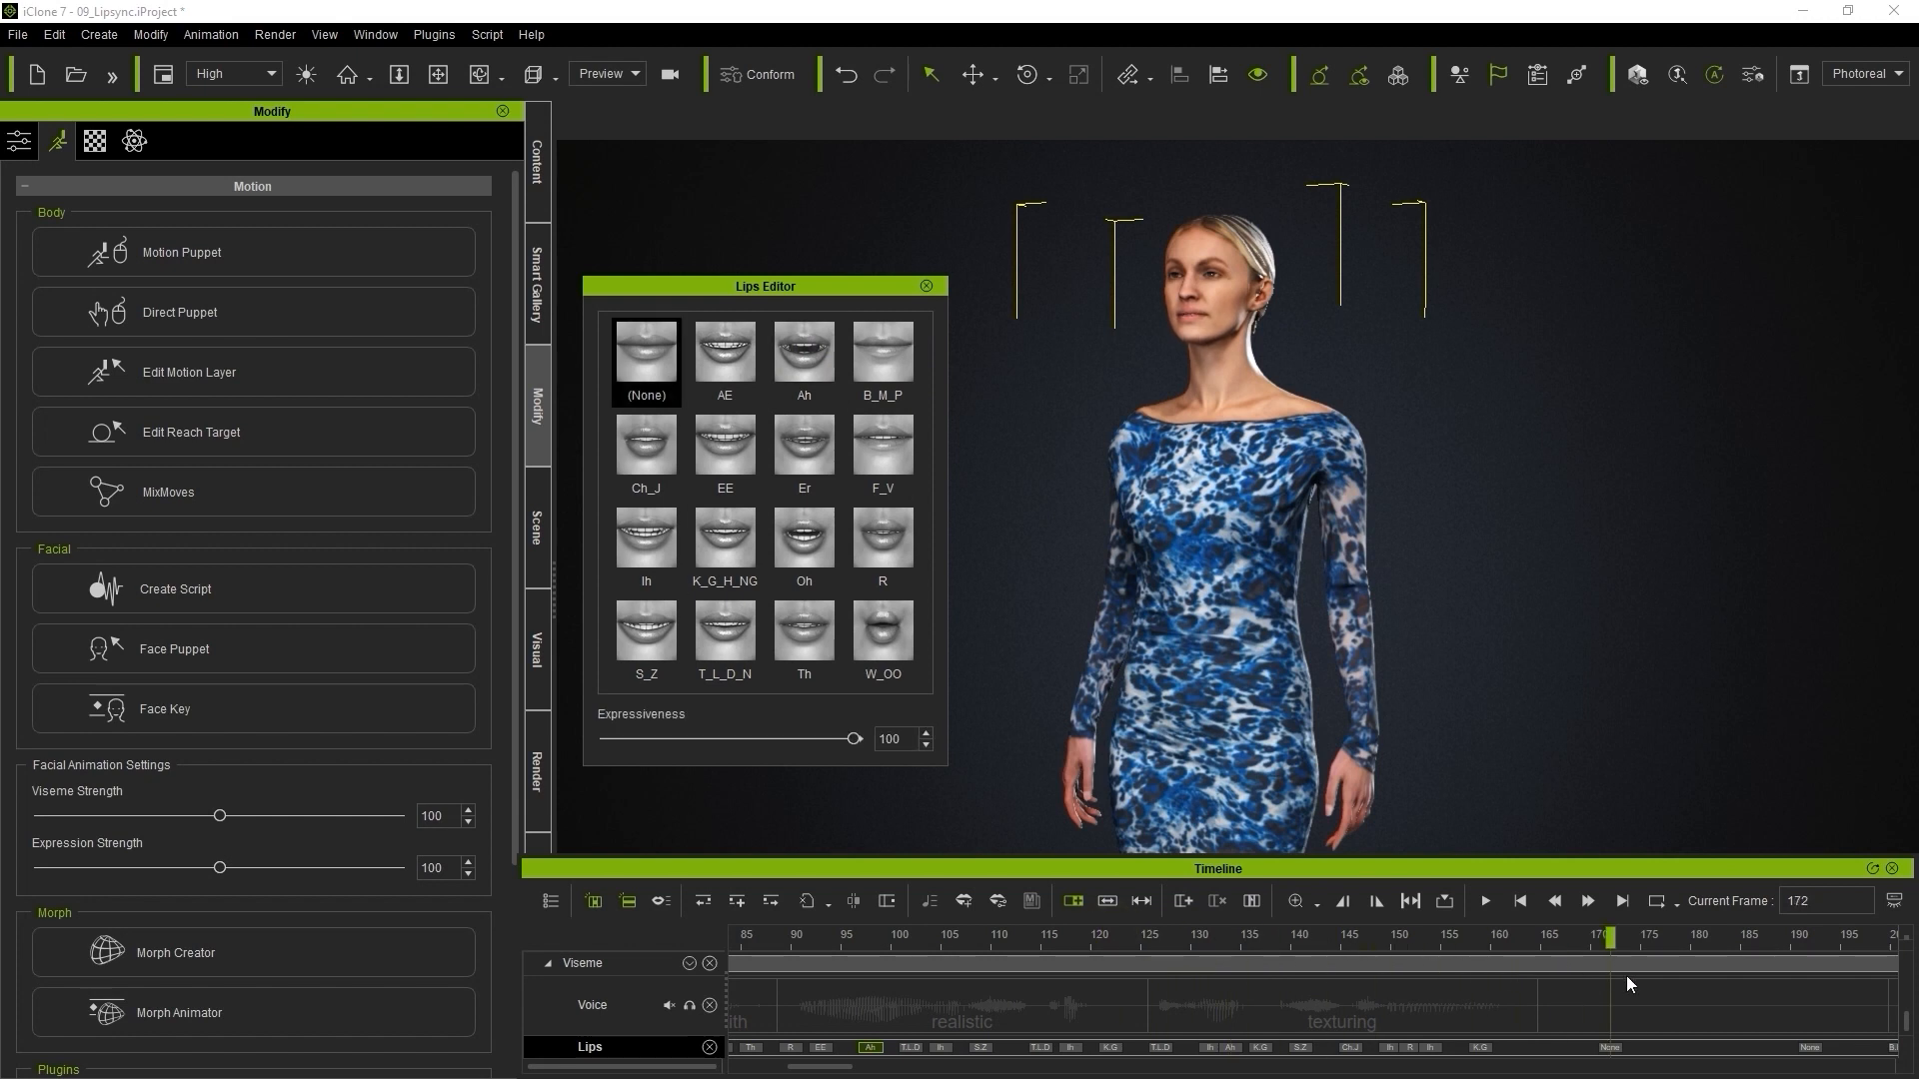
left_click(1484, 900)
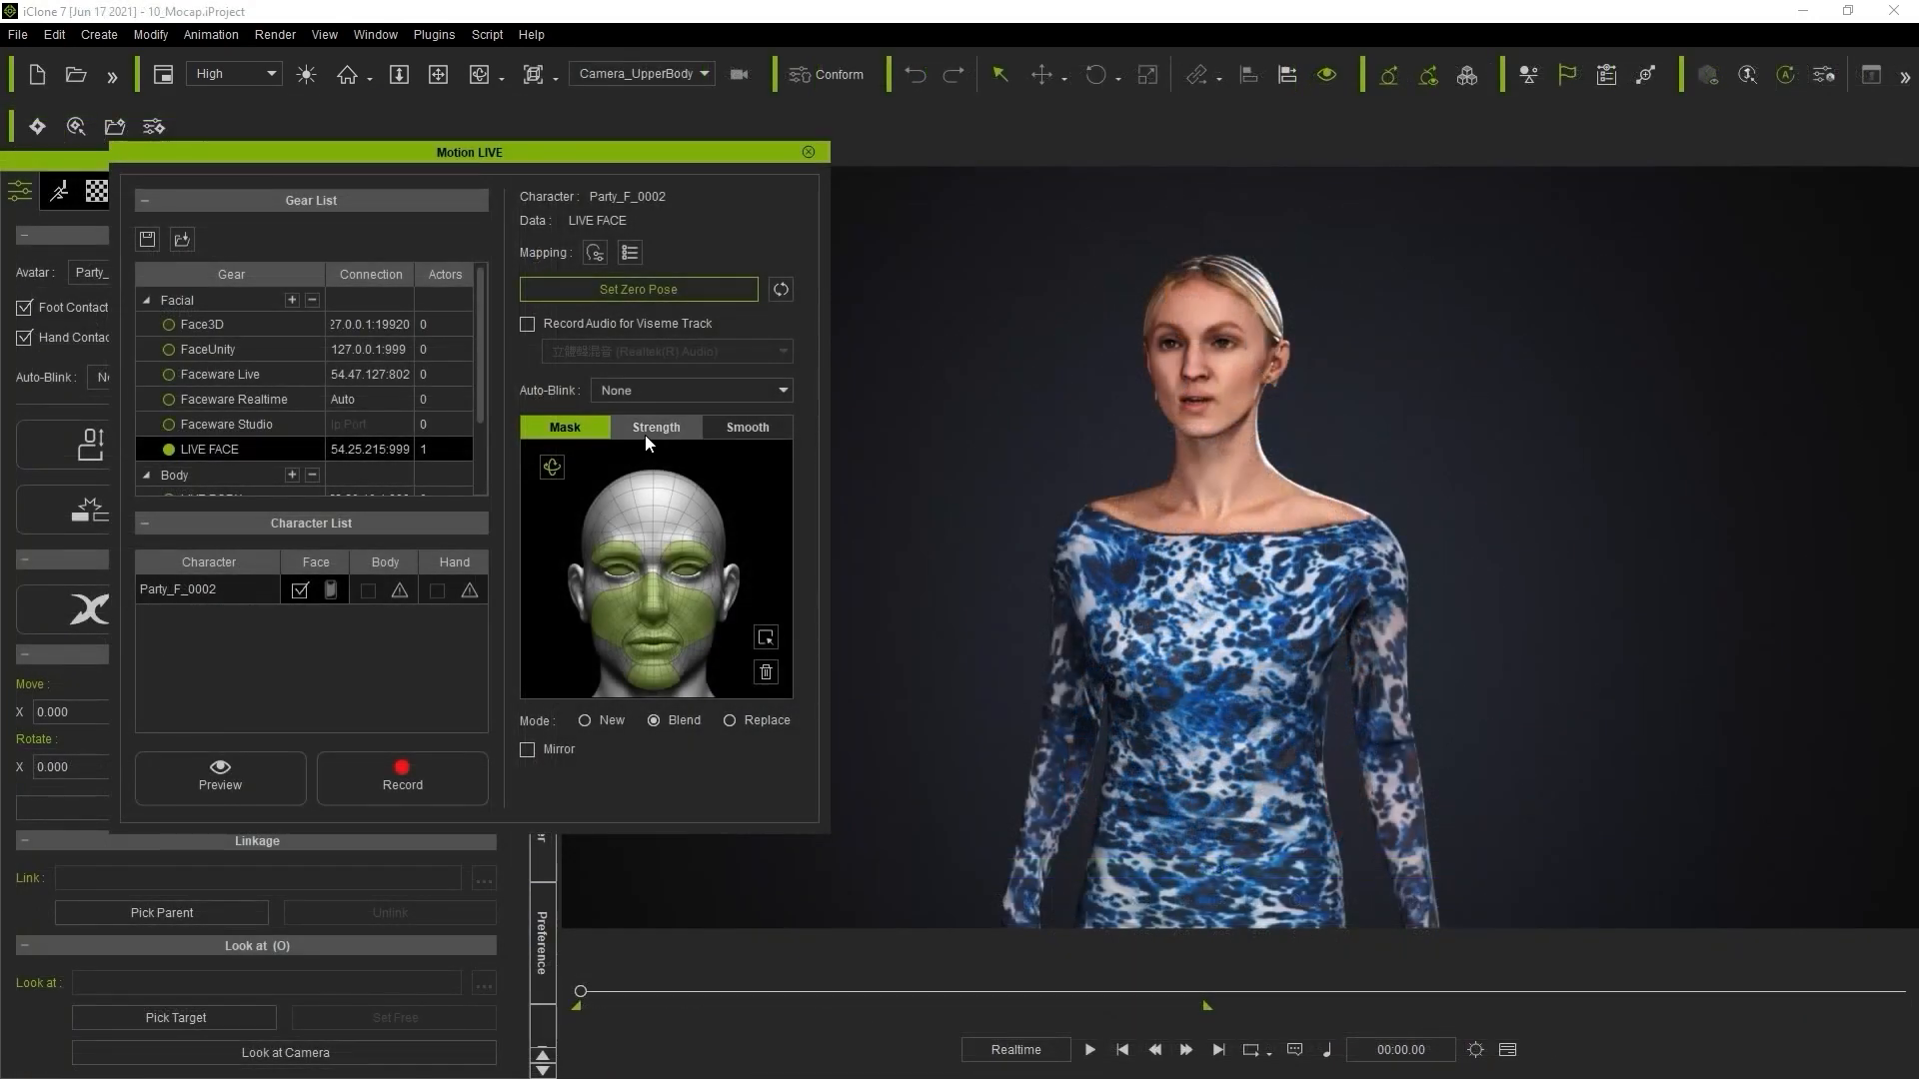
Set LIVE FACE strengths to Brow, Eyelid, Eye ball 120, Mouth 80, Jaw 50
left_click(656, 427)
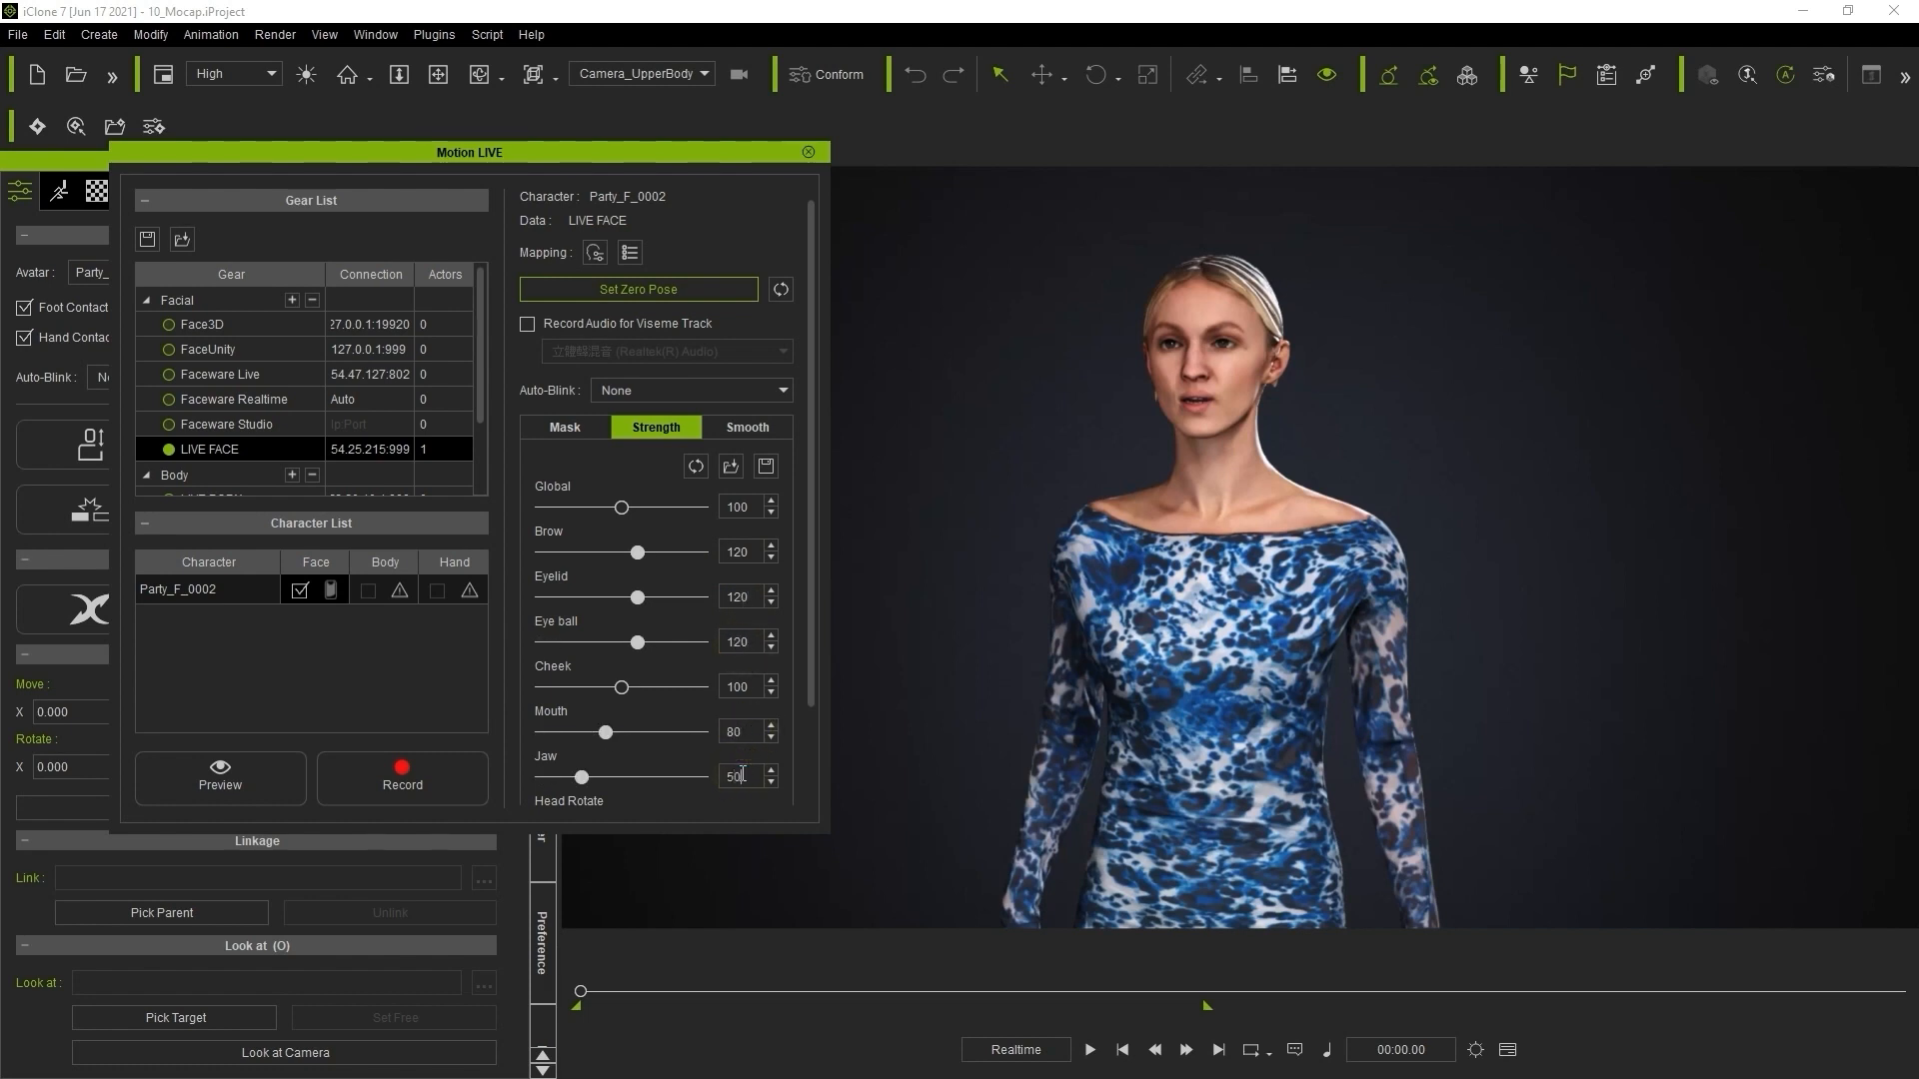
scroll("down", 3)
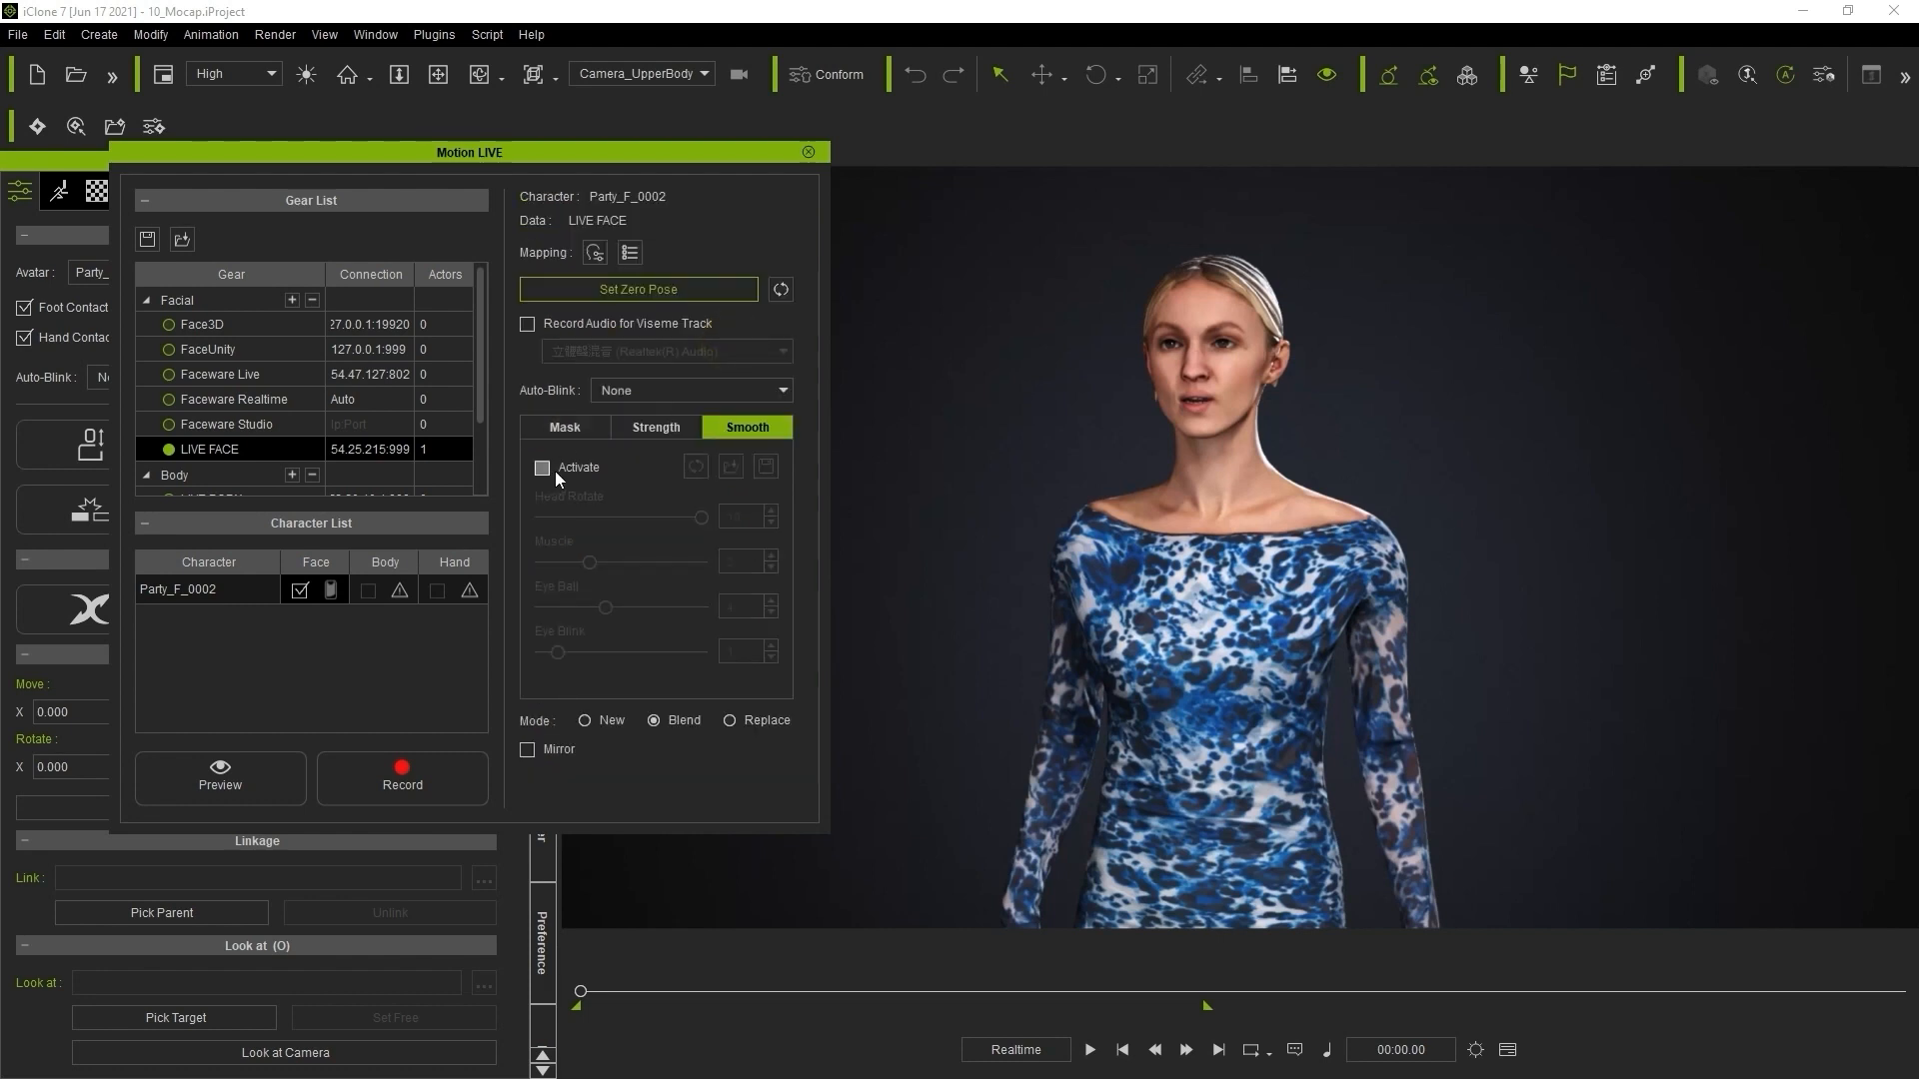
Activate smoothing, lower Head Rotate, Muscle, Eye Ball and Eye Blink sliders, then start recording
left_click(542, 468)
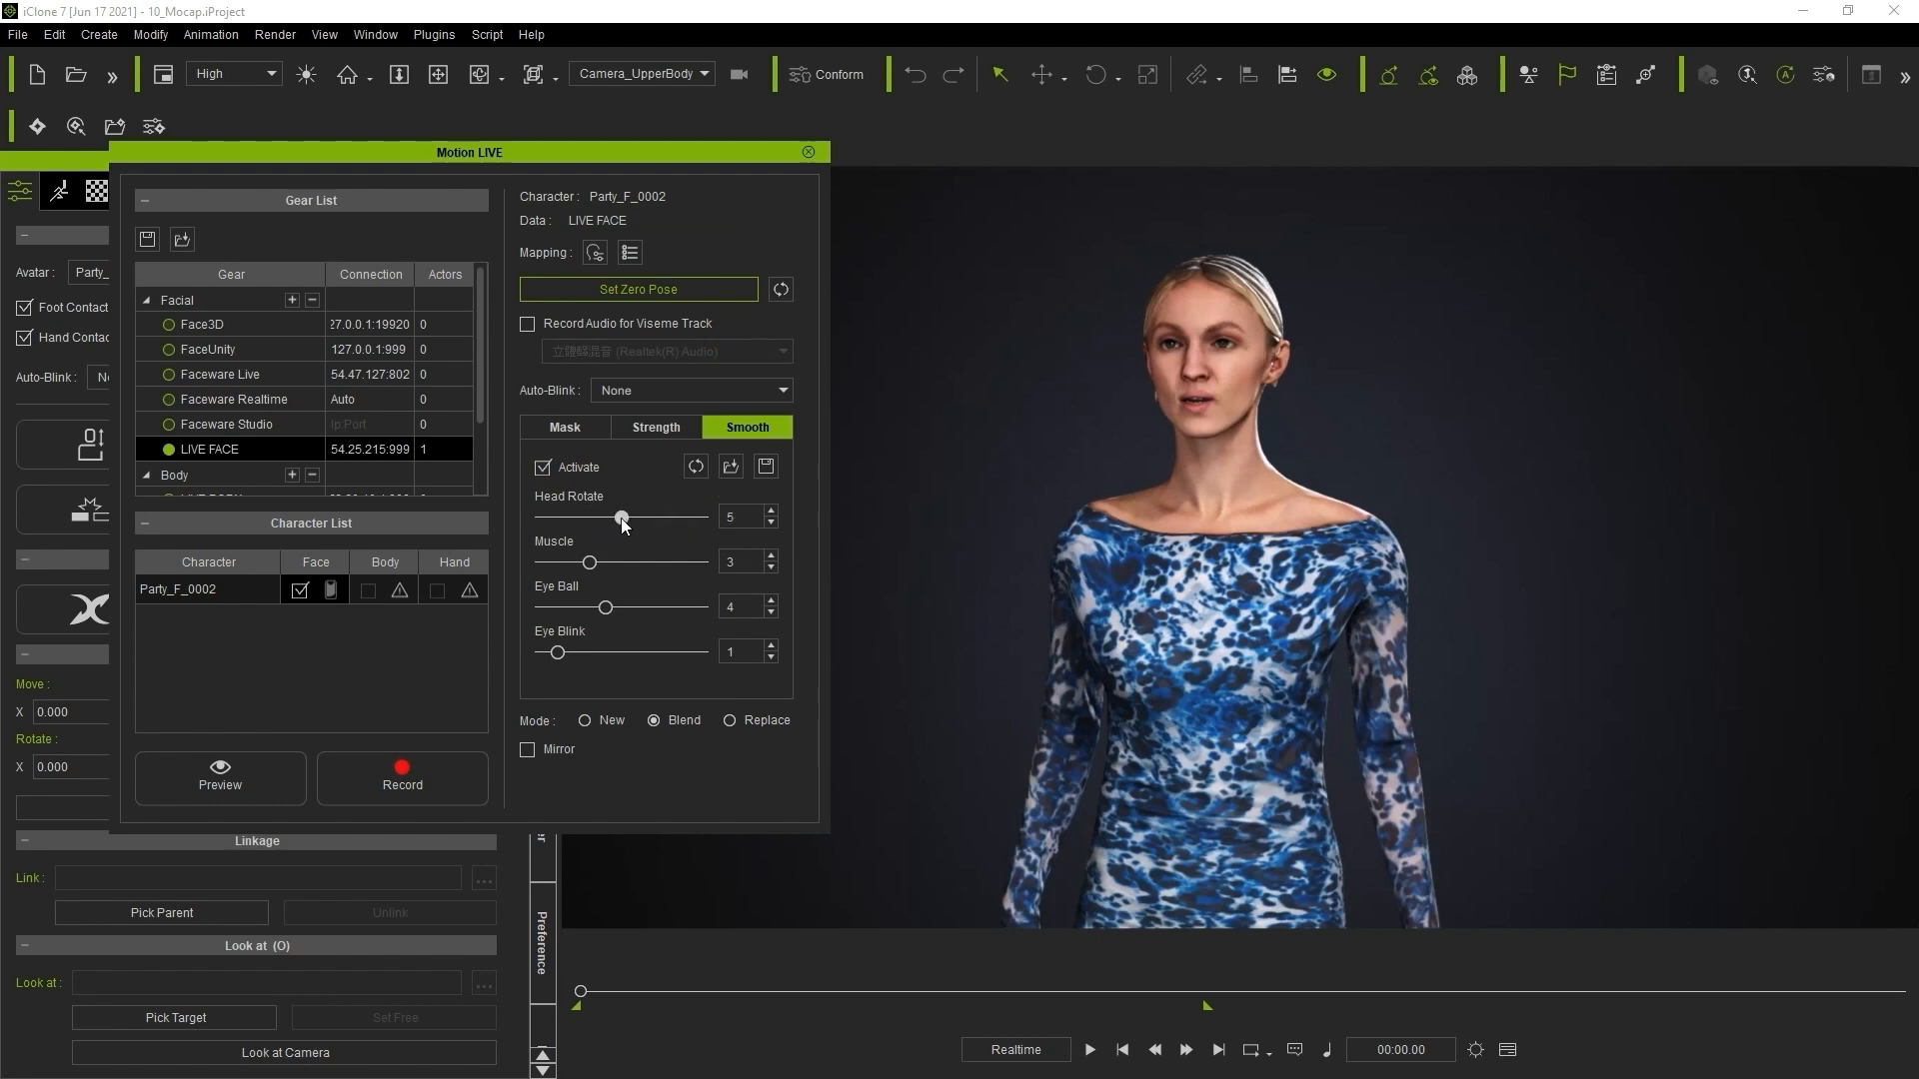
left_click_drag(594, 561, 558, 561)
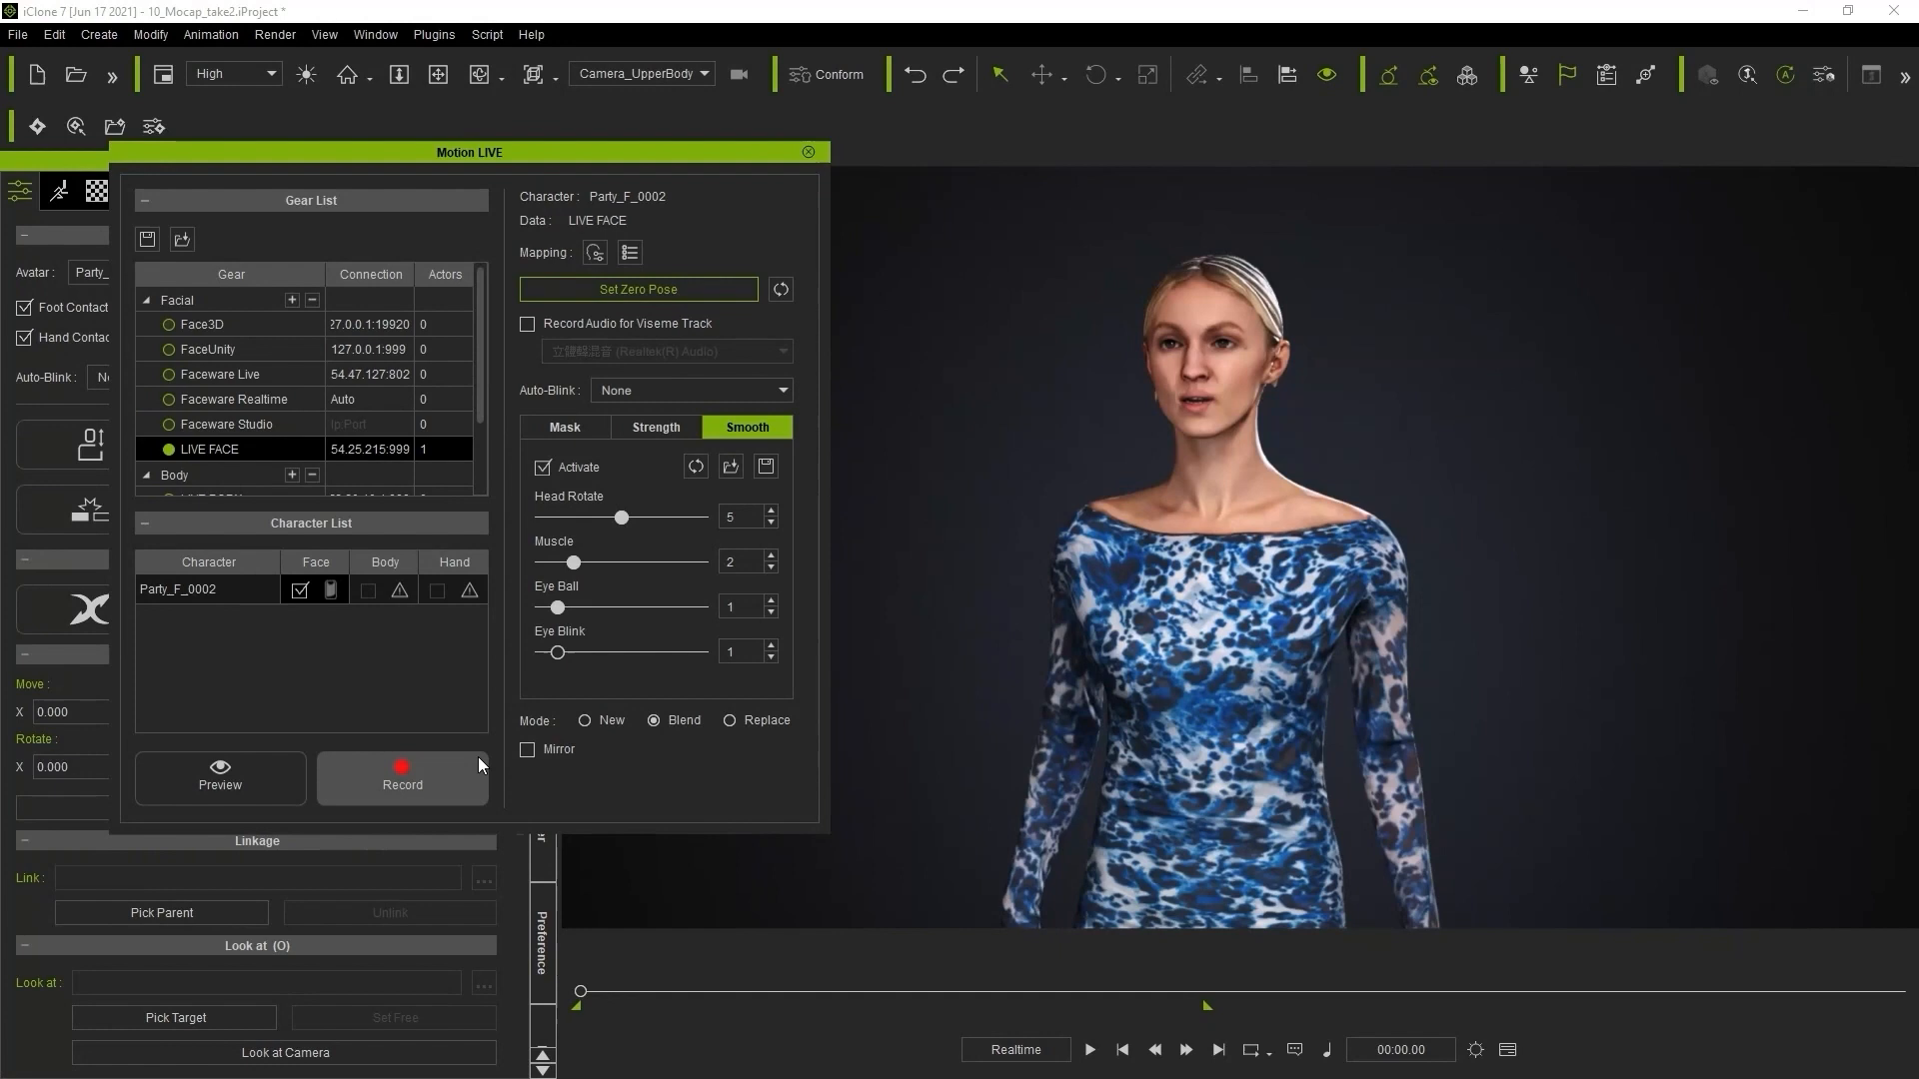
left_click(402, 779)
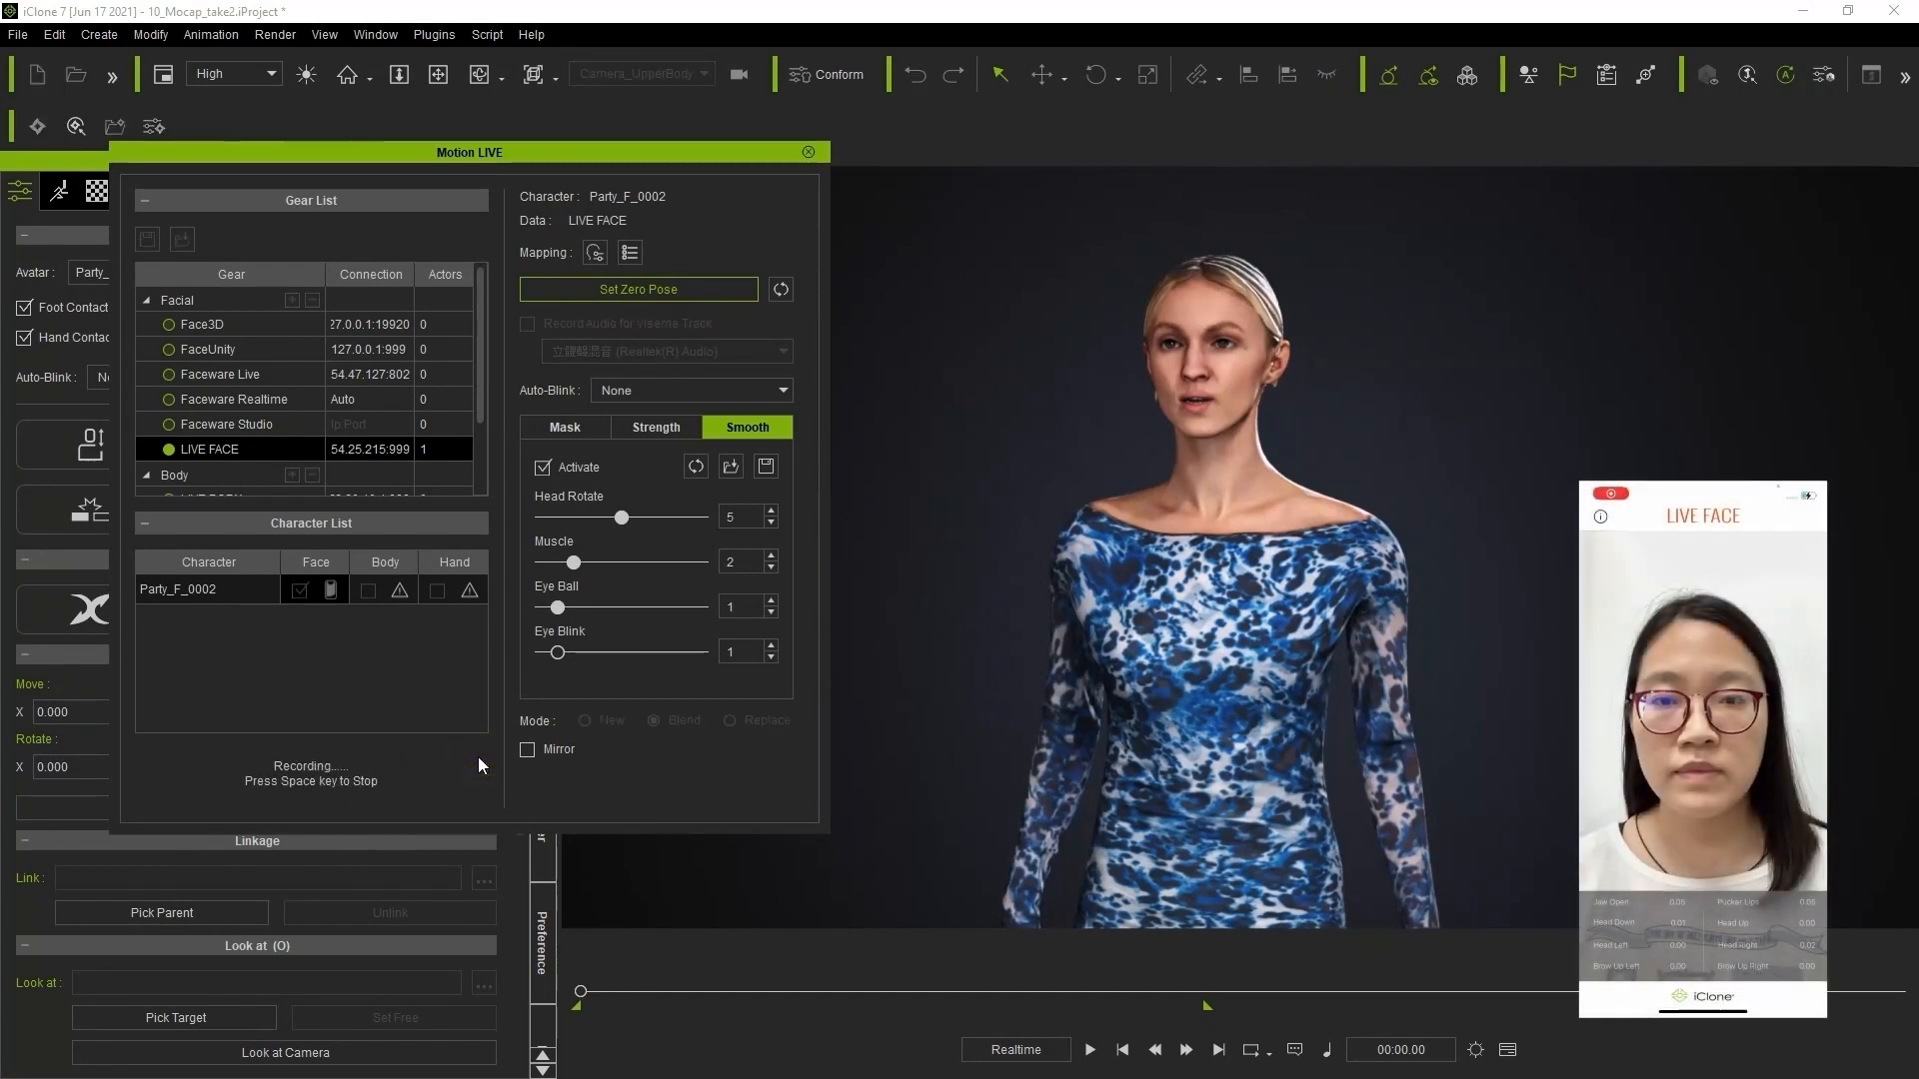